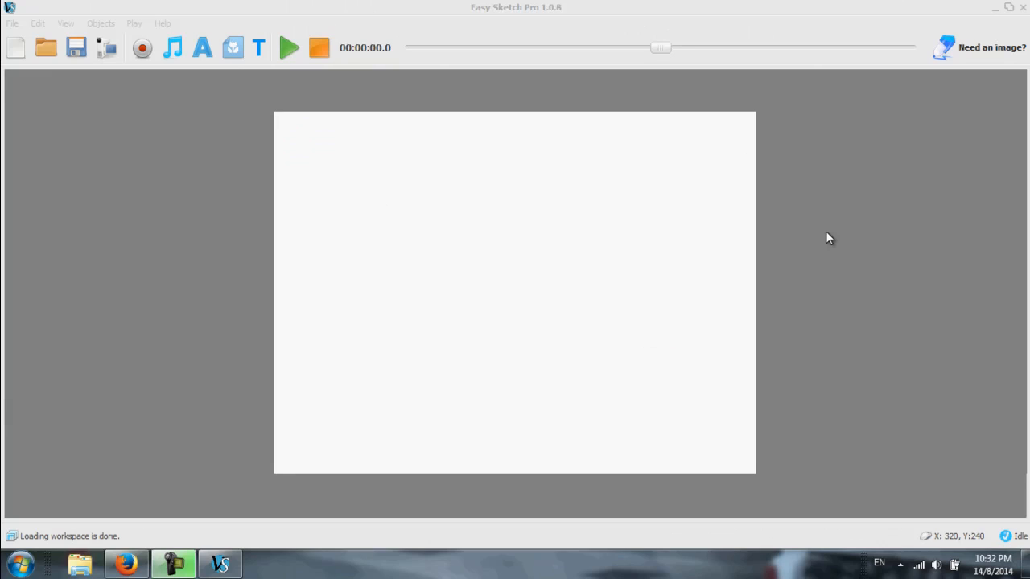
pyautogui.moveTo(656, 80)
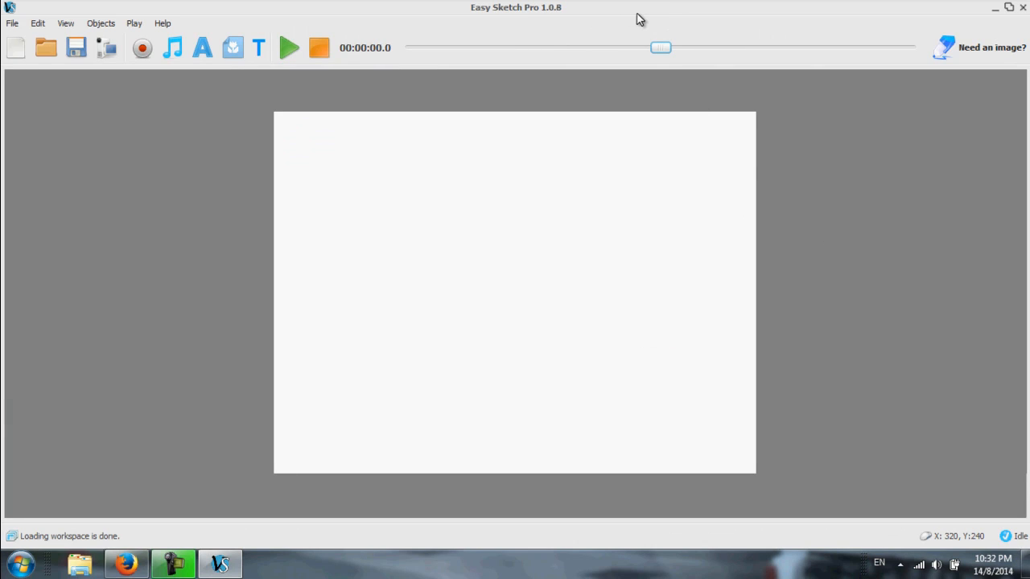
pyautogui.moveTo(745, 14)
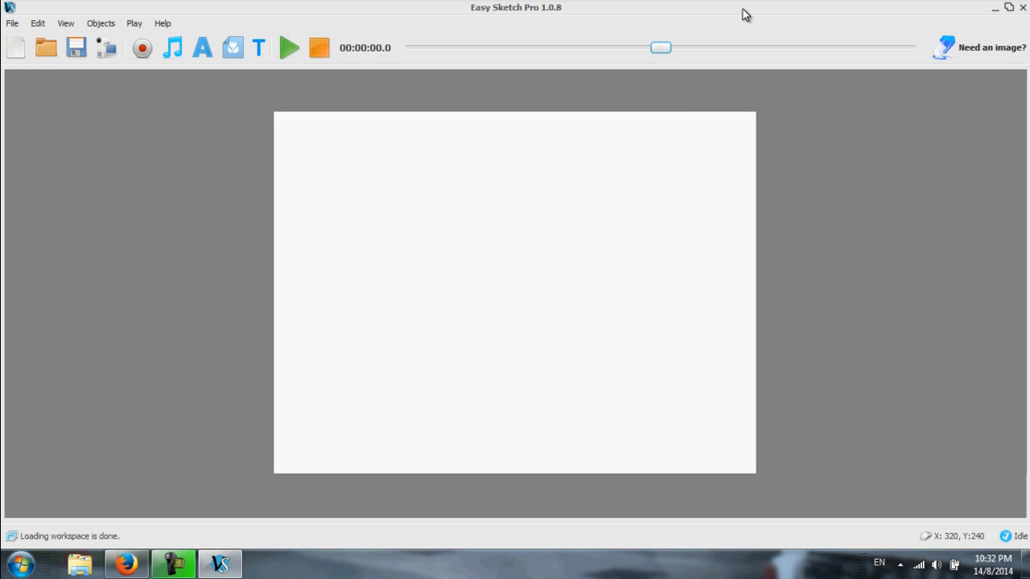
pyautogui.moveTo(481, 18)
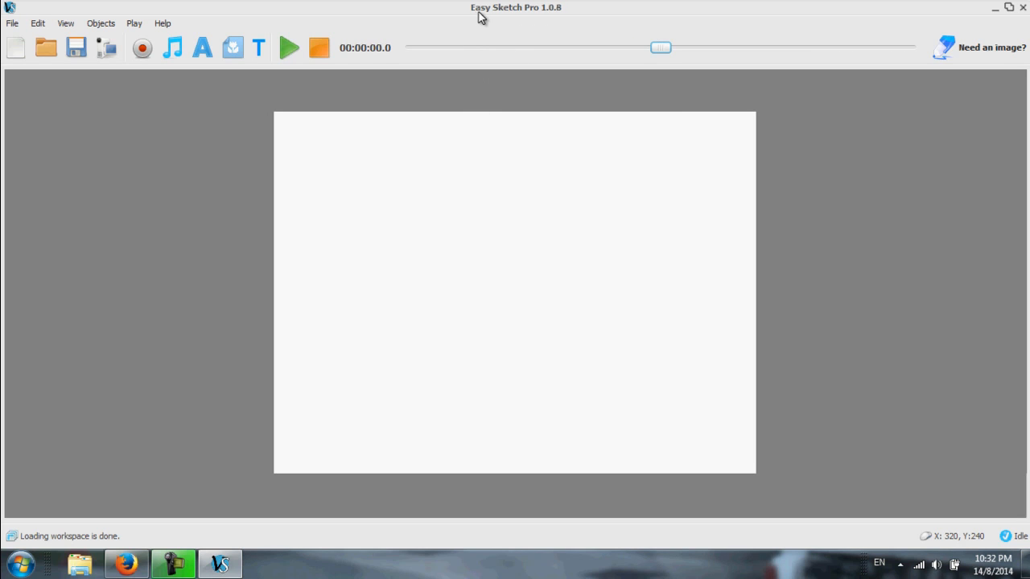
pyautogui.moveTo(655, 373)
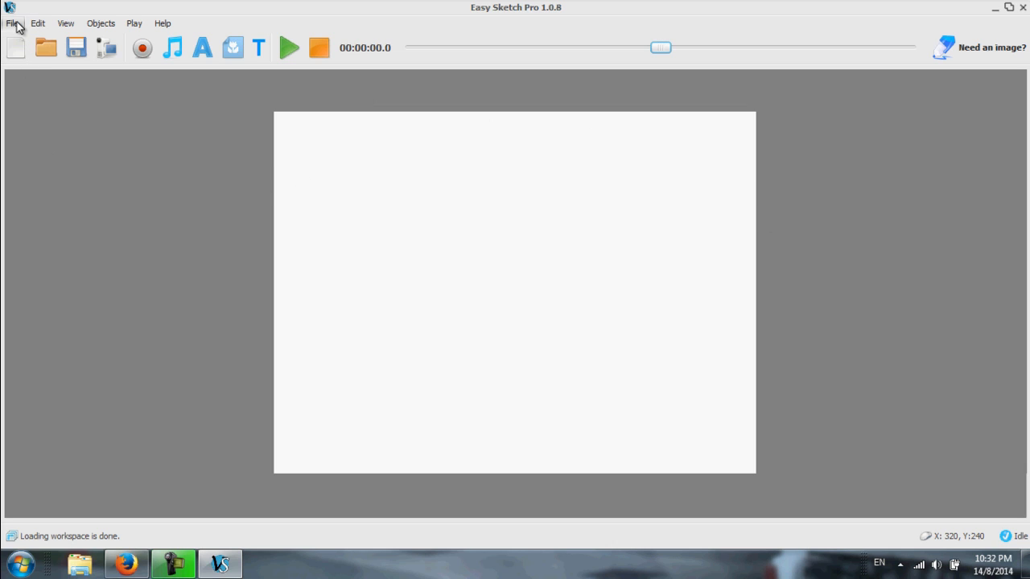
pyautogui.moveTo(269, 62)
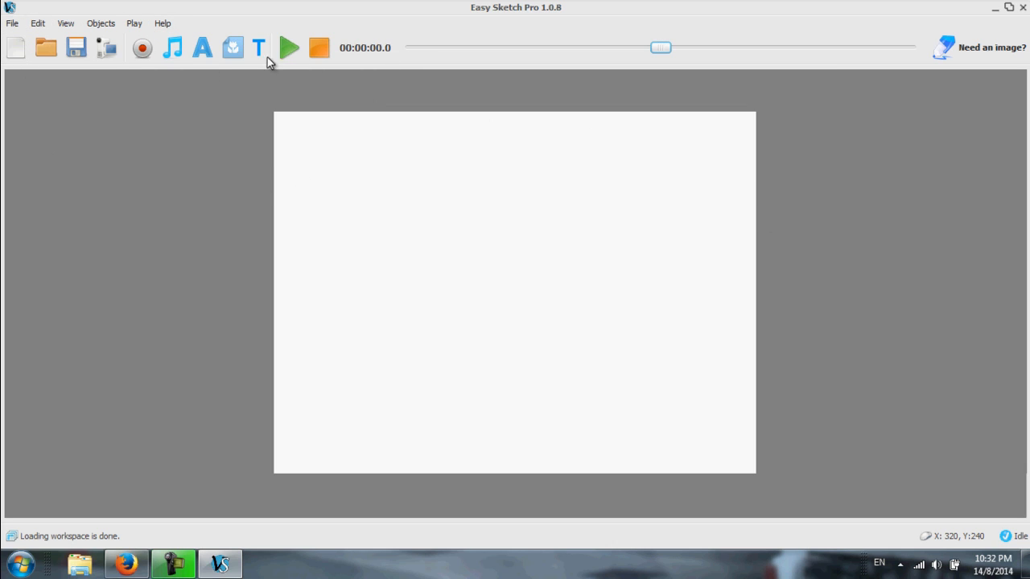
pyautogui.moveTo(409, 51)
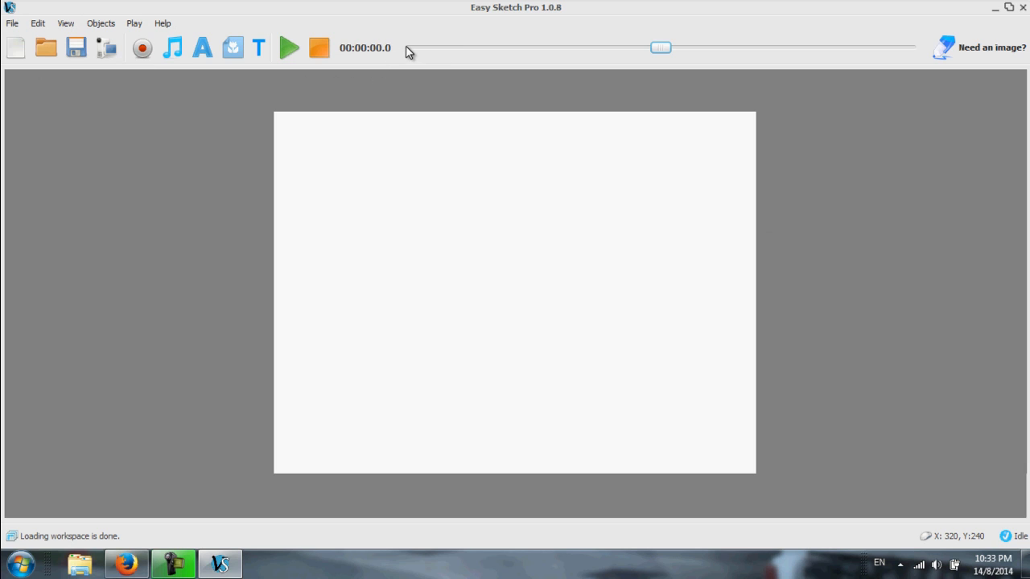
pyautogui.moveTo(892, 50)
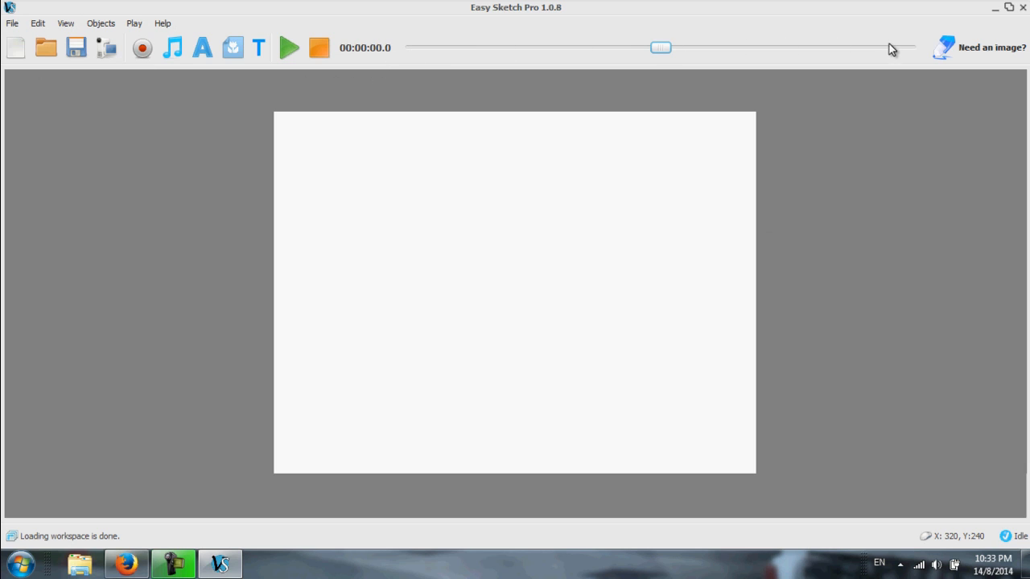
pyautogui.moveTo(402, 53)
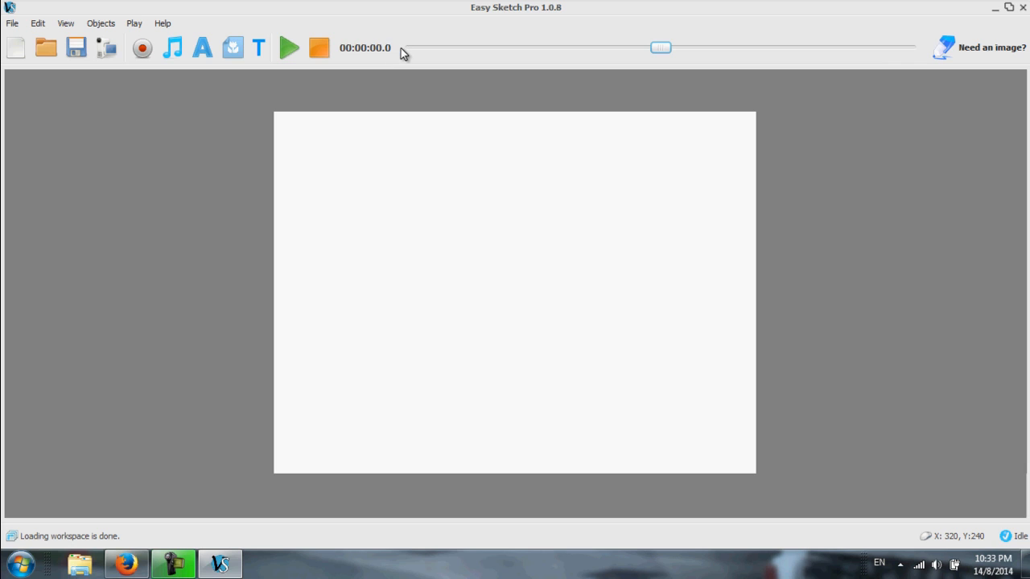
pyautogui.moveTo(499, 56)
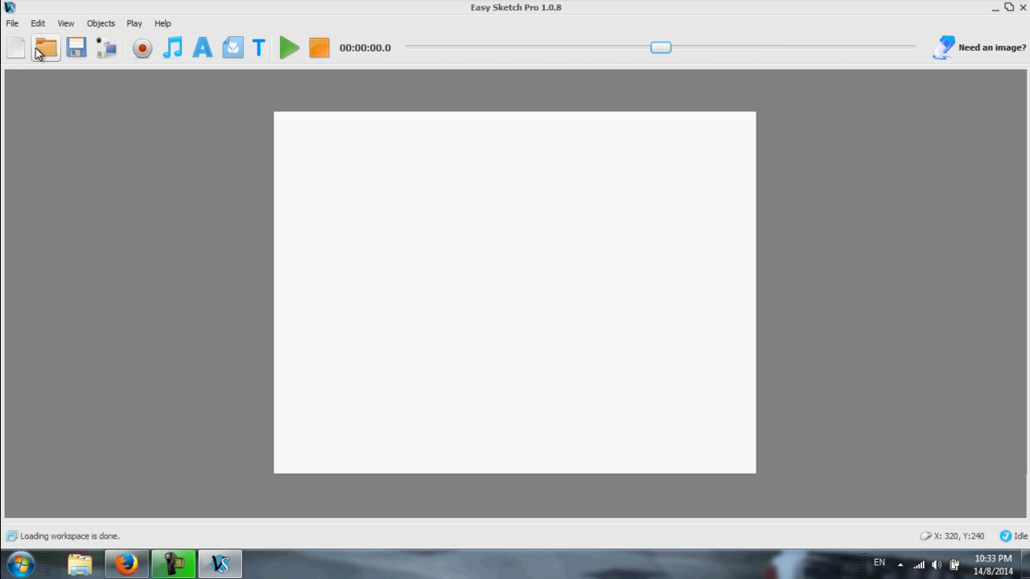
# Set the scene canvas to a custom width of 960
pyautogui.click(12, 23)
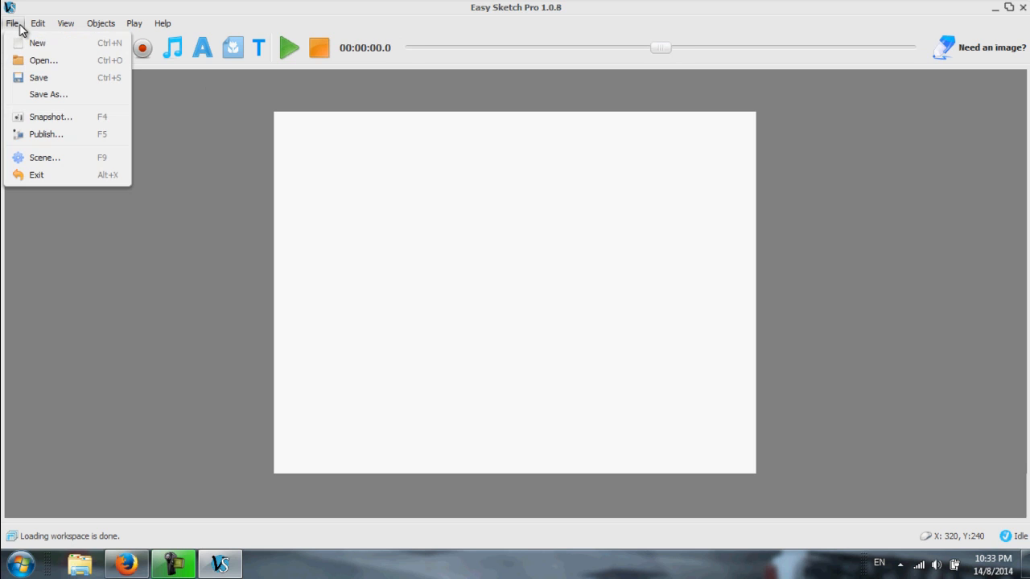
pyautogui.moveTo(55, 157)
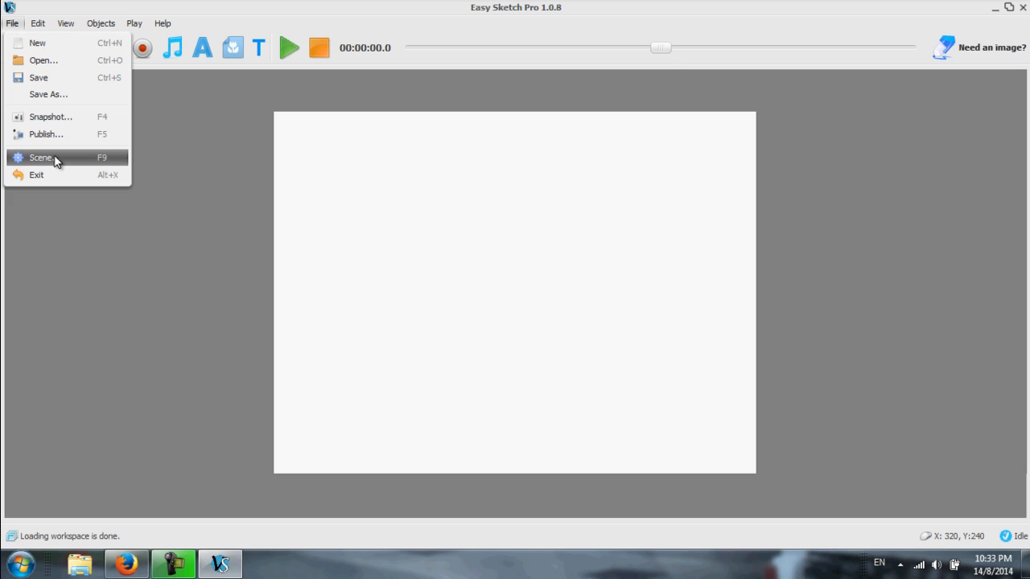
pyautogui.moveTo(90, 169)
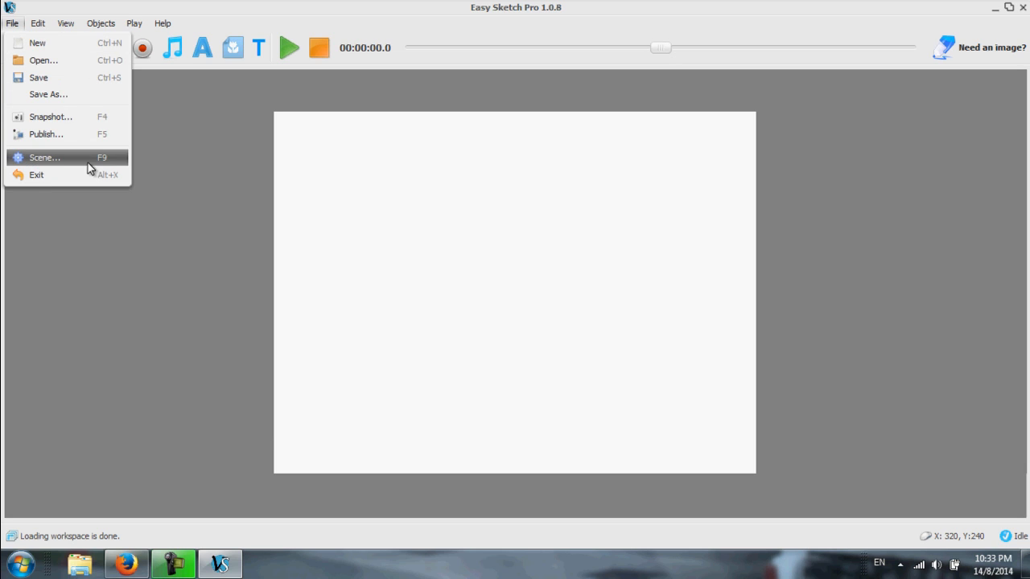
pyautogui.click(45, 157)
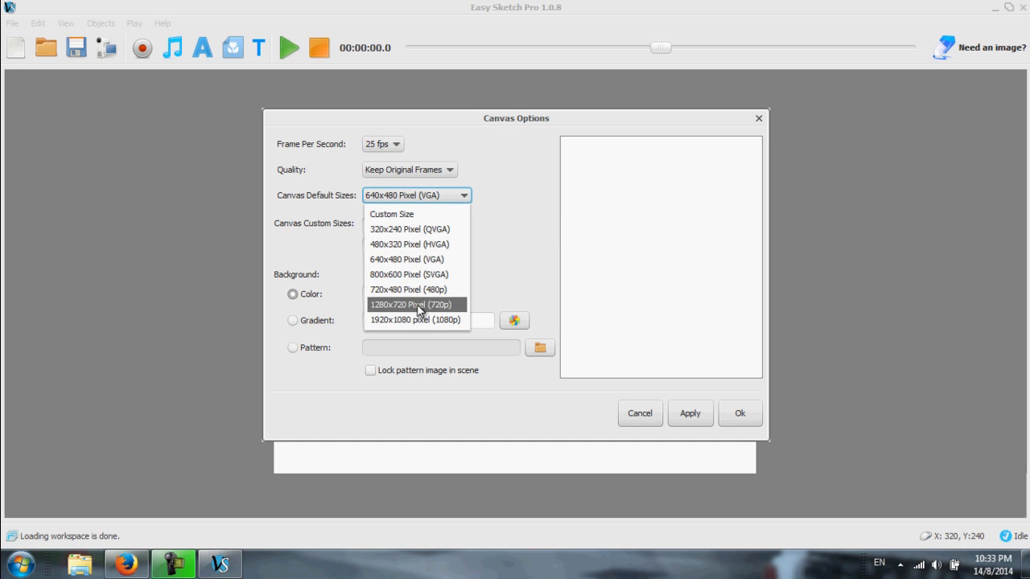
pyautogui.moveTo(416, 214)
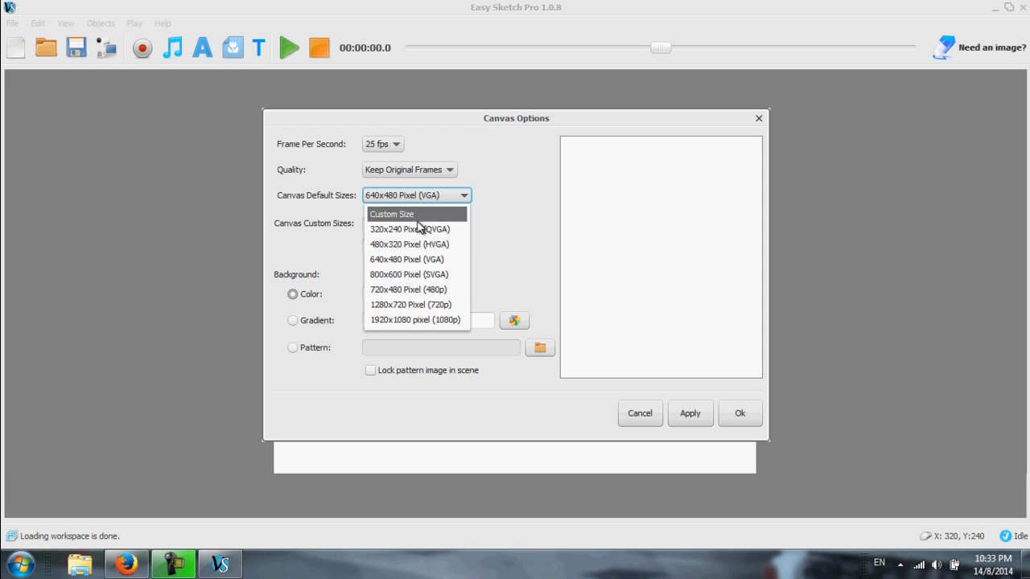
pyautogui.moveTo(477, 216)
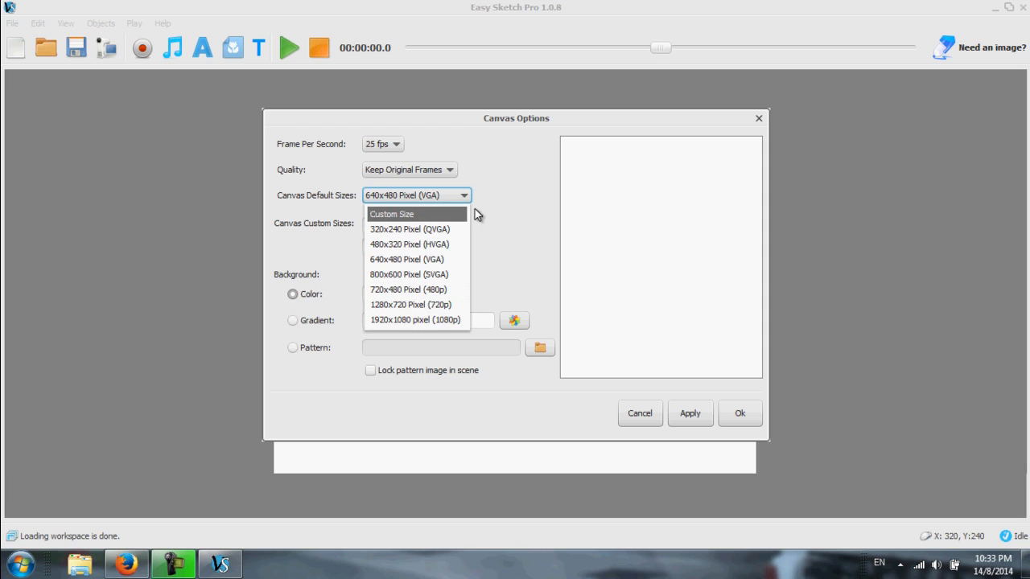
pyautogui.moveTo(516, 216)
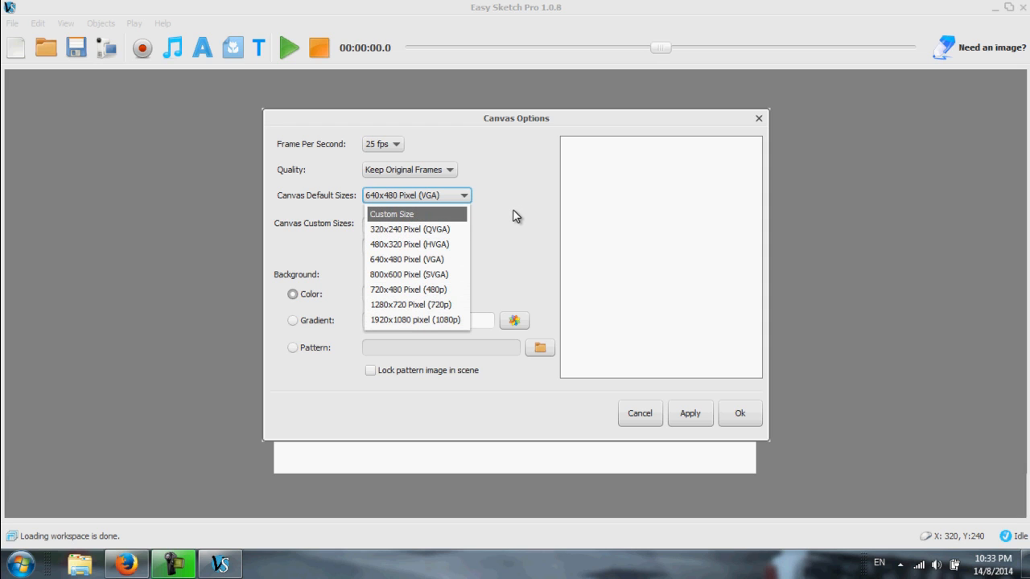
pyautogui.click(406, 259)
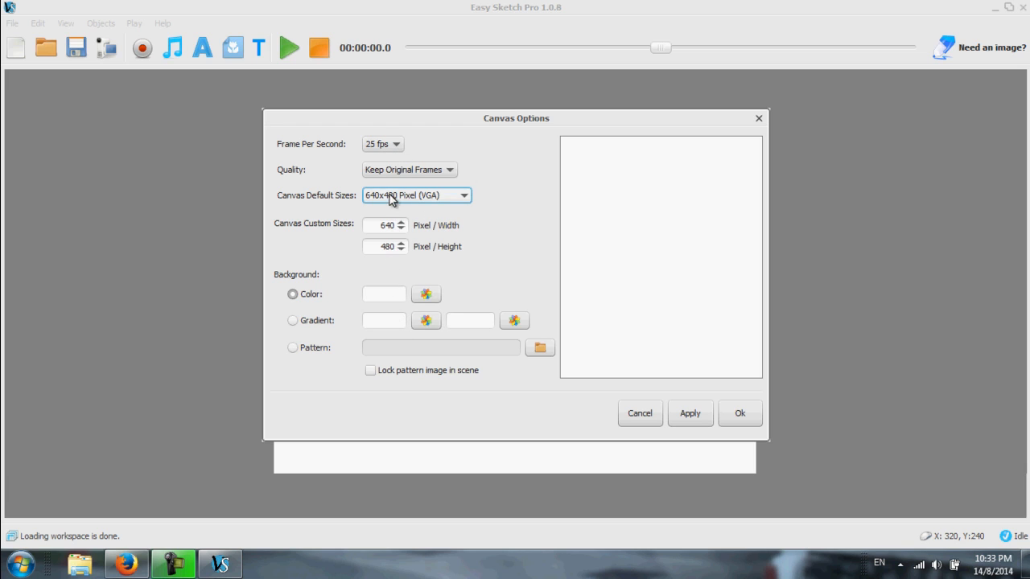
pyautogui.moveTo(393, 361)
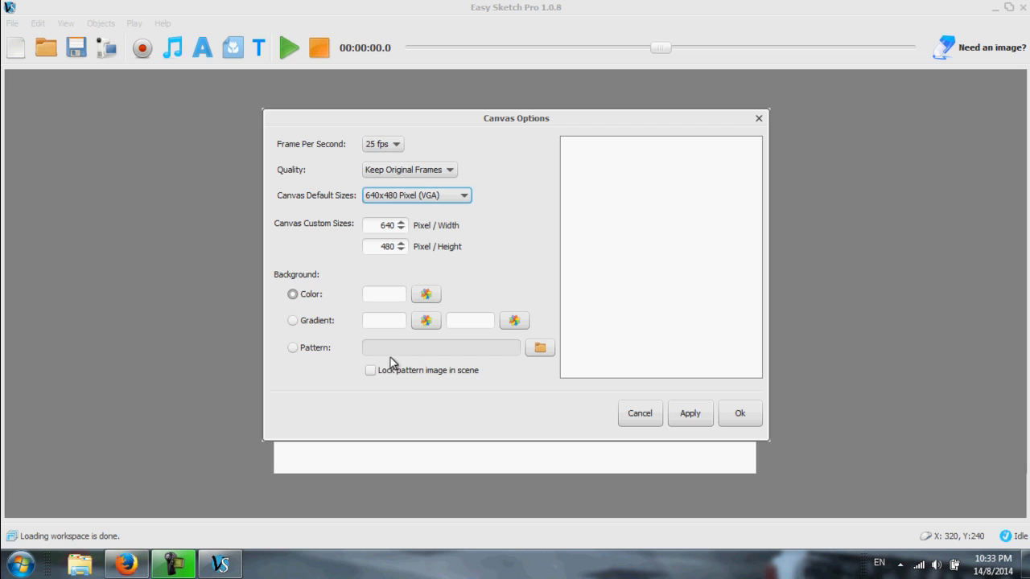
pyautogui.click(540, 347)
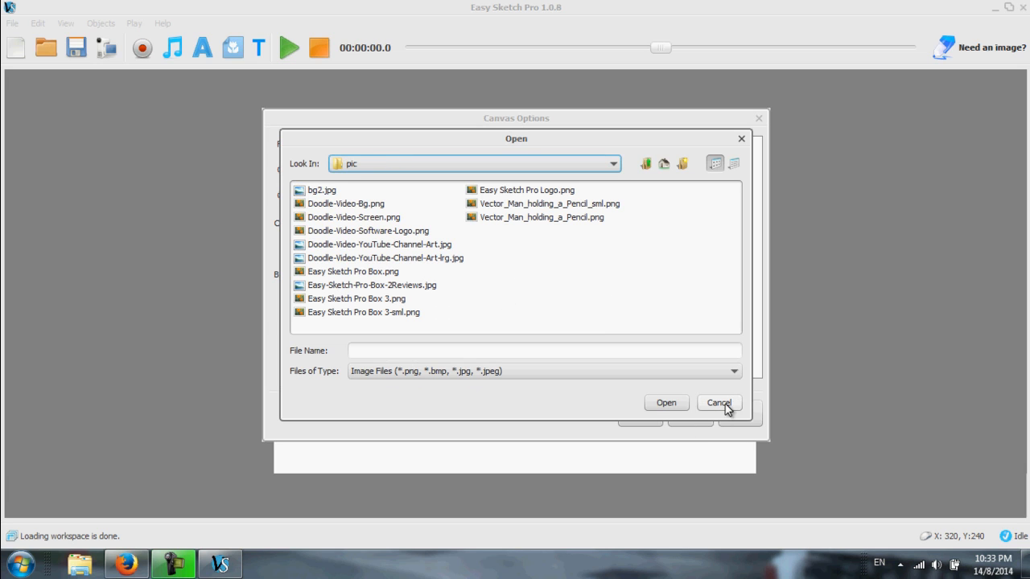
pyautogui.click(718, 402)
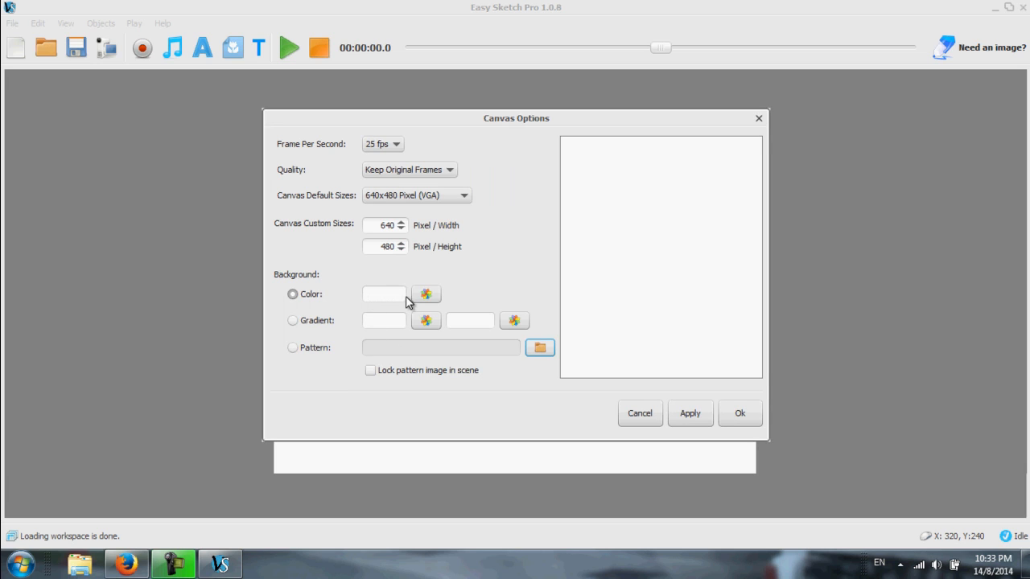
pyautogui.click(427, 294)
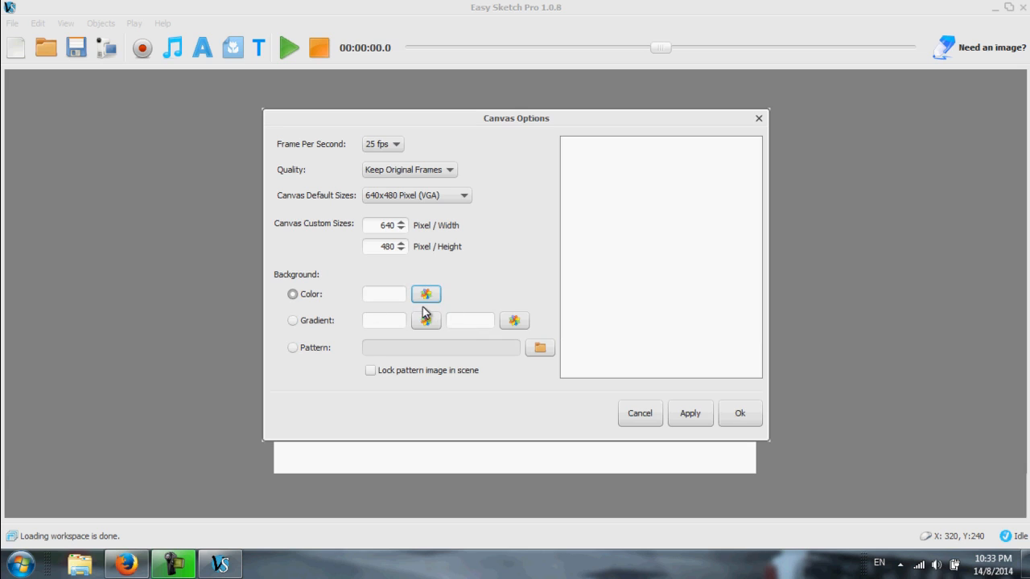
pyautogui.moveTo(430, 326)
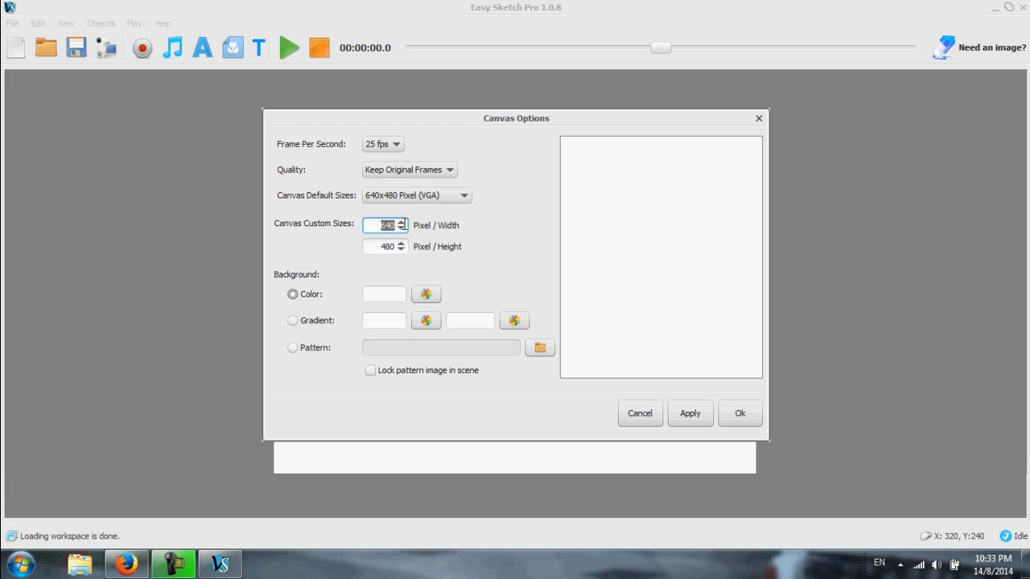
pyautogui.moveTo(447, 272)
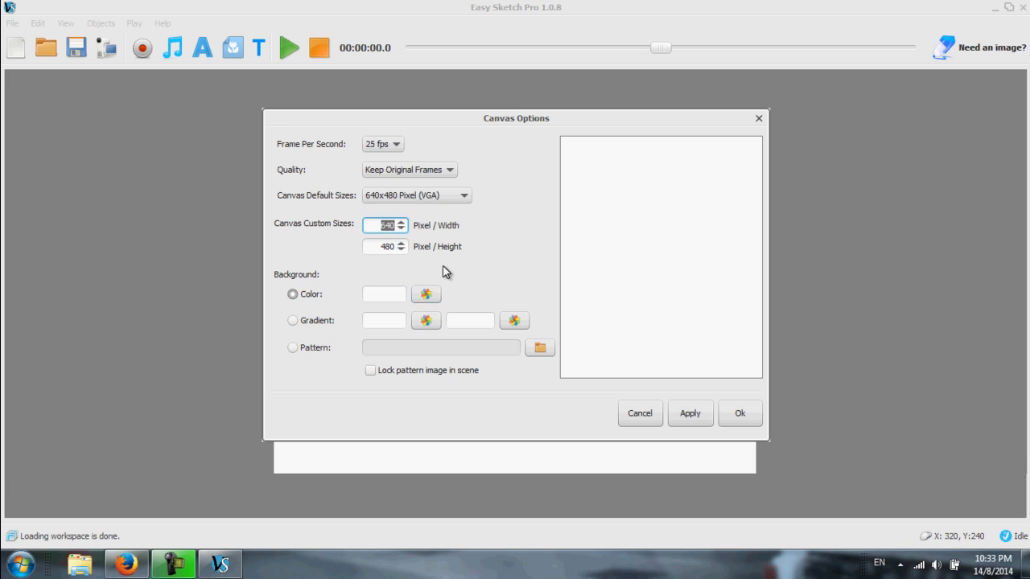
pyautogui.write('960')
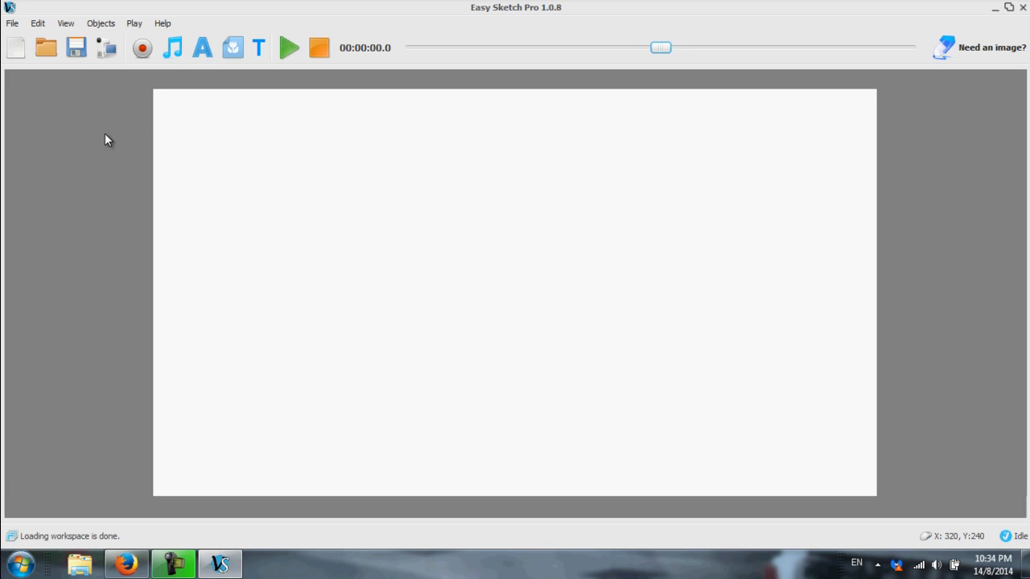
pyautogui.moveTo(221, 98)
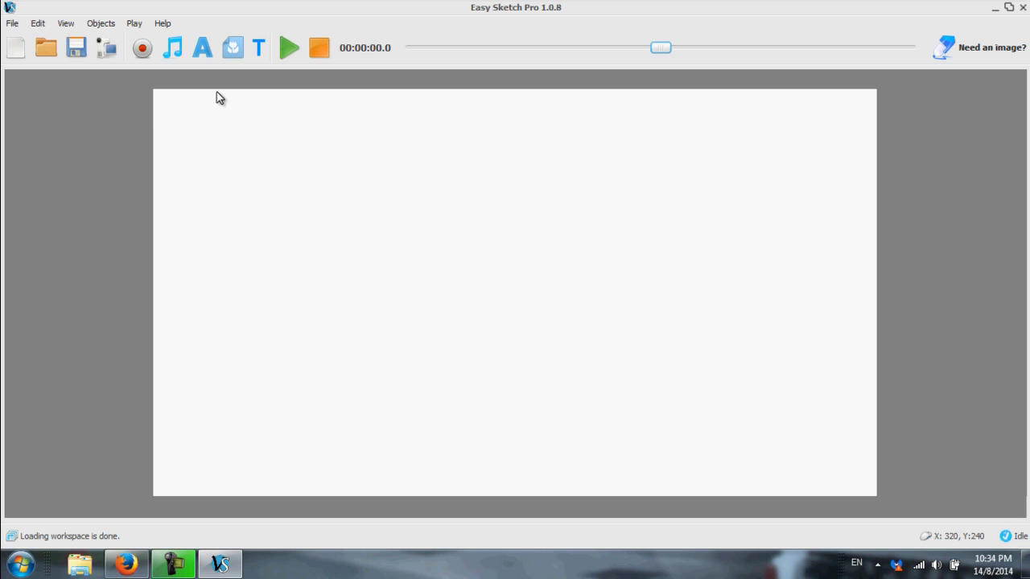
pyautogui.moveTo(143, 89)
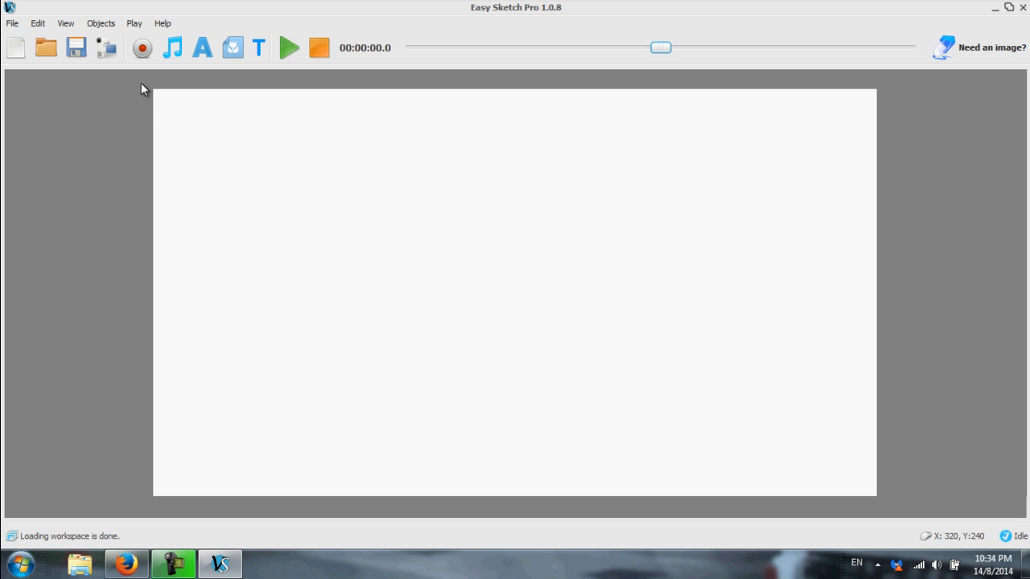
pyautogui.moveTo(93, 77)
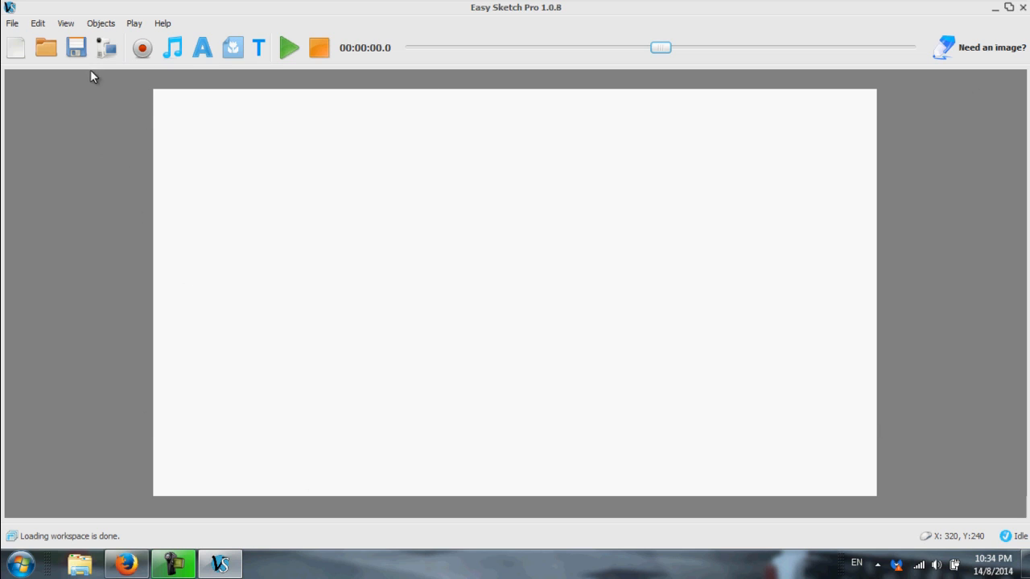
pyautogui.moveTo(138, 87)
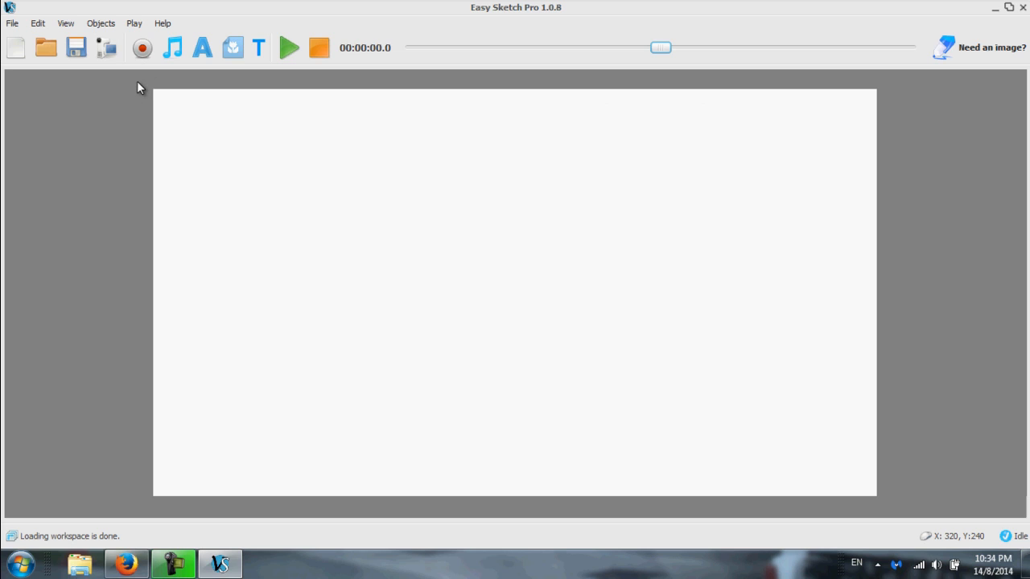
pyautogui.moveTo(923, 298)
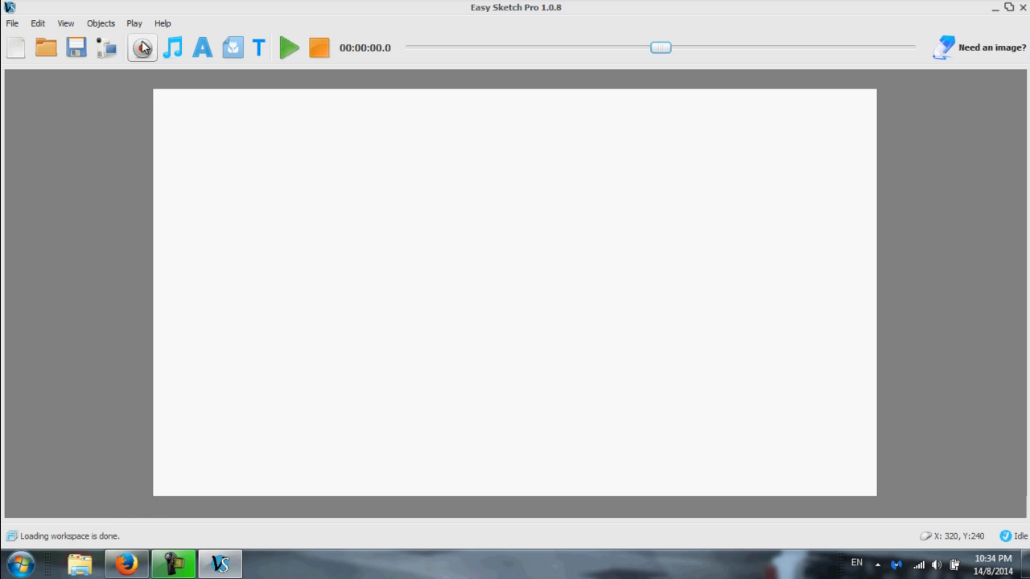
pyautogui.click(141, 48)
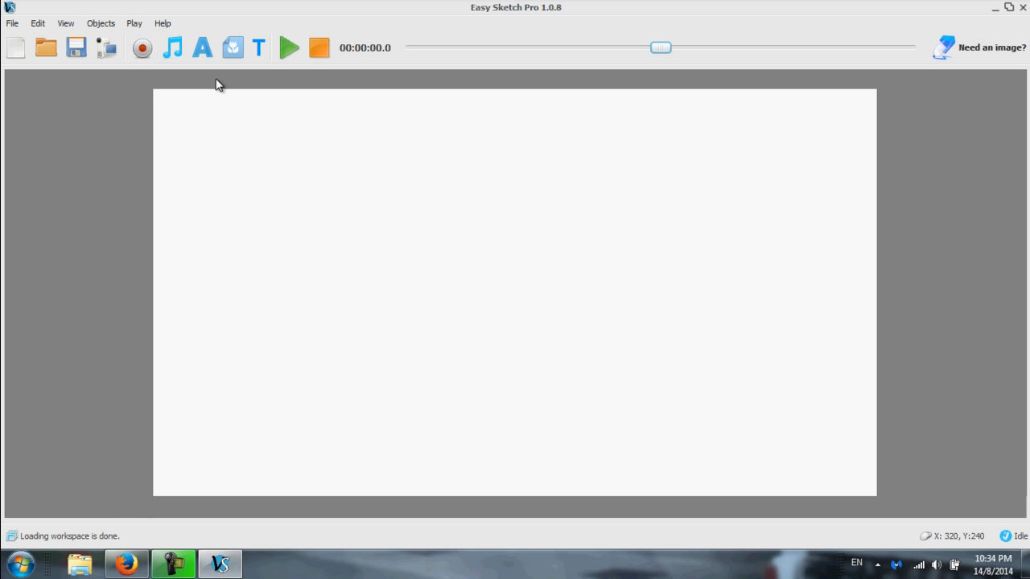
pyautogui.moveTo(877, 513)
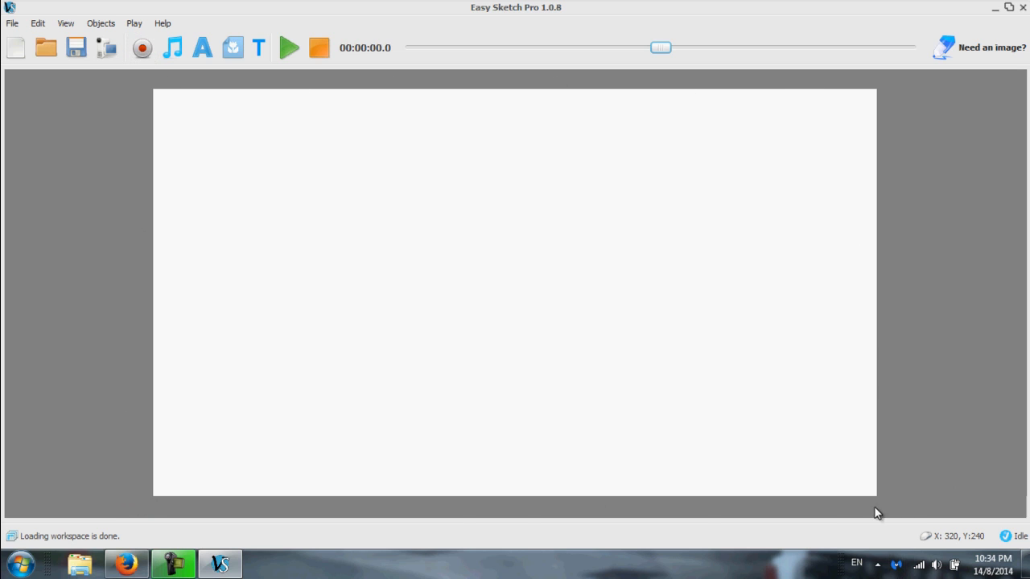
pyautogui.moveTo(132, 81)
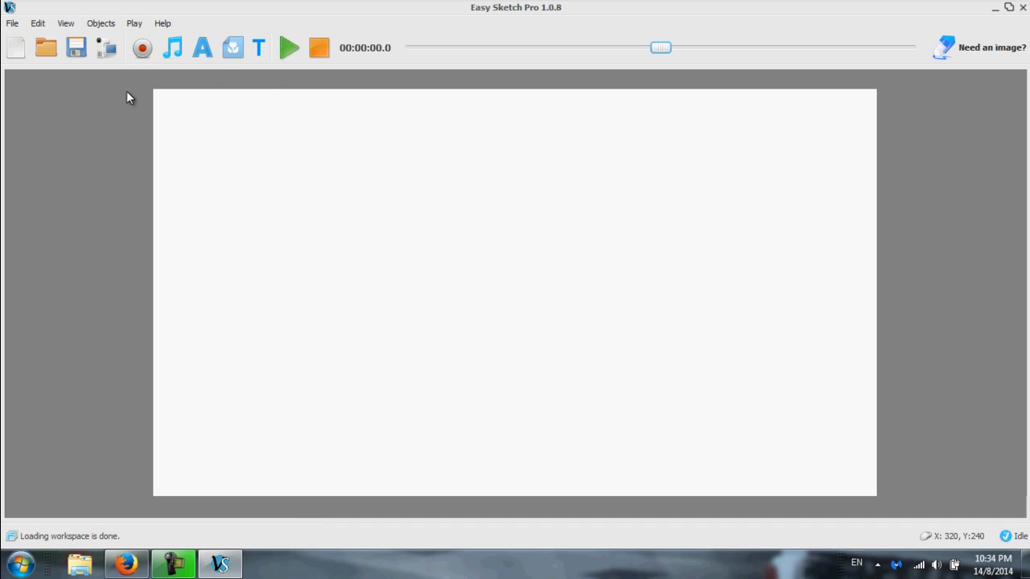
pyautogui.moveTo(739, 340)
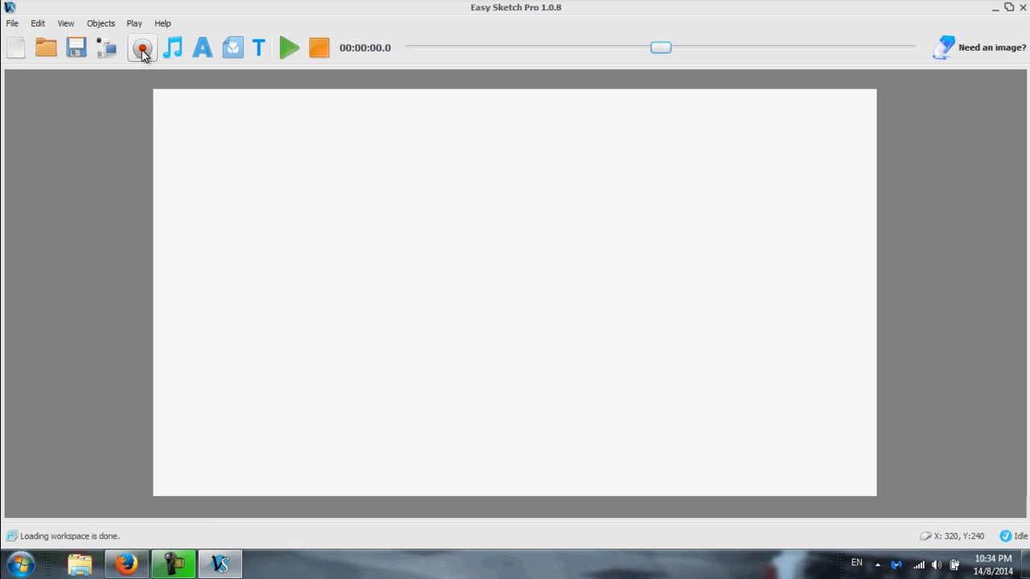
pyautogui.click(142, 47)
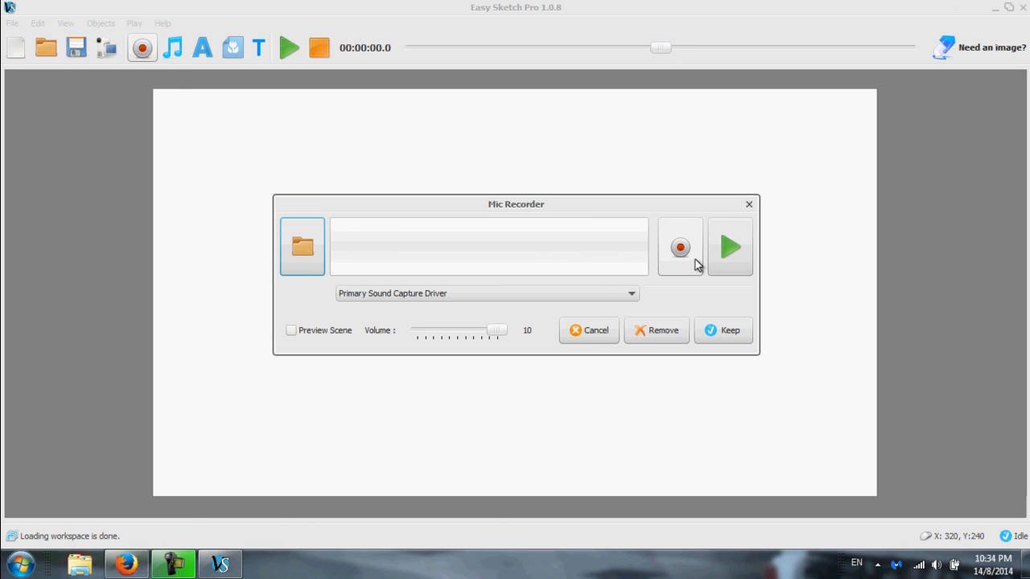
pyautogui.moveTo(745, 221)
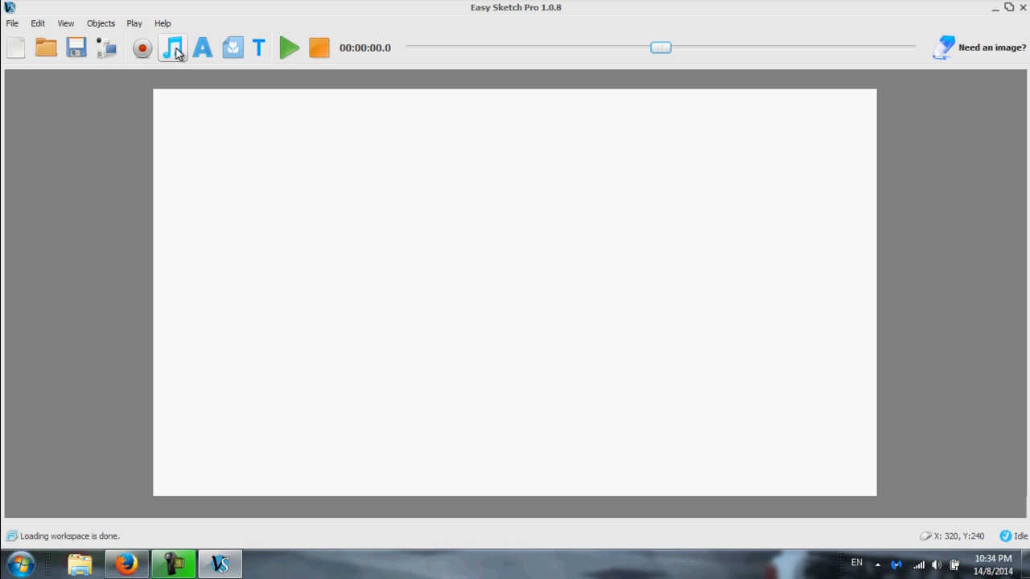
pyautogui.click(172, 47)
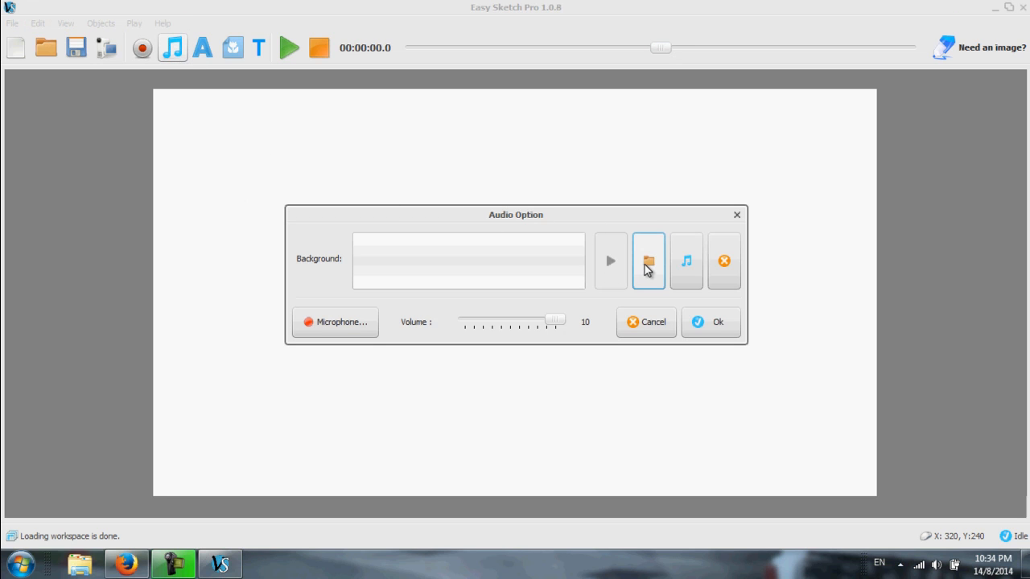
pyautogui.click(648, 260)
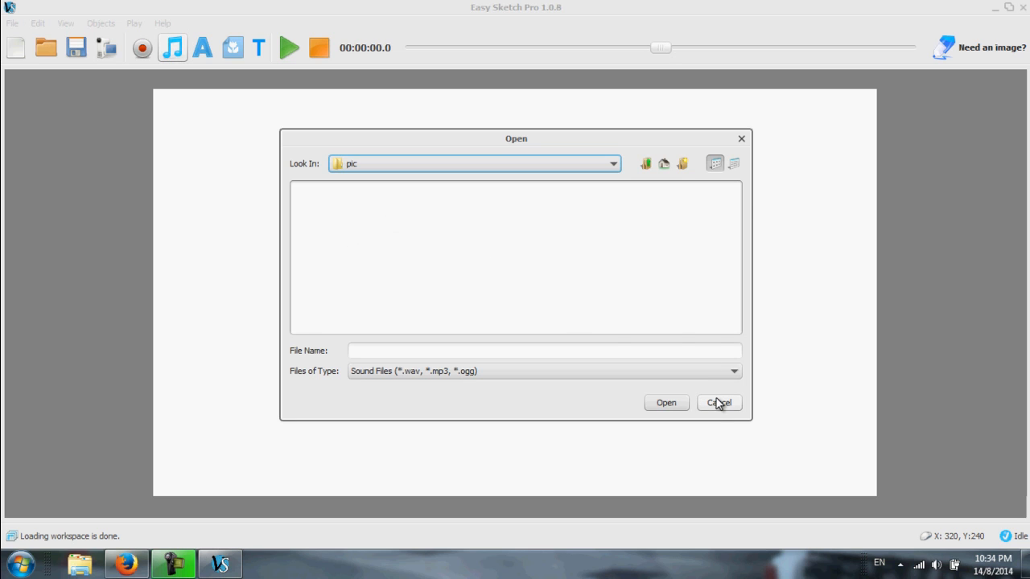
pyautogui.click(719, 403)
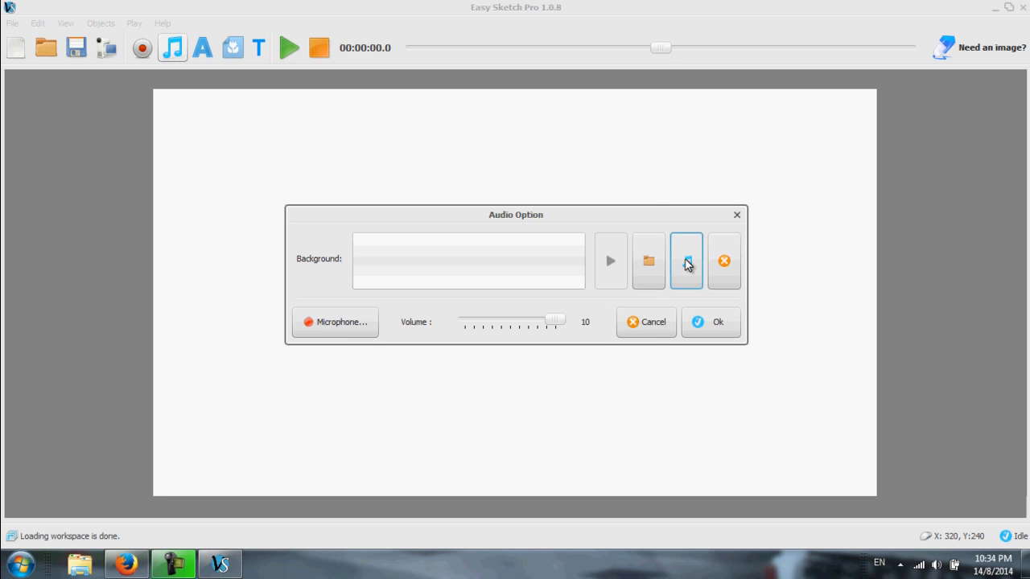
pyautogui.click(686, 260)
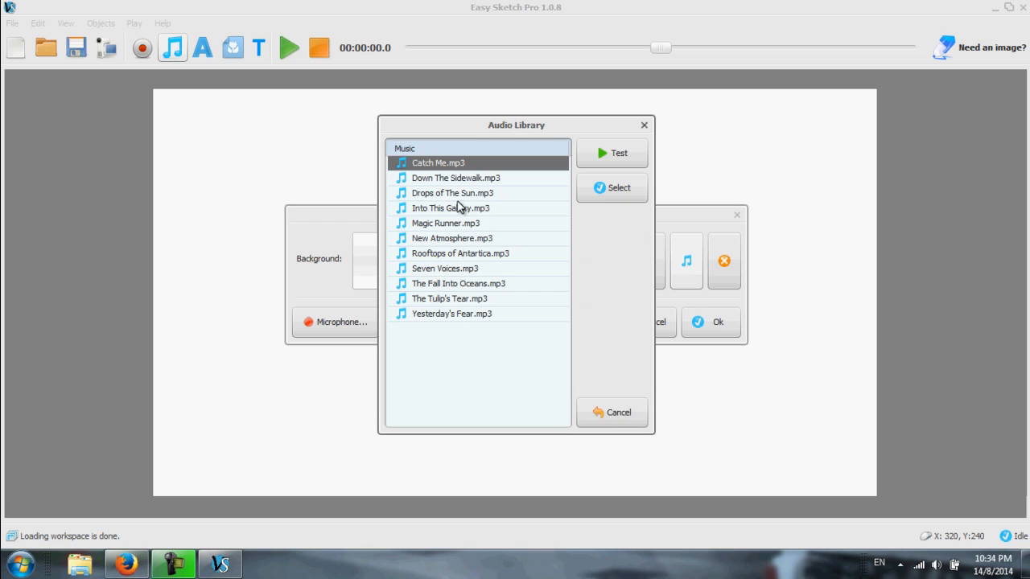
pyautogui.moveTo(446, 286)
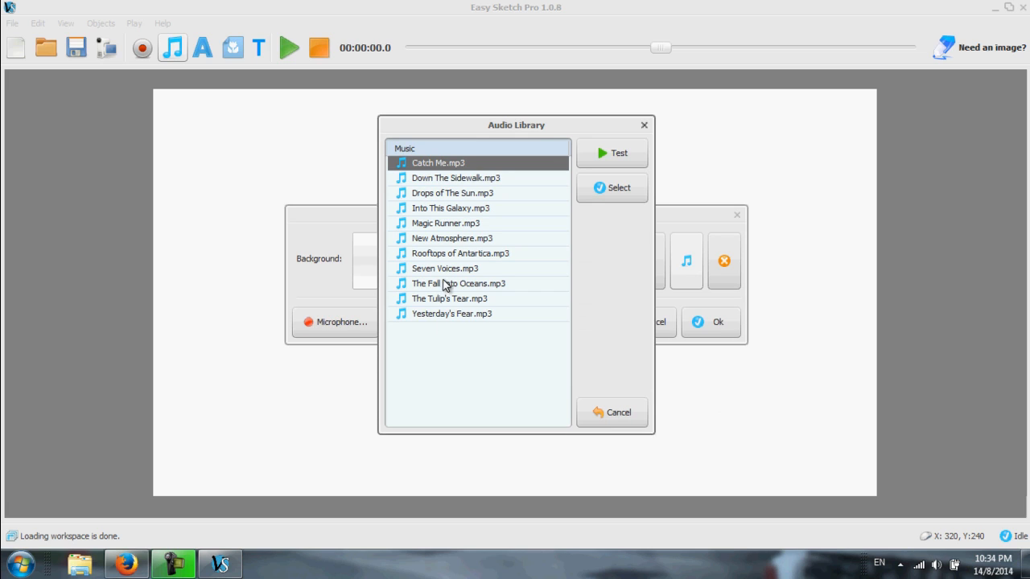
pyautogui.moveTo(442, 184)
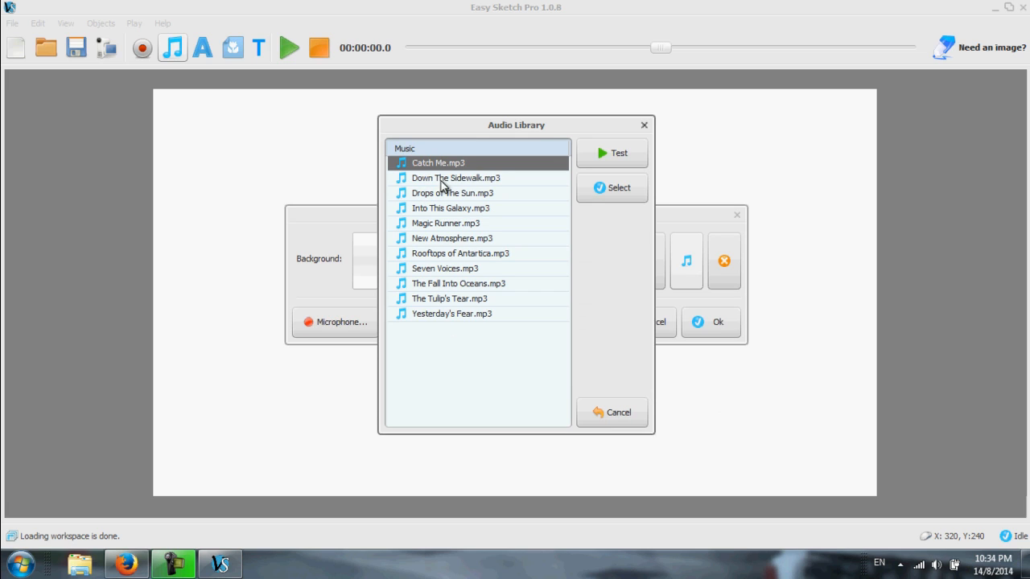
pyautogui.moveTo(632, 209)
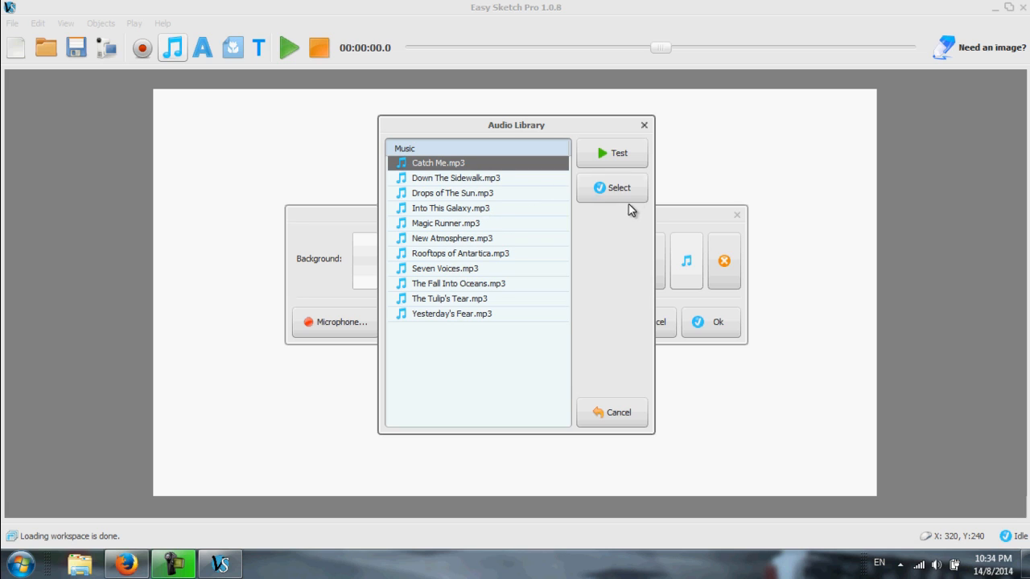
pyautogui.moveTo(644, 127)
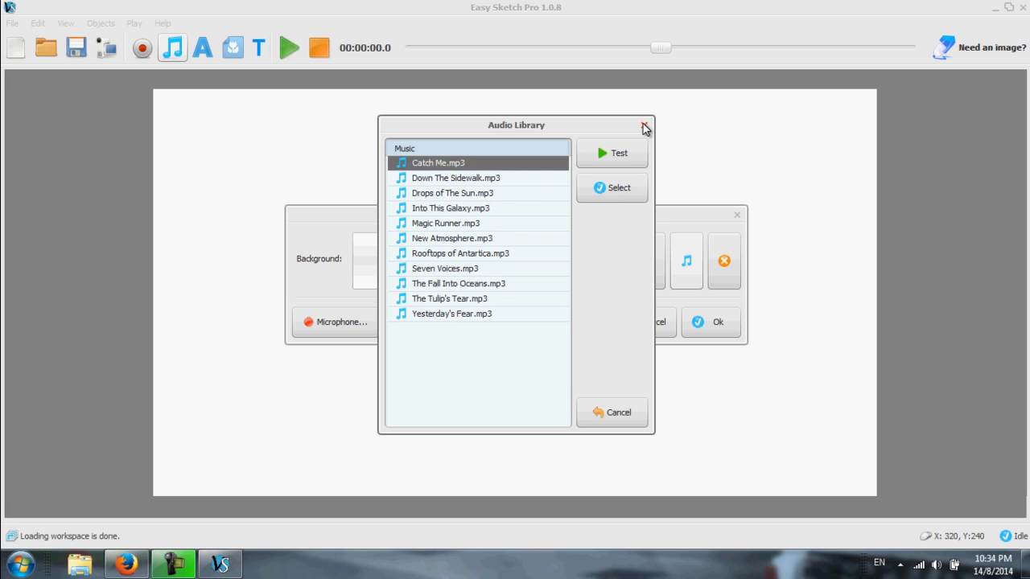
pyautogui.click(645, 125)
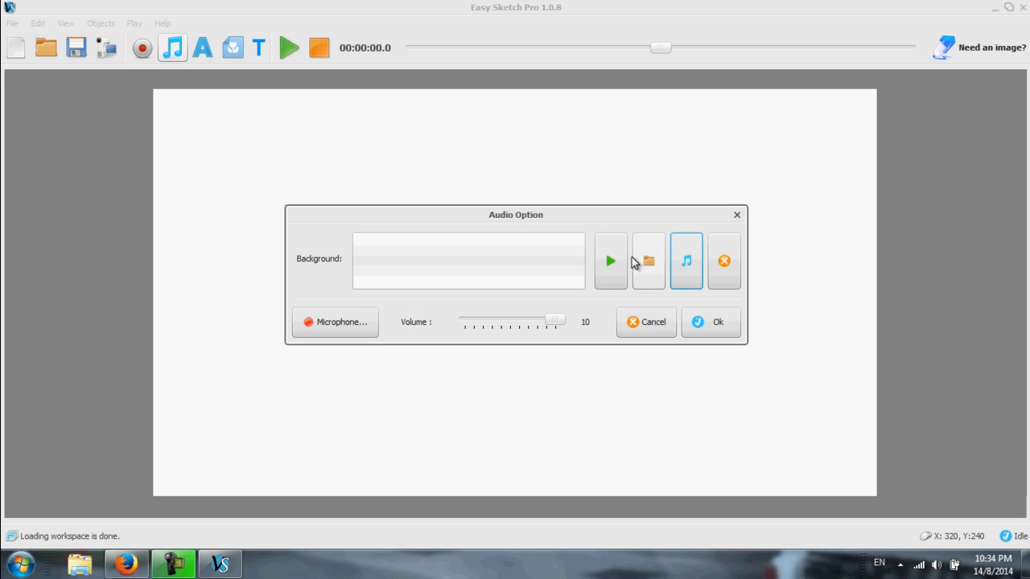
pyautogui.click(648, 260)
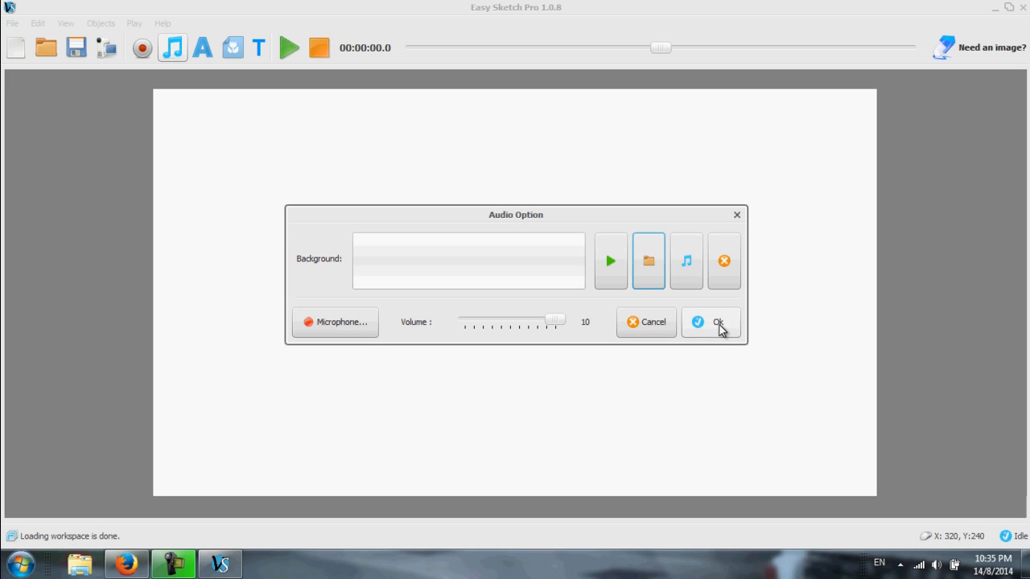
pyautogui.moveTo(649, 259)
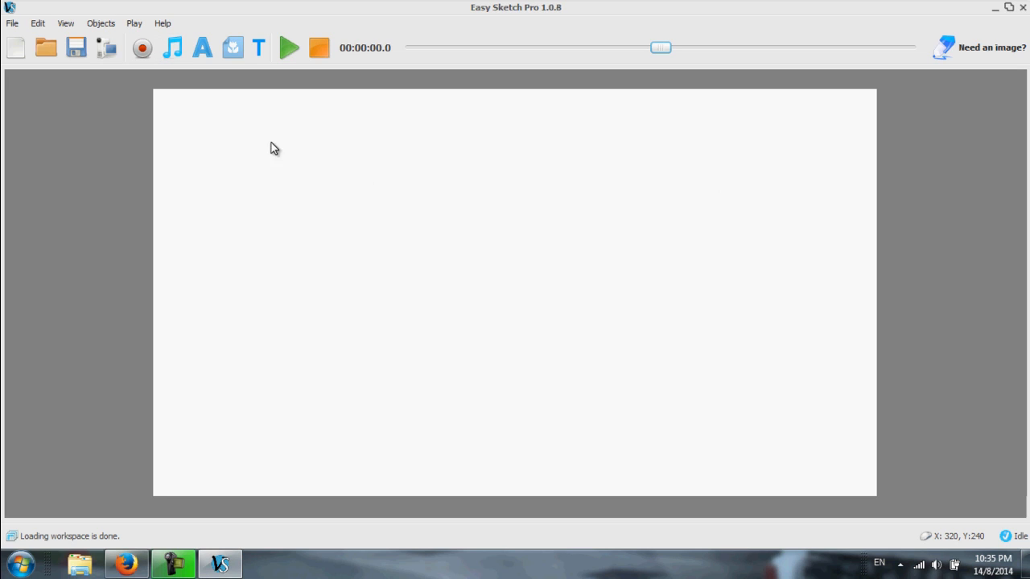
pyautogui.moveTo(227, 77)
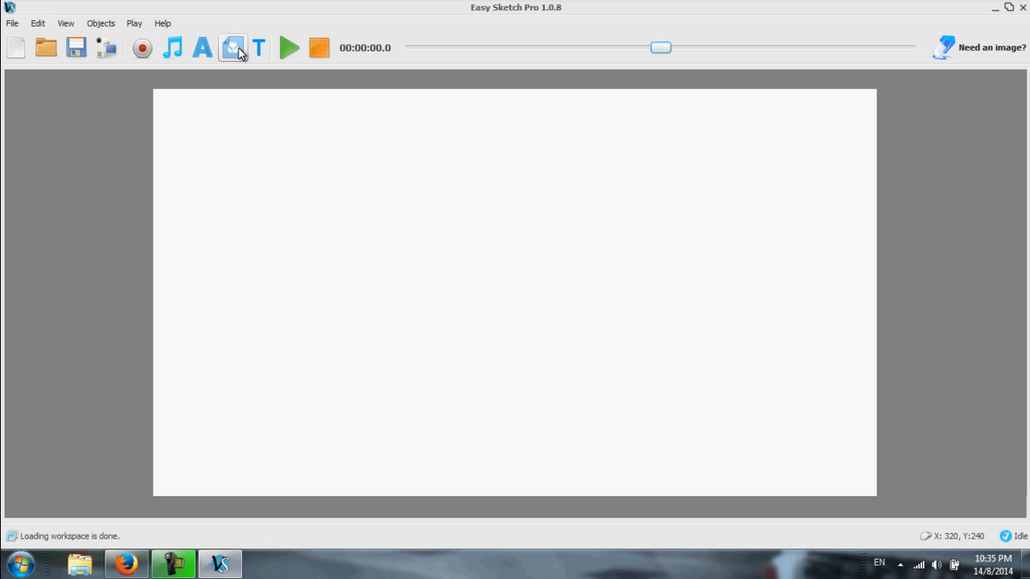
# Place the text 'I want to create a doodle video' at size 40 in Tahoma
pyautogui.click(202, 47)
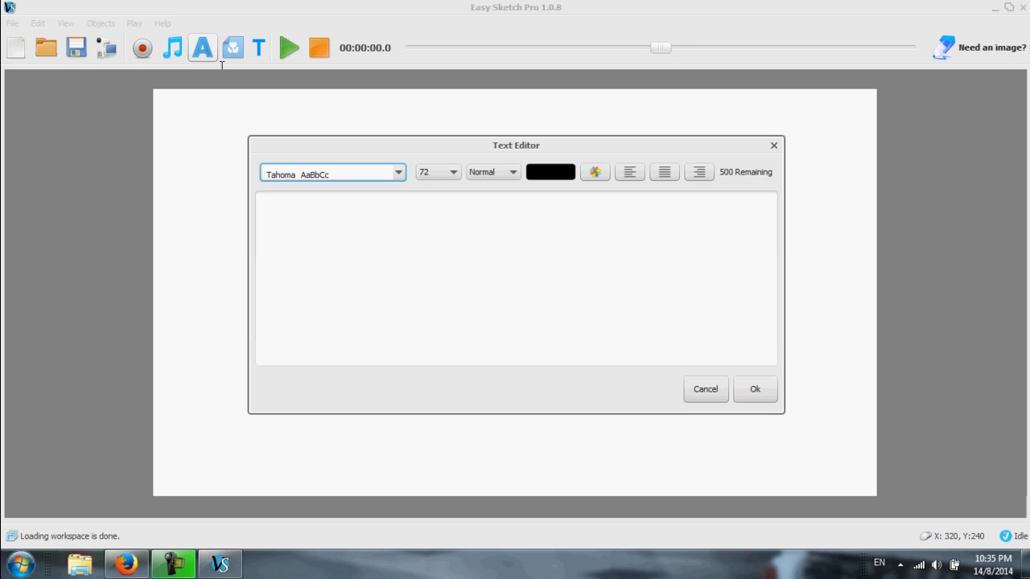
pyautogui.click(539, 236)
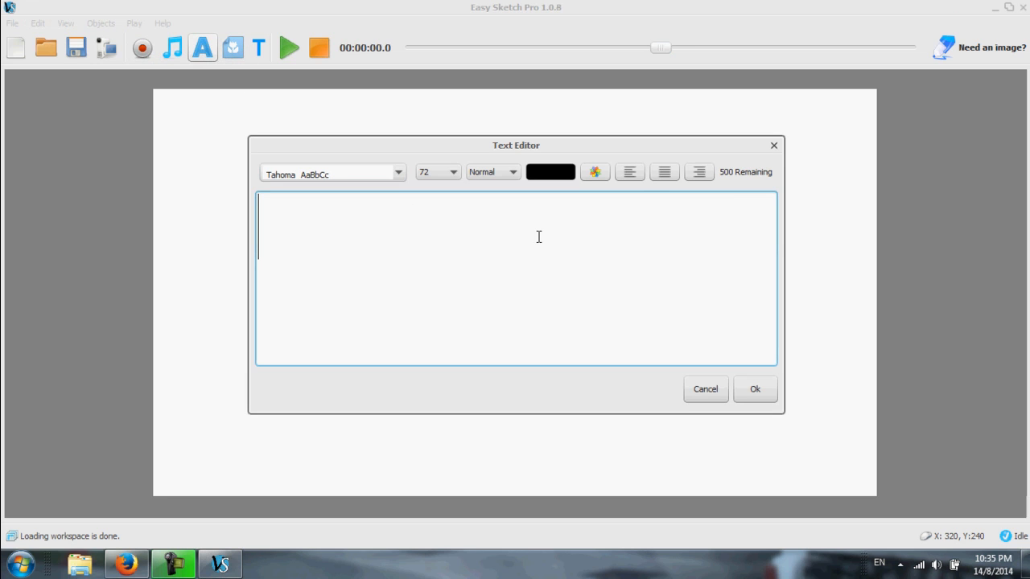
pyautogui.write('I want')
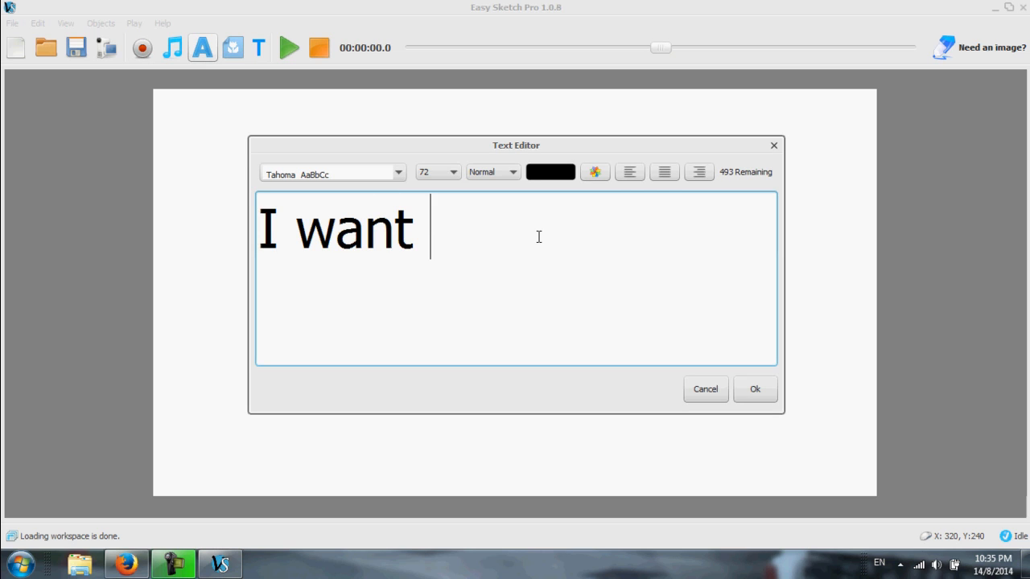
pyautogui.write('to')
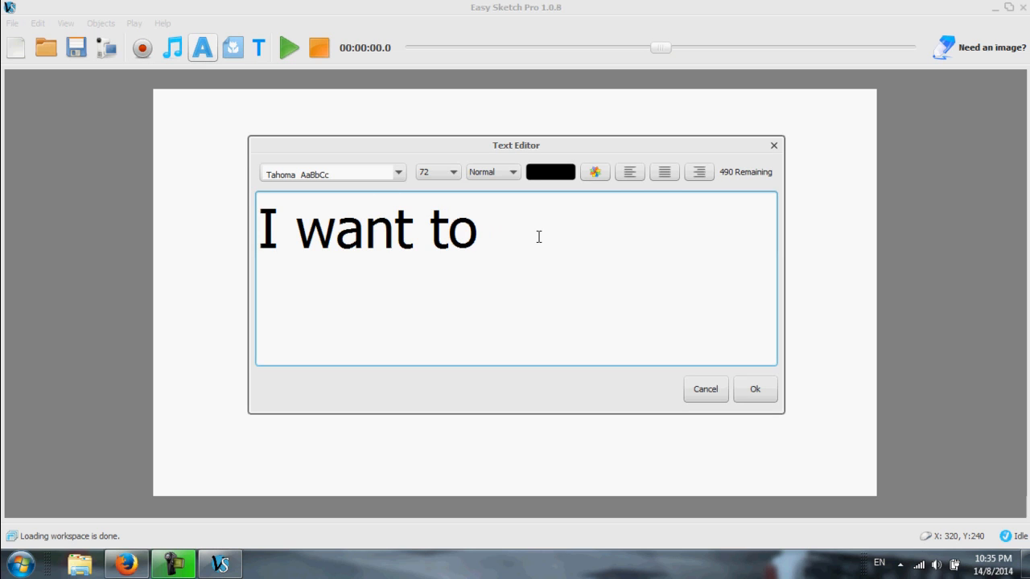
pyautogui.write('create a')
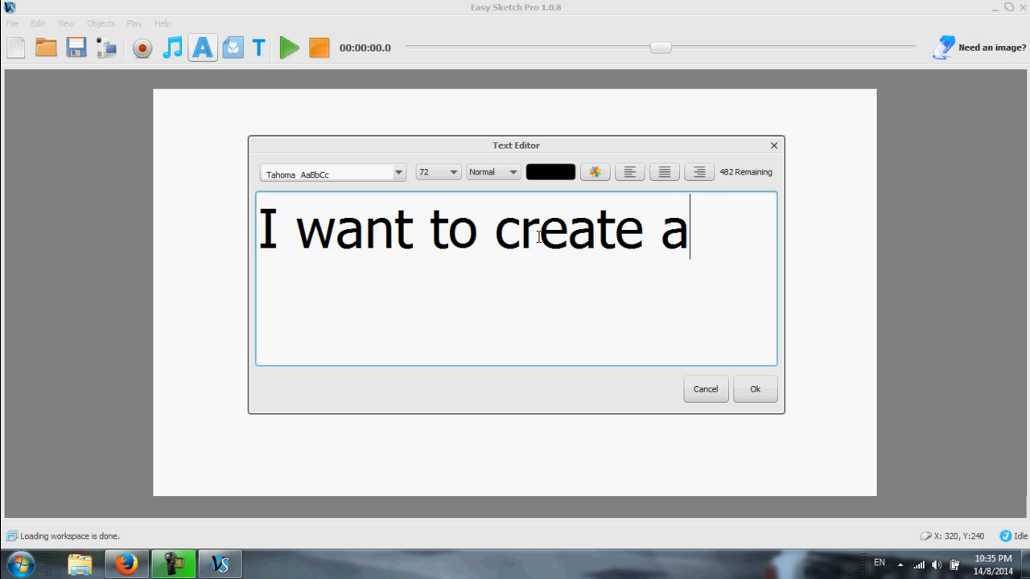
pyautogui.write('dod')
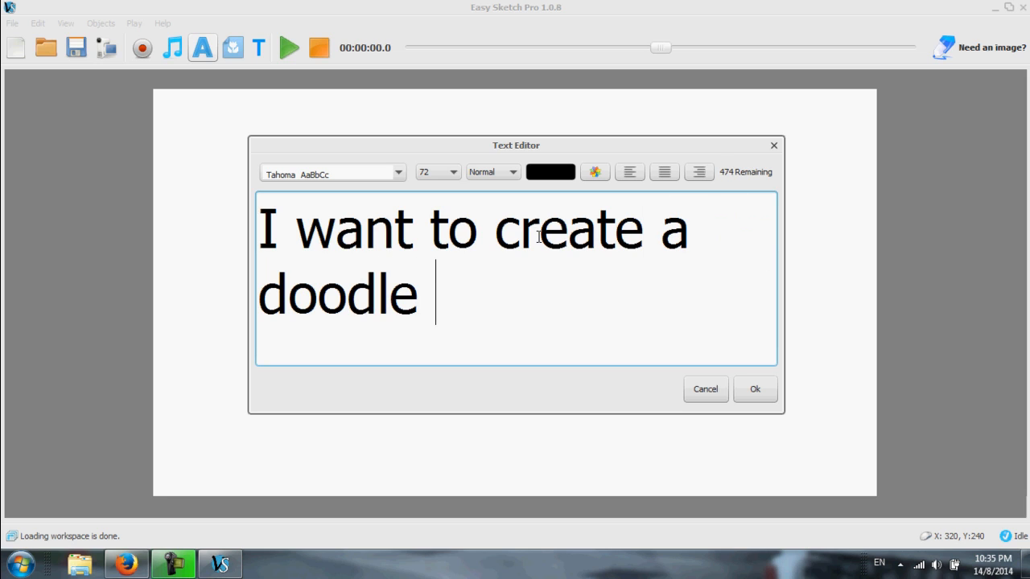
pyautogui.write('video')
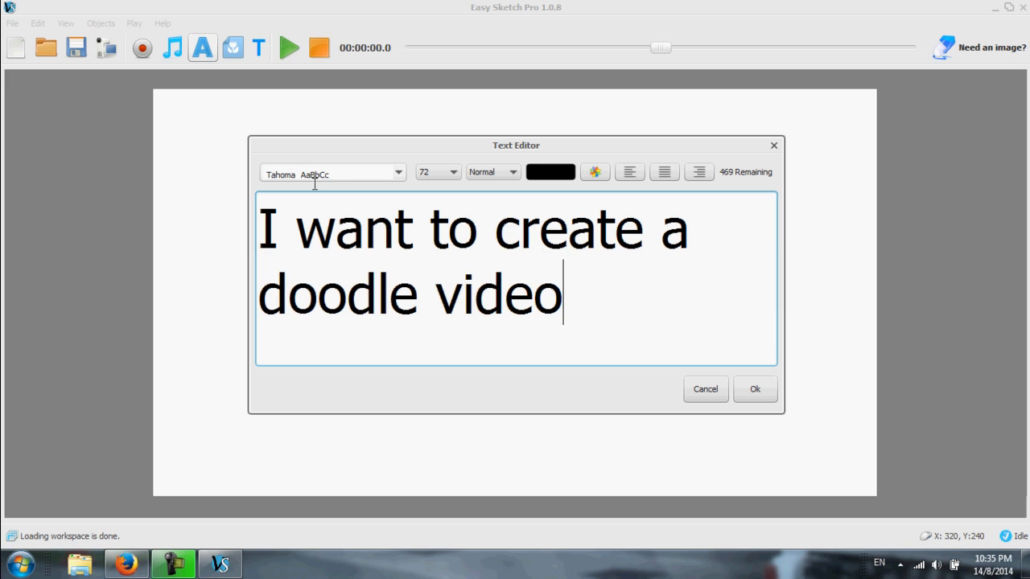
pyautogui.click(457, 171)
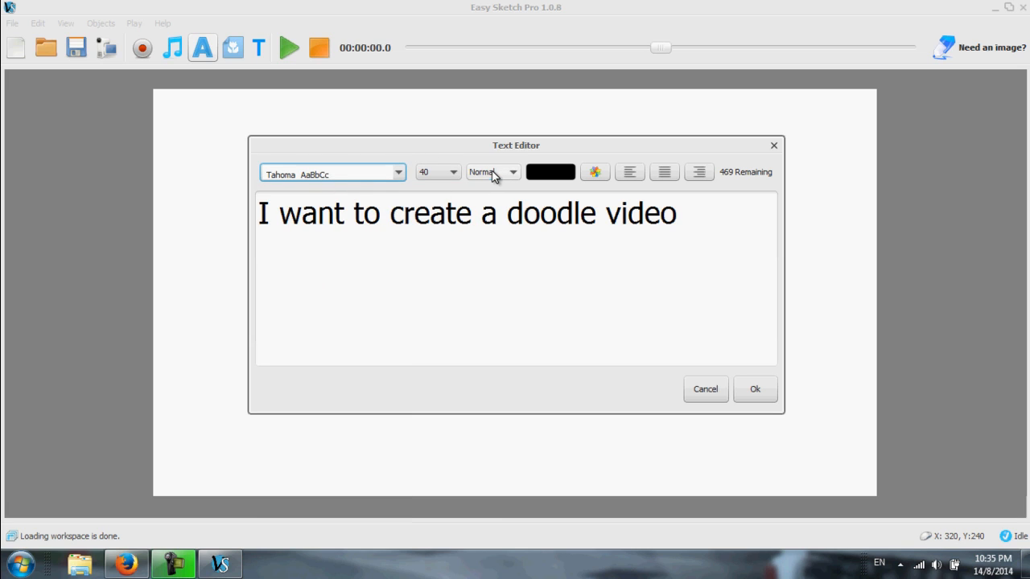
pyautogui.click(492, 171)
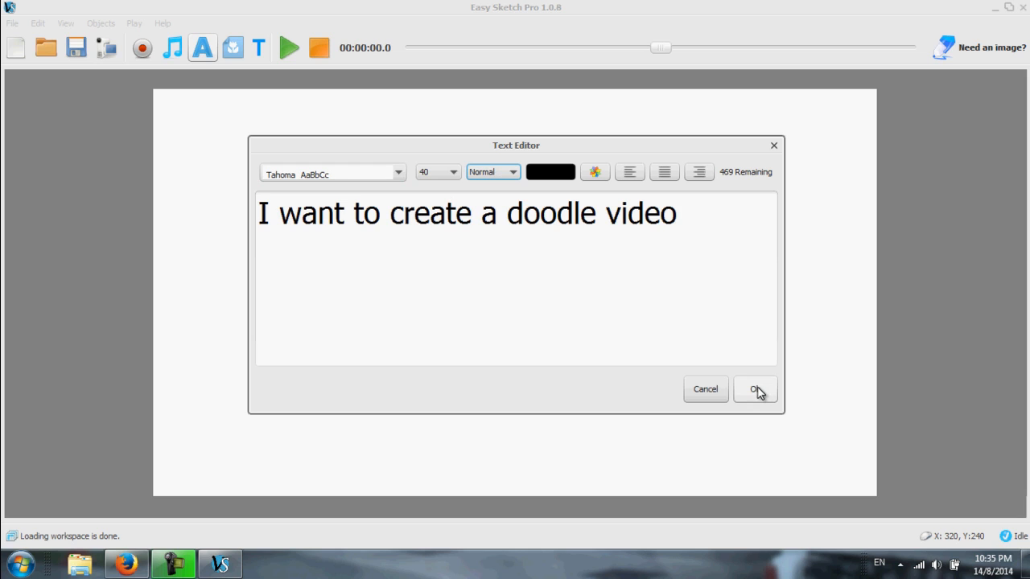
pyautogui.click(755, 390)
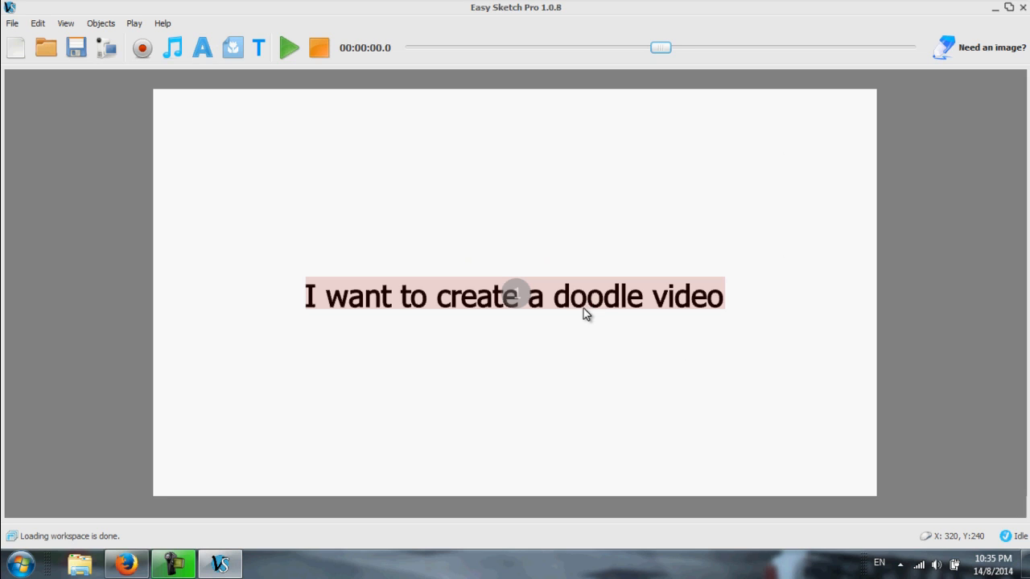
# Drag the doodle video heading up to the top centre of the canvas
pyautogui.click(531, 302)
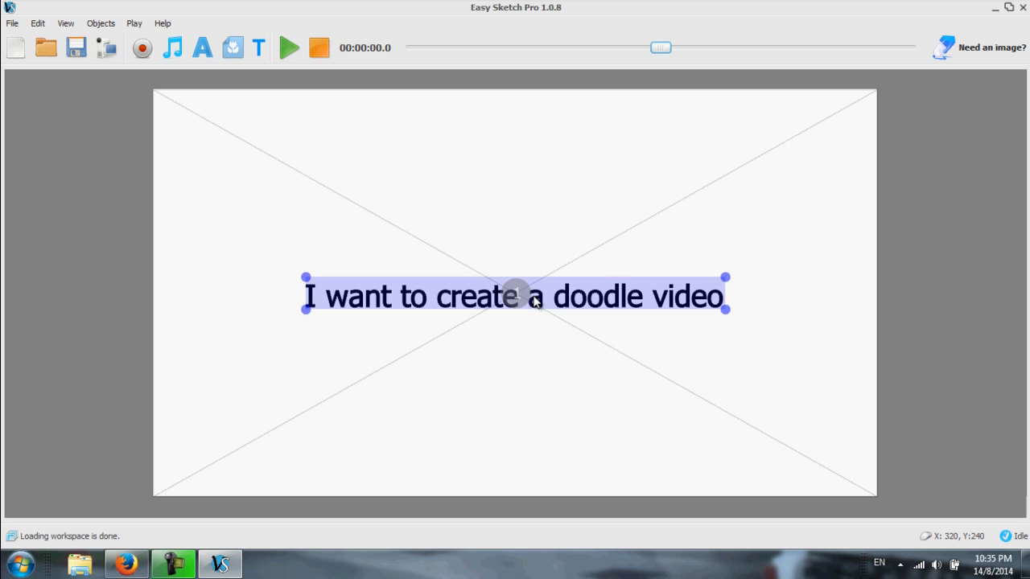
pyautogui.moveTo(515, 295); pyautogui.dragTo(515, 152)
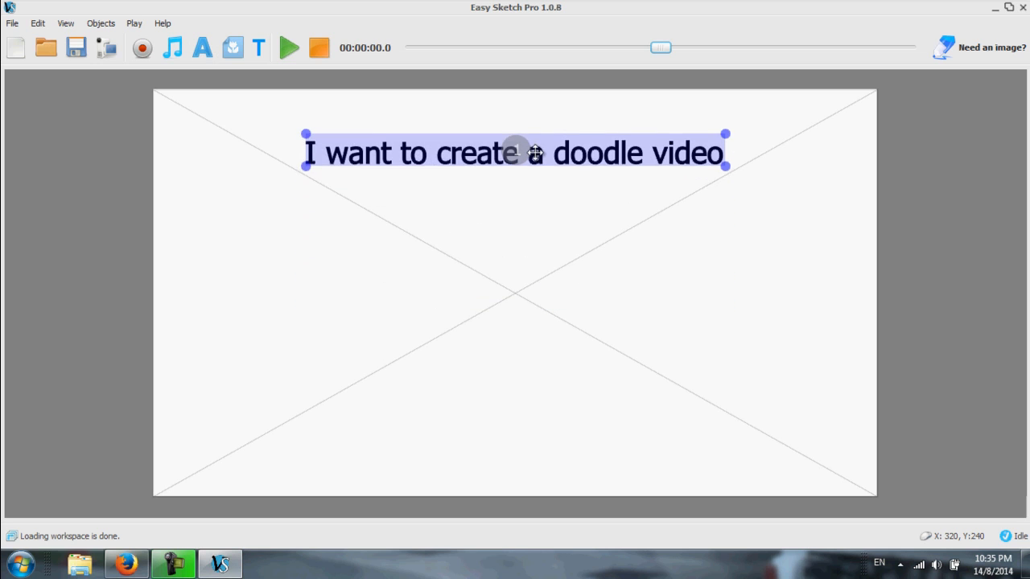
pyautogui.moveTo(534, 153); pyautogui.dragTo(547, 141)
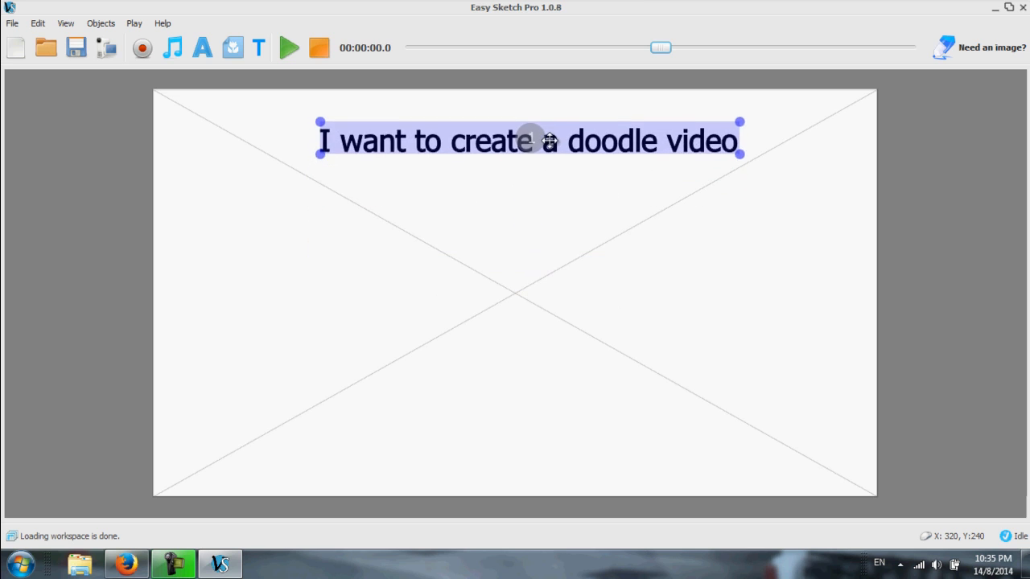
pyautogui.moveTo(550, 140); pyautogui.dragTo(545, 125)
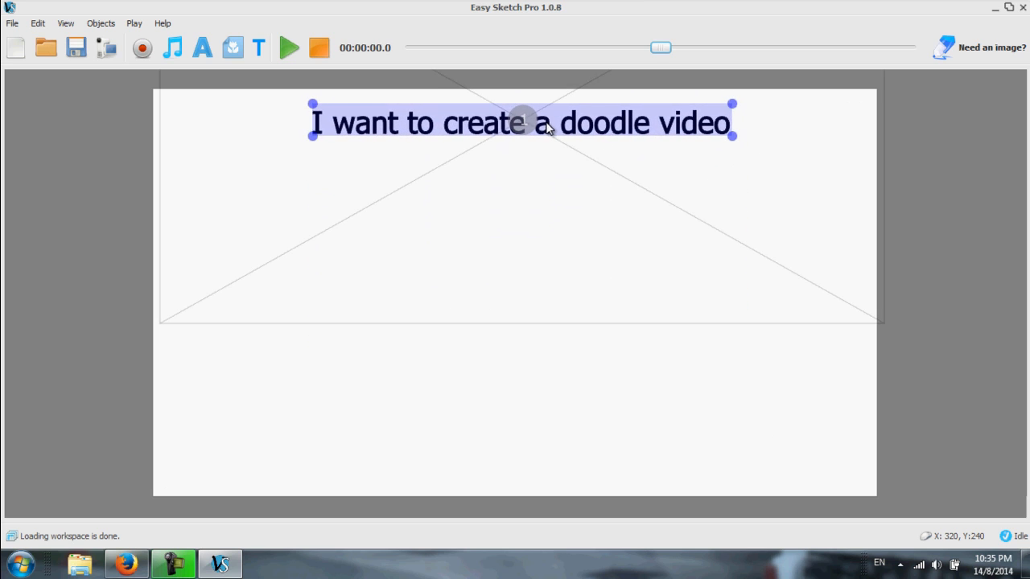
pyautogui.rightClick(523, 122)
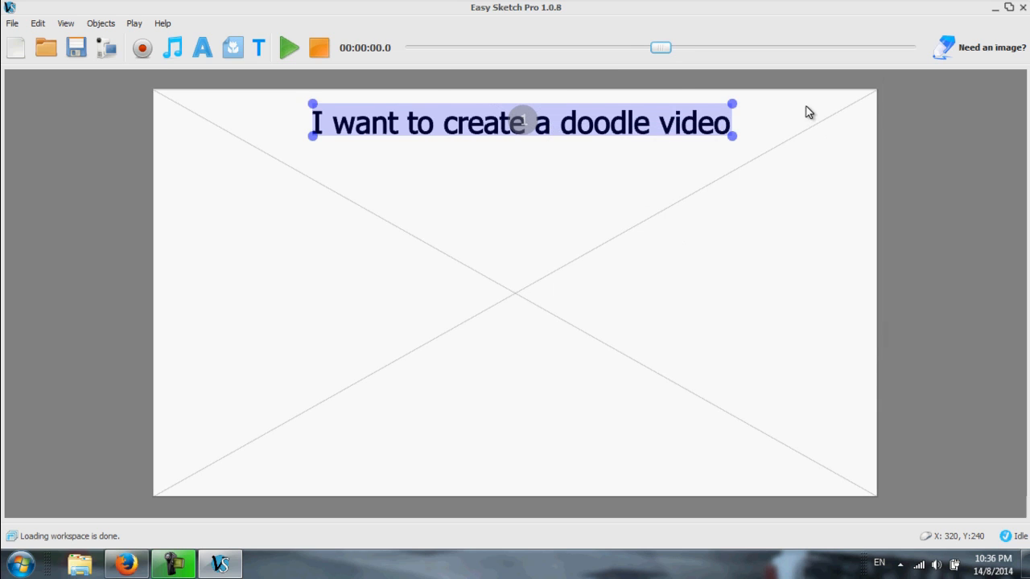
pyautogui.moveTo(156, 412)
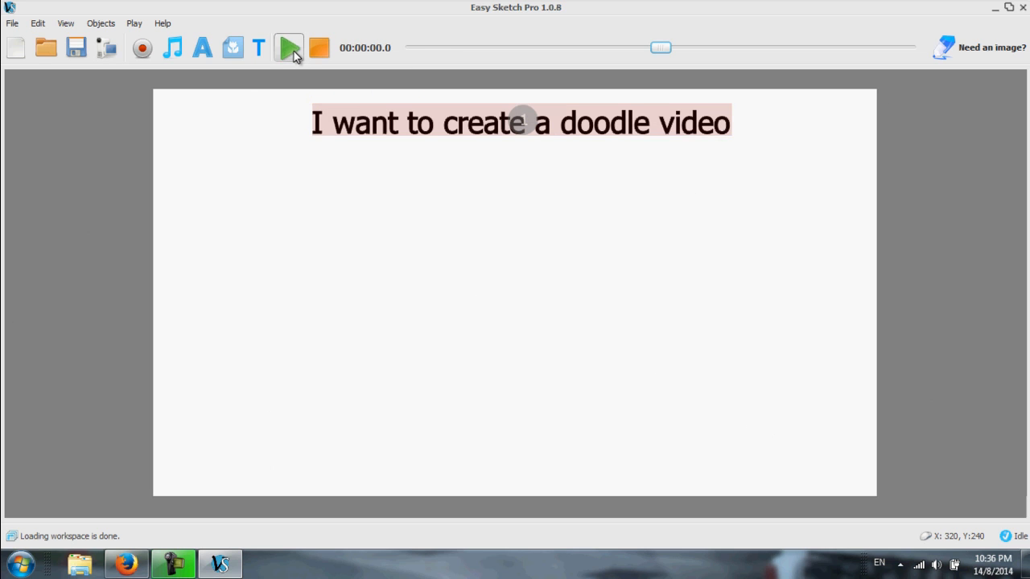
pyautogui.click(288, 48)
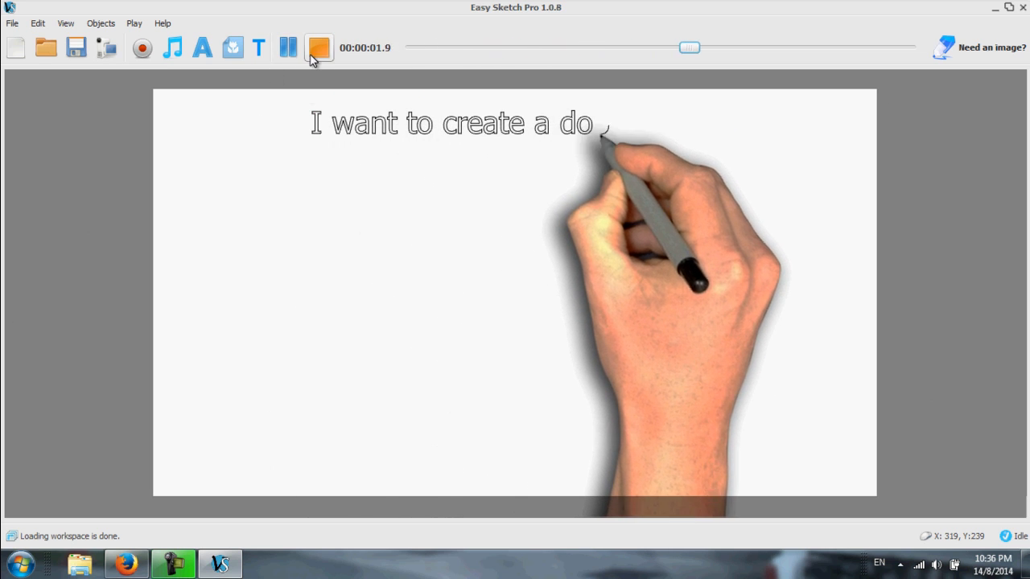
pyautogui.click(287, 47)
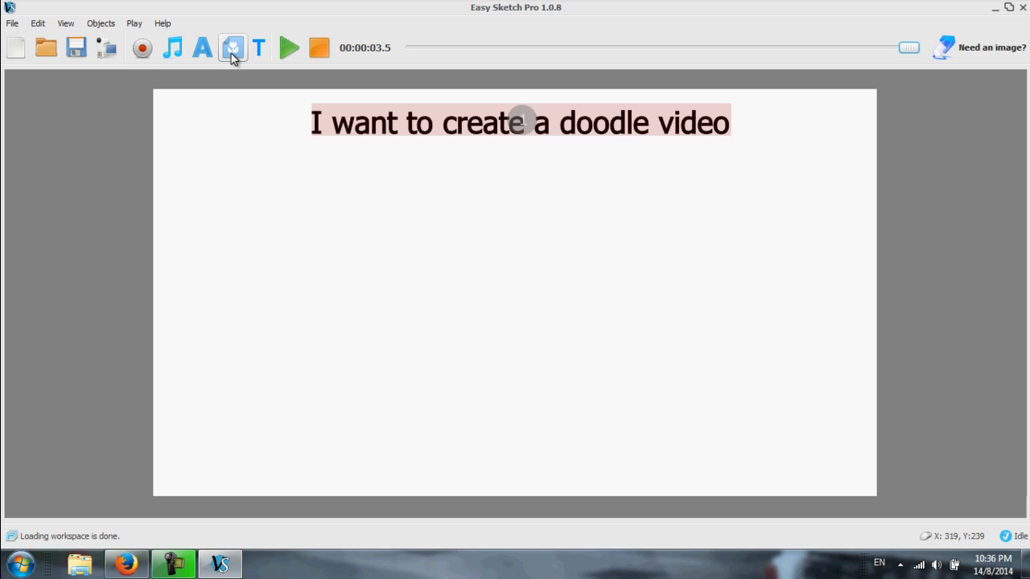
# Insert the front-facing laptop image from the Gadgets library category
pyautogui.click(234, 48)
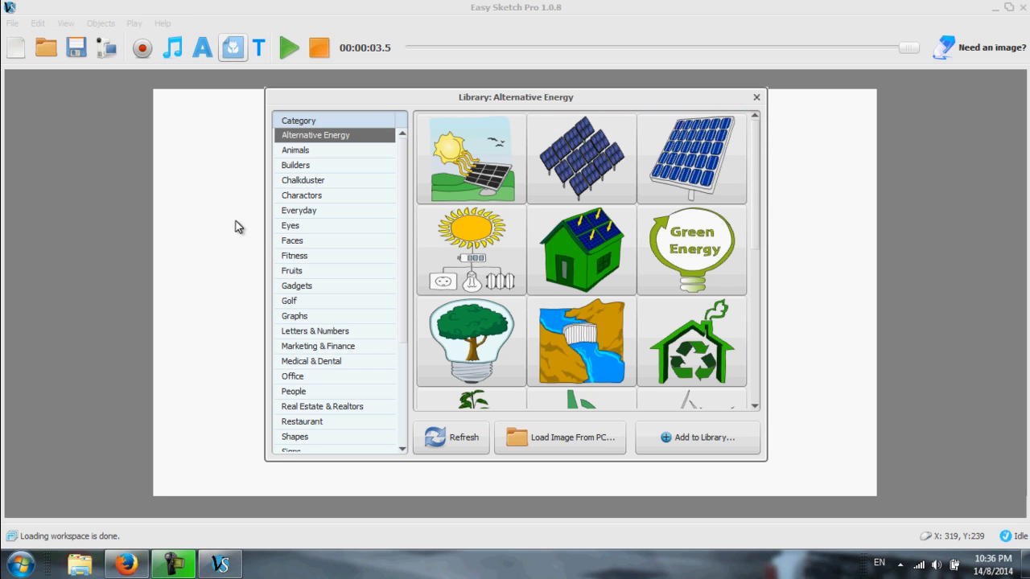
pyautogui.moveTo(752, 227)
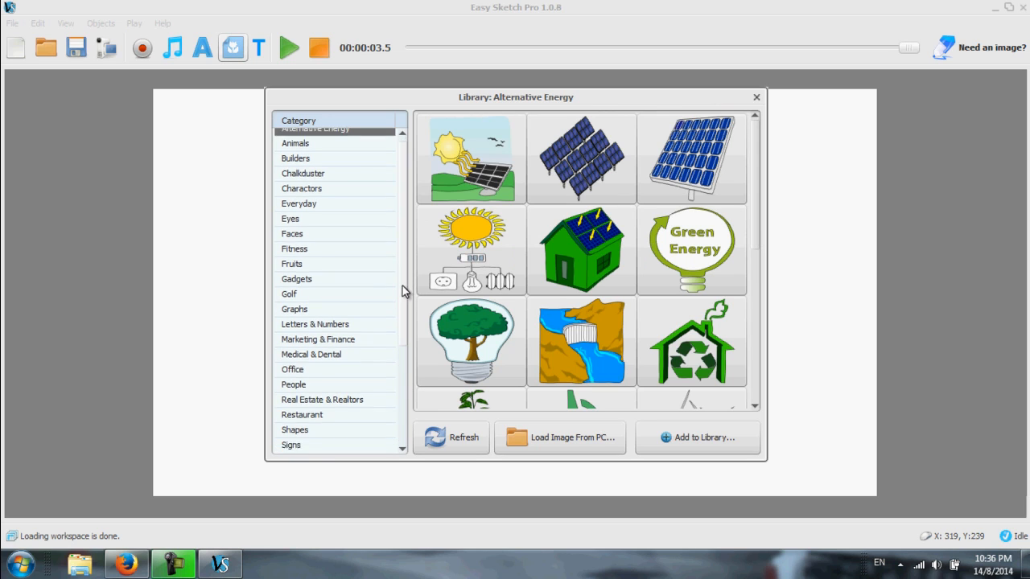
pyautogui.scroll(-3)
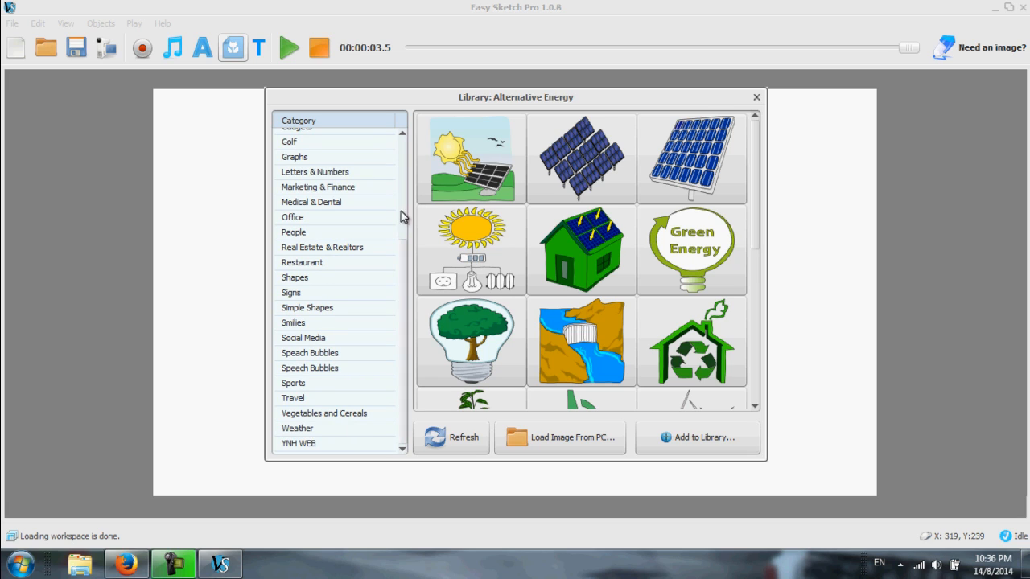
pyautogui.moveTo(402, 153)
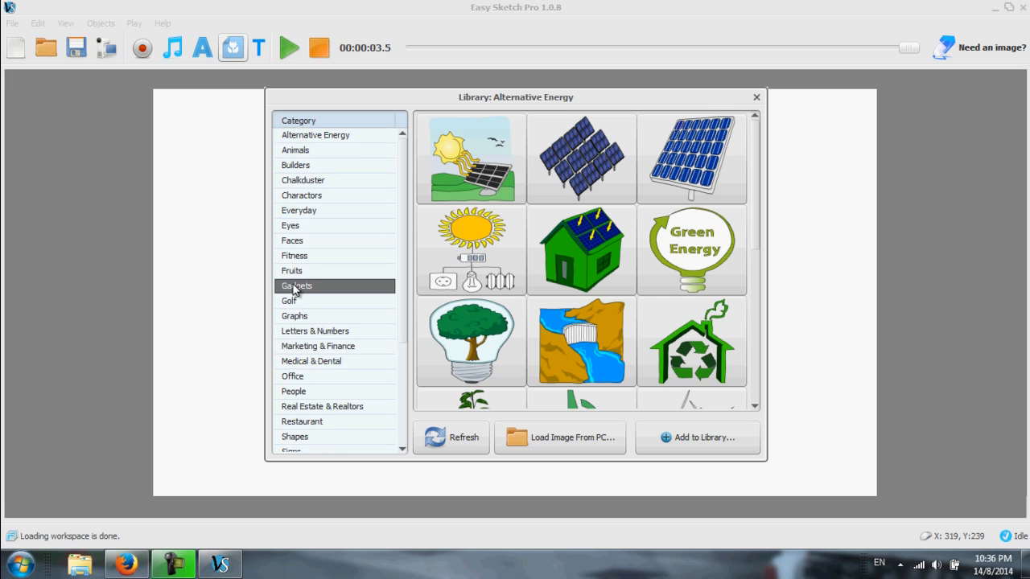
pyautogui.click(296, 286)
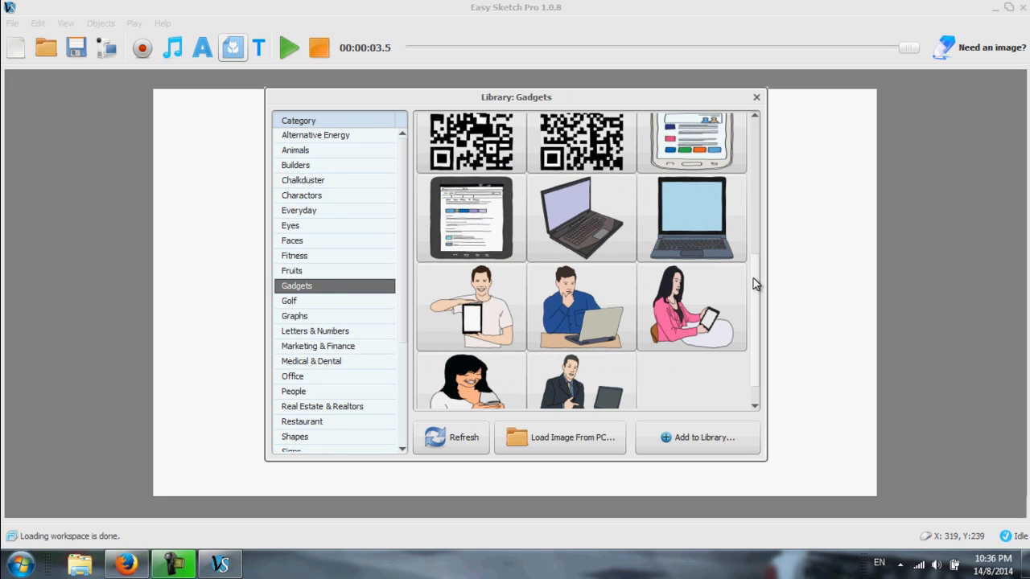
pyautogui.scroll(-3)
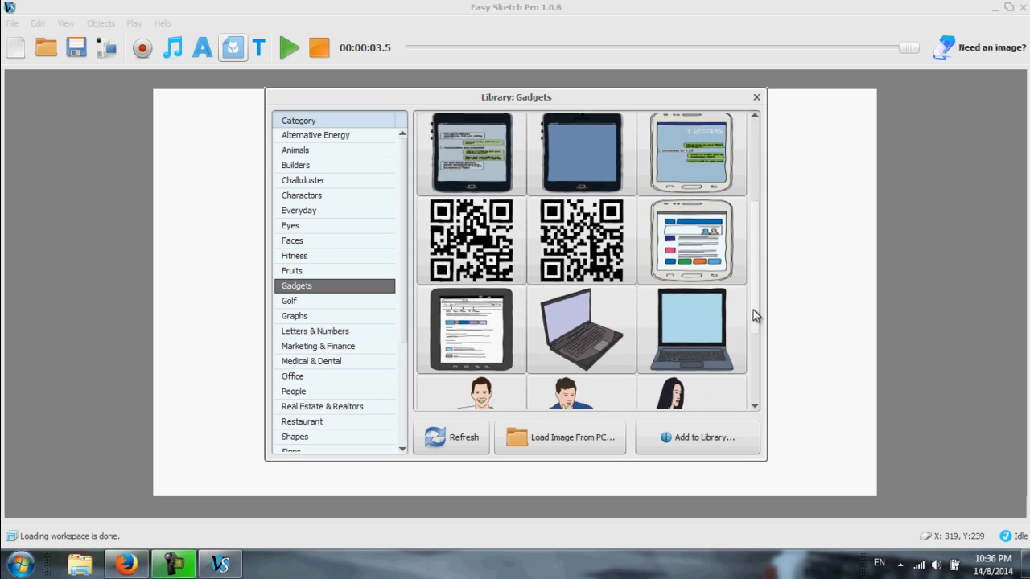
pyautogui.scroll(-3)
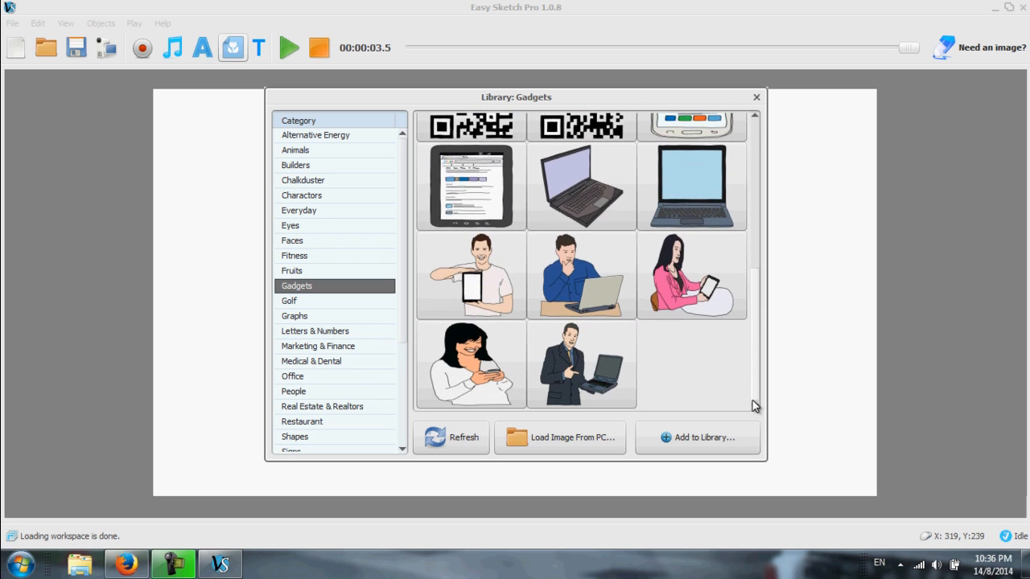
pyautogui.scroll(-3)
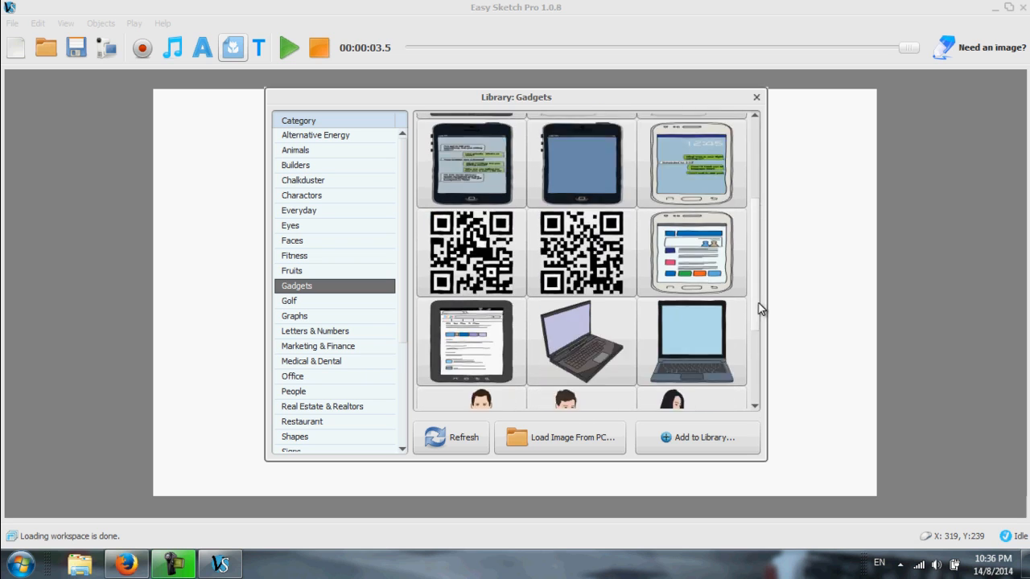
pyautogui.click(756, 97)
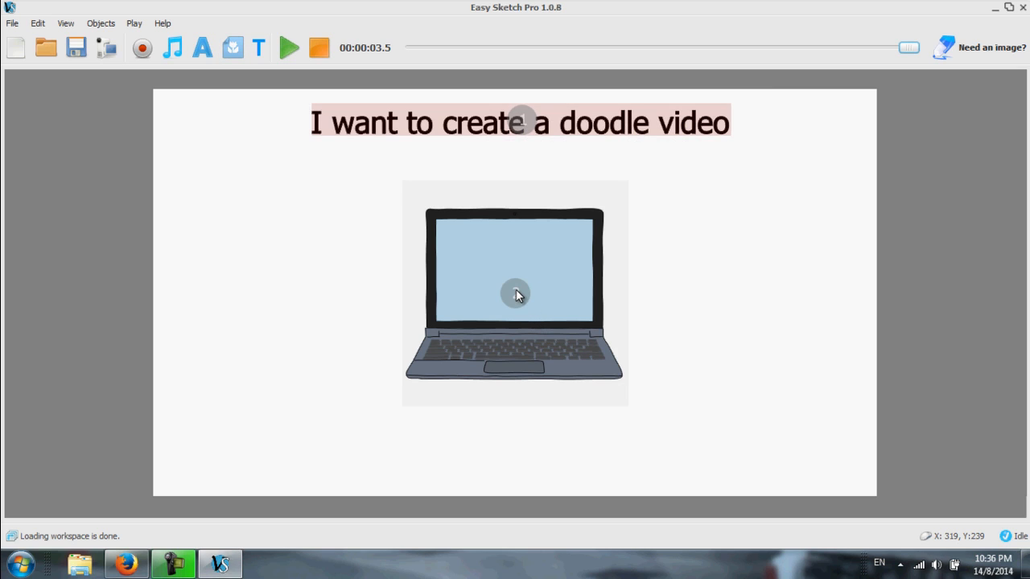
# Shrink the laptop slightly, move it lower below the heading, and preview the scene
pyautogui.click(515, 294)
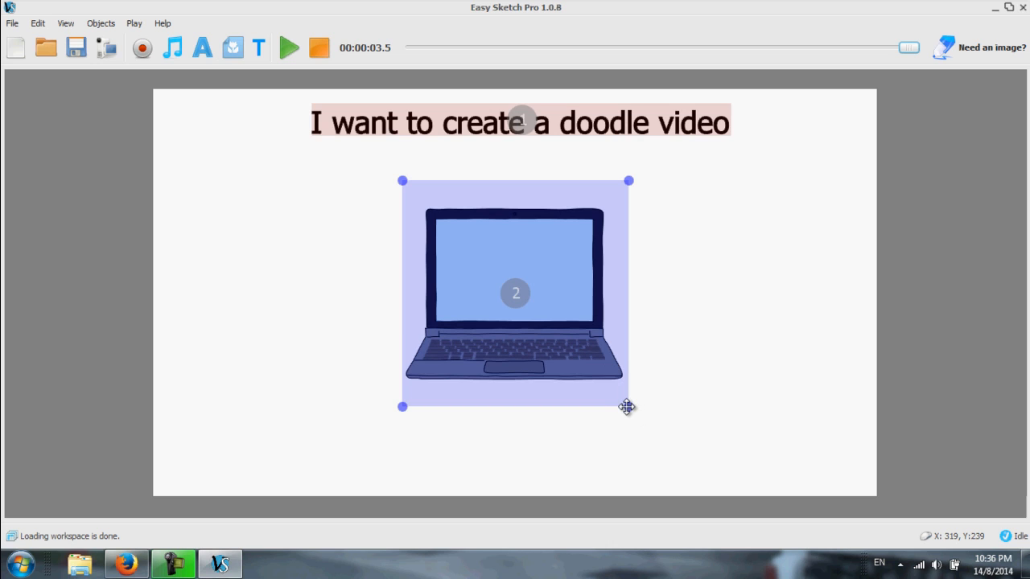
pyautogui.moveTo(627, 407); pyautogui.dragTo(620, 397)
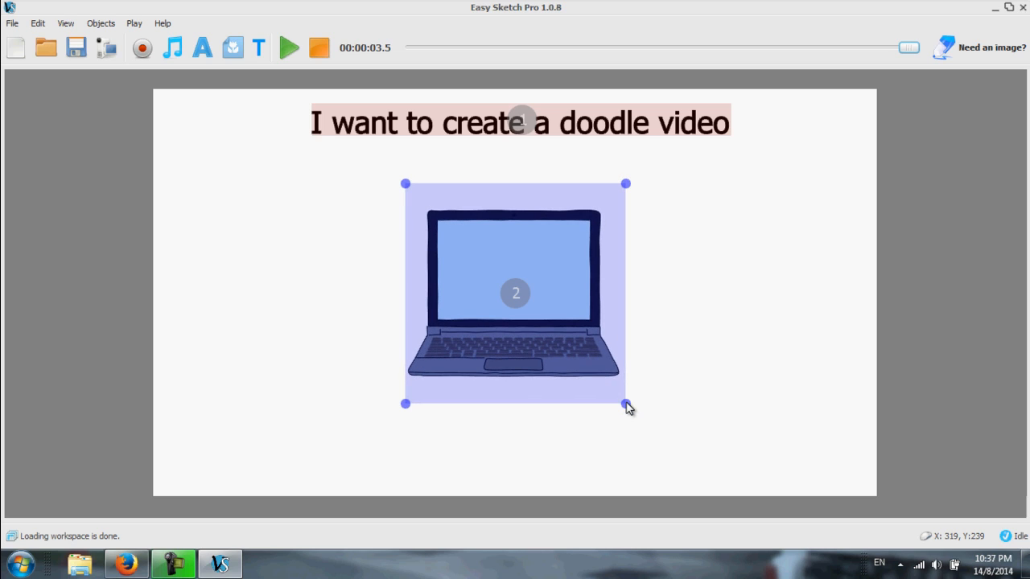
pyautogui.moveTo(515, 294); pyautogui.dragTo(517, 354)
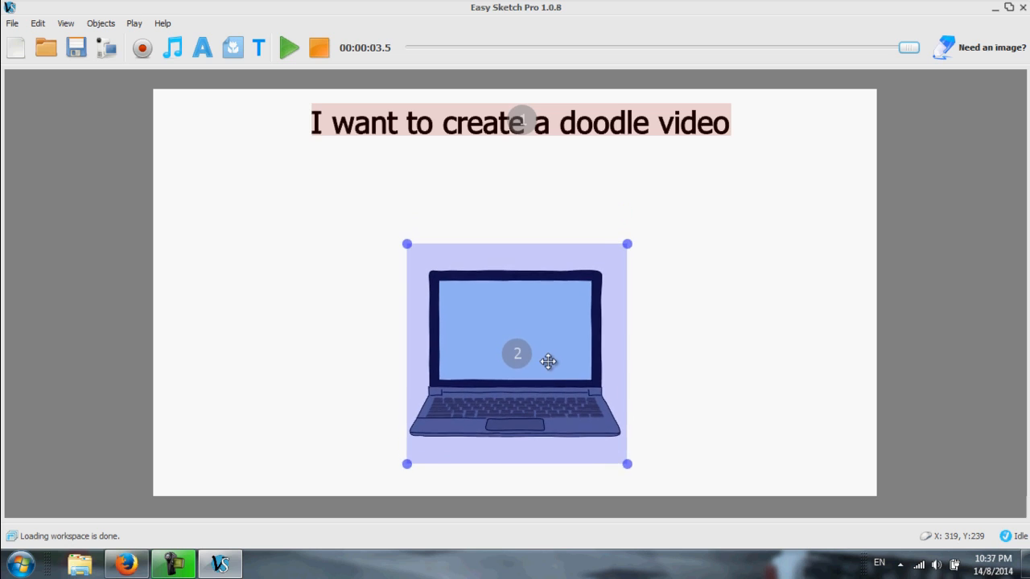
pyautogui.click(781, 208)
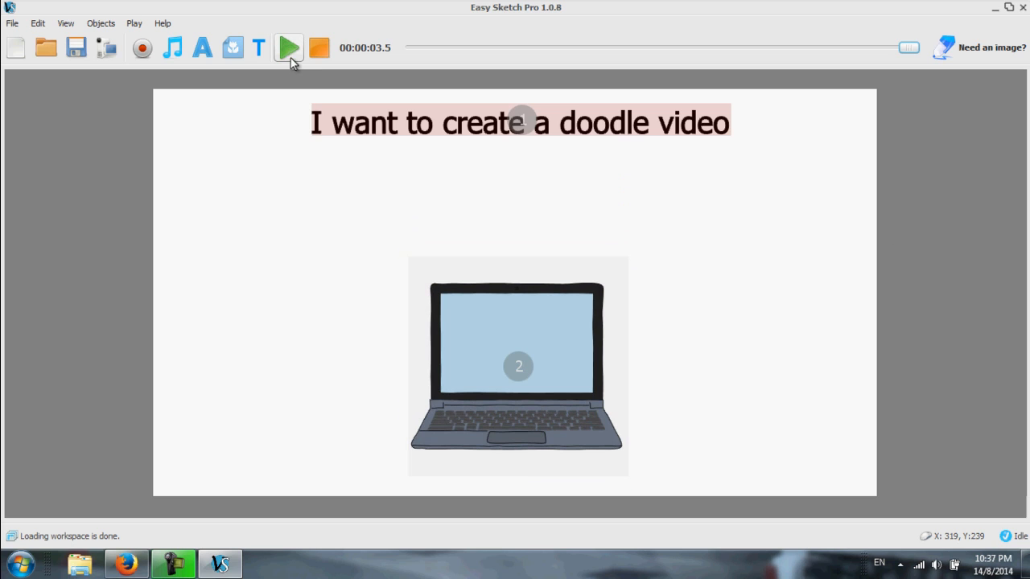
pyautogui.click(287, 47)
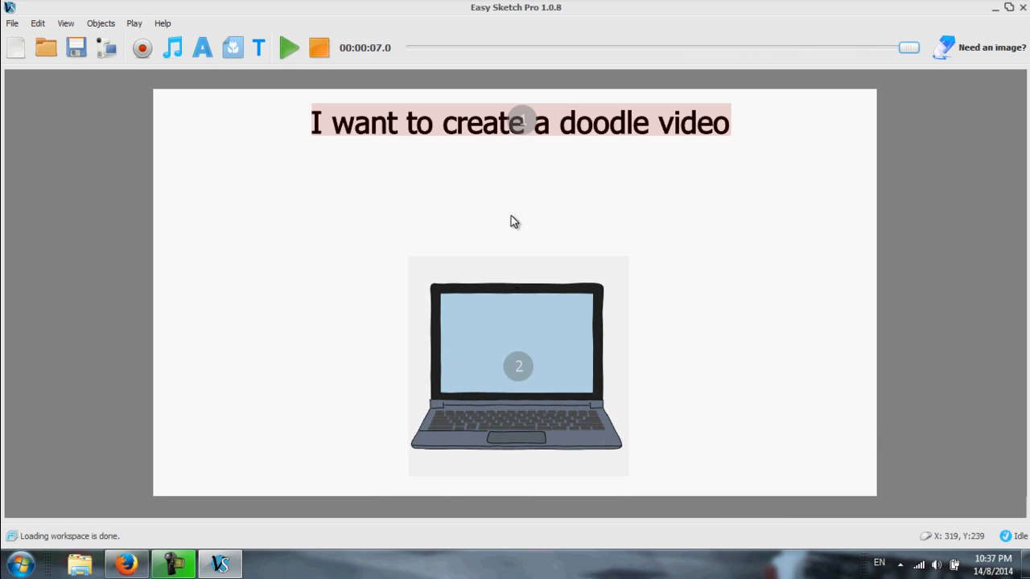
# Type the caption 'I can add text like this' into a new text element
pyautogui.click(202, 47)
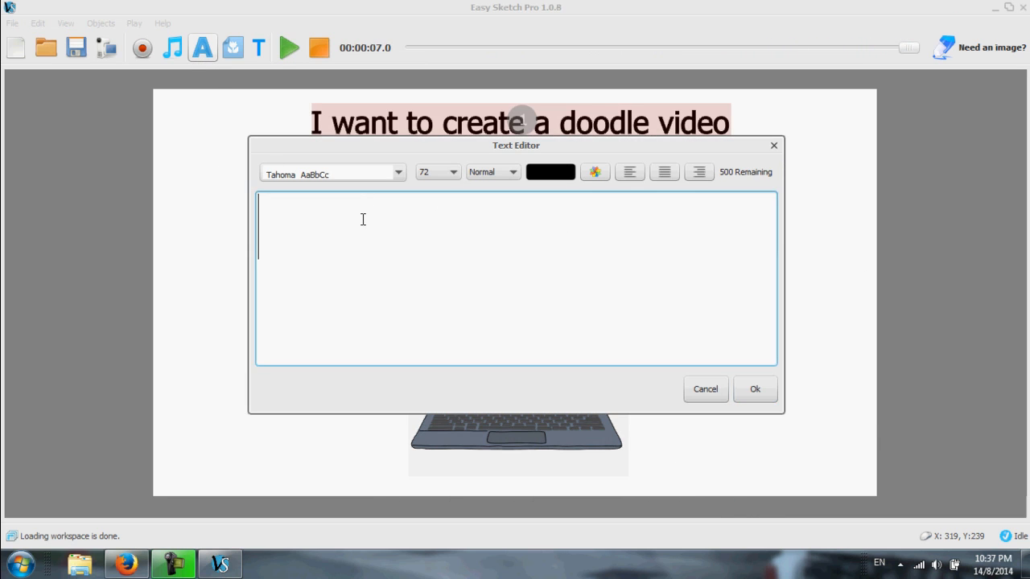
pyautogui.moveTo(556, 252)
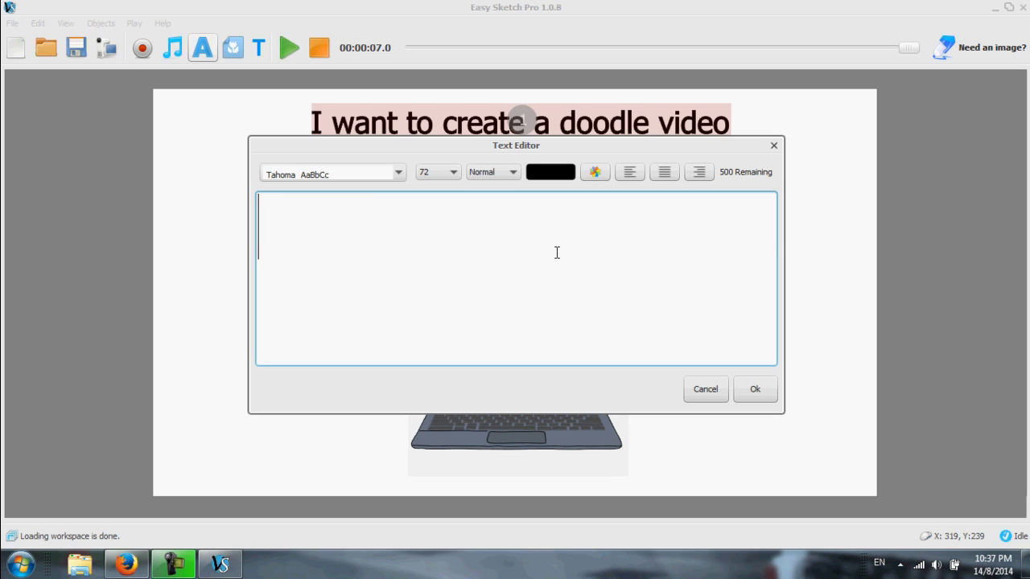
pyautogui.write('I can us')
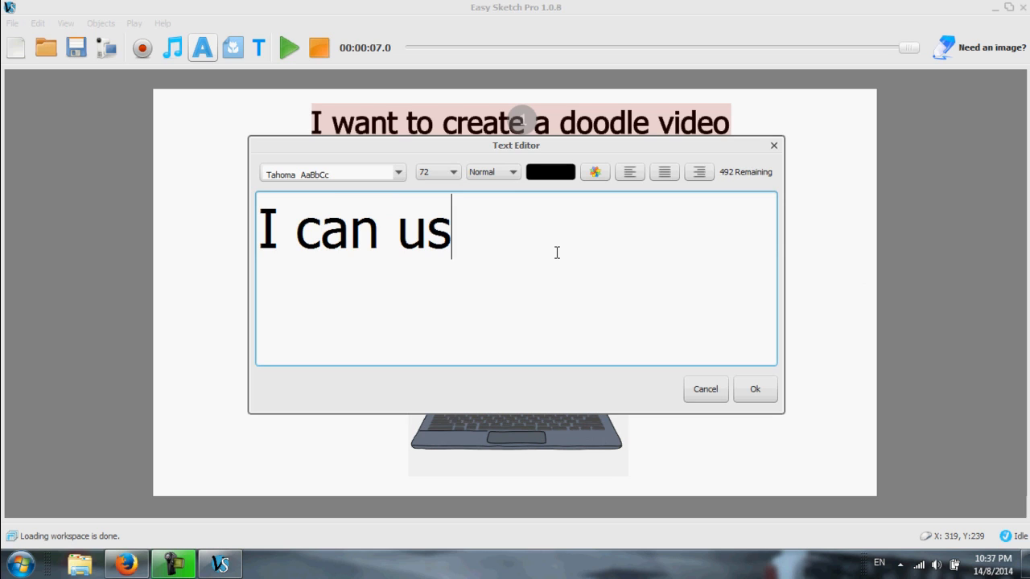
pyautogui.write('e Te')
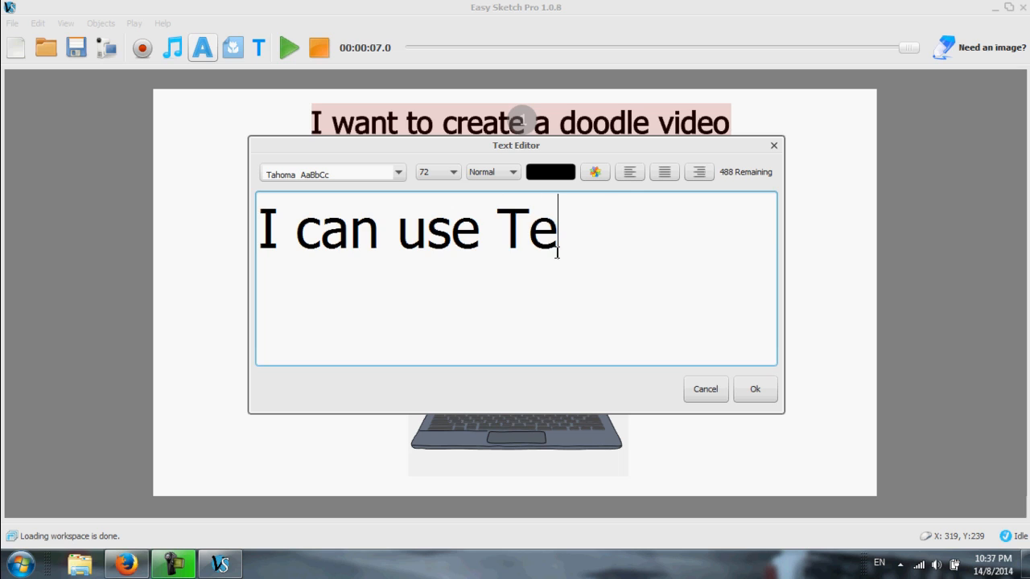
pyautogui.write('xt')
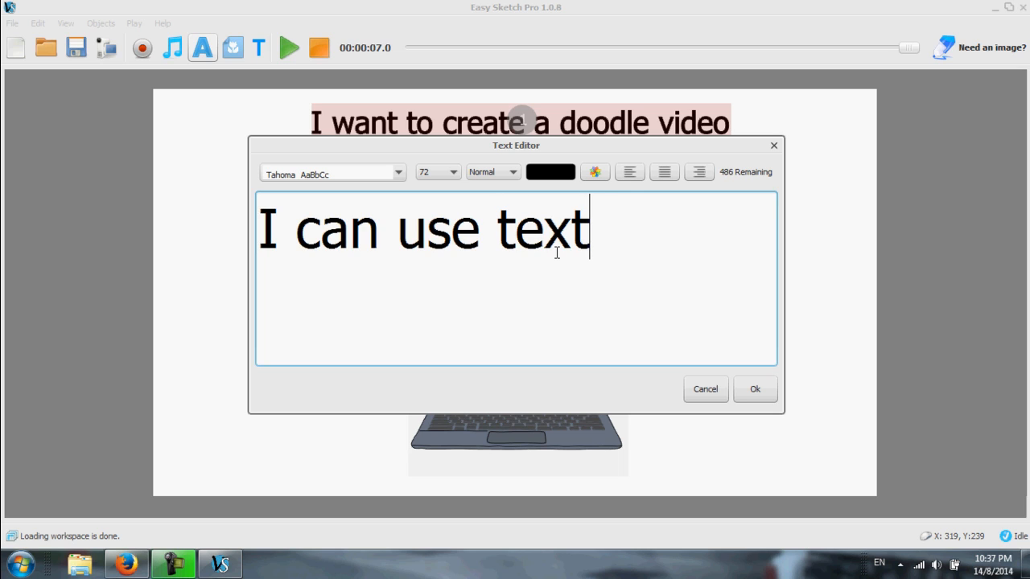
pyautogui.write('like')
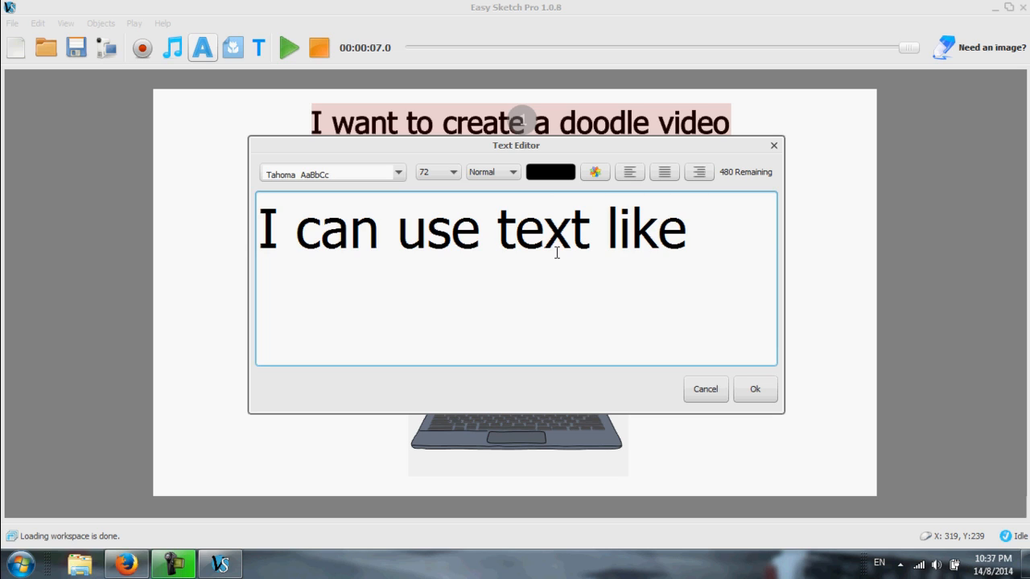
pyautogui.write('this')
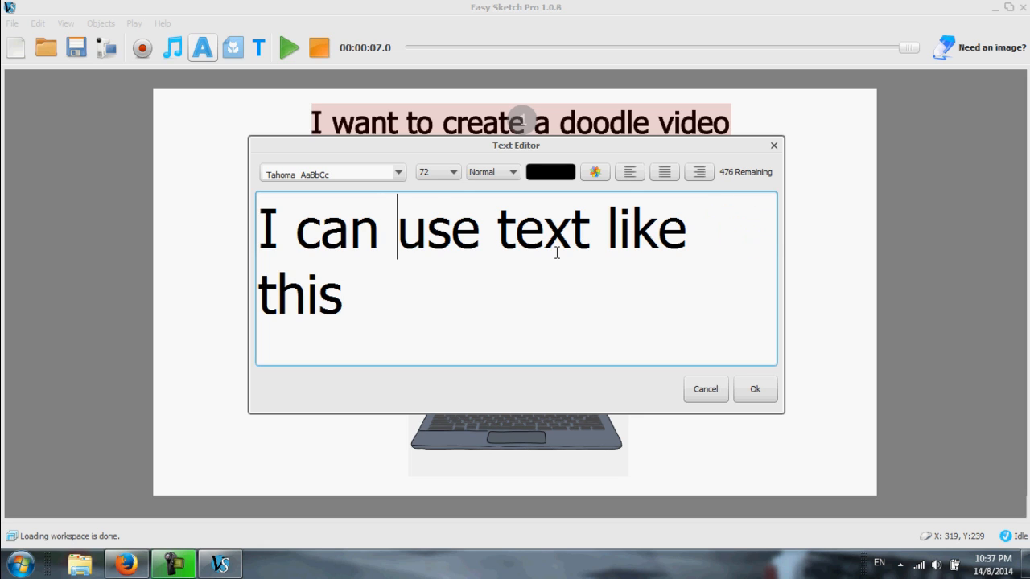
pyautogui.write('add')
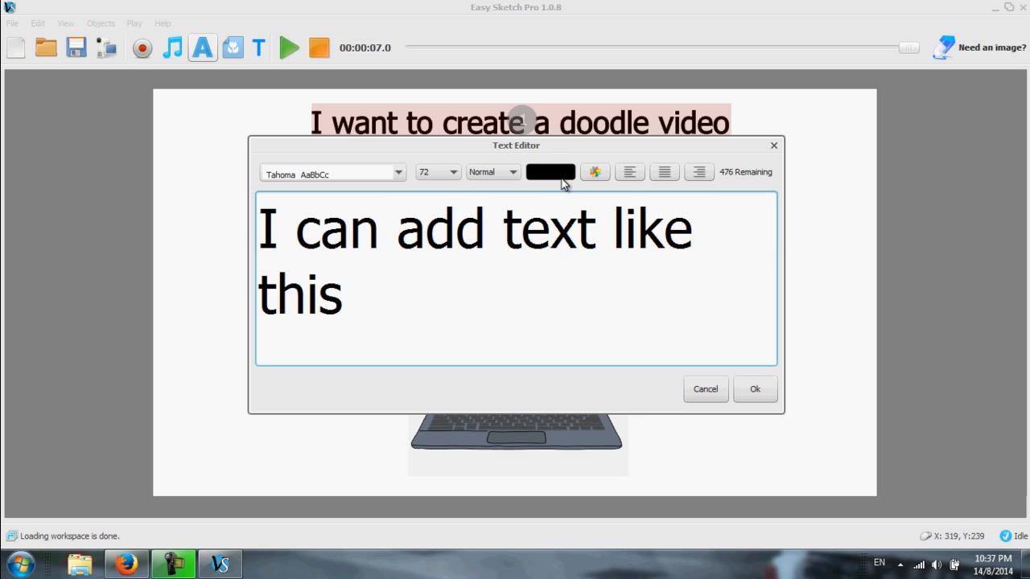
# Set the caption to size 36 in dark blue and place it on the canvas
pyautogui.click(438, 172)
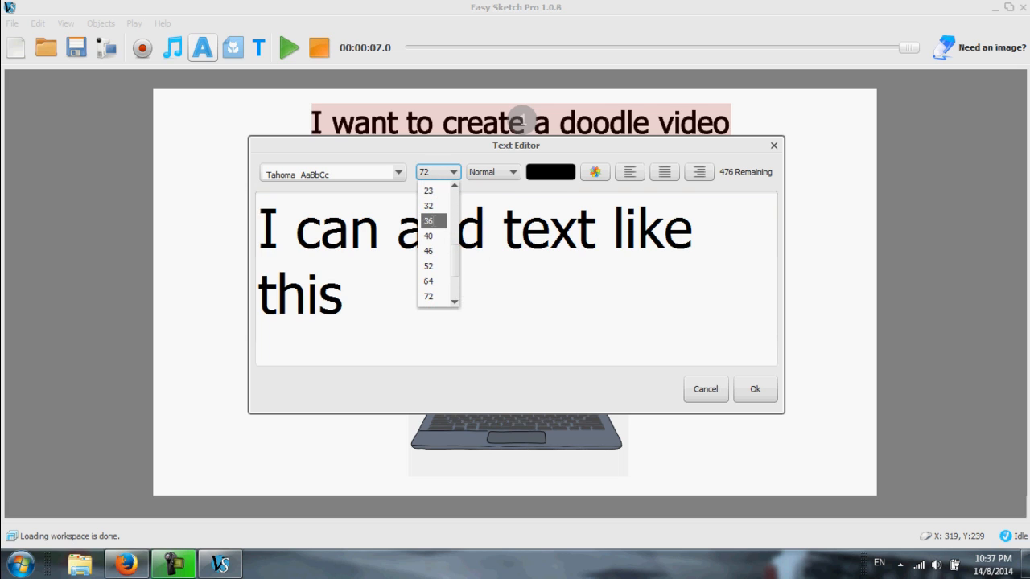
pyautogui.click(428, 221)
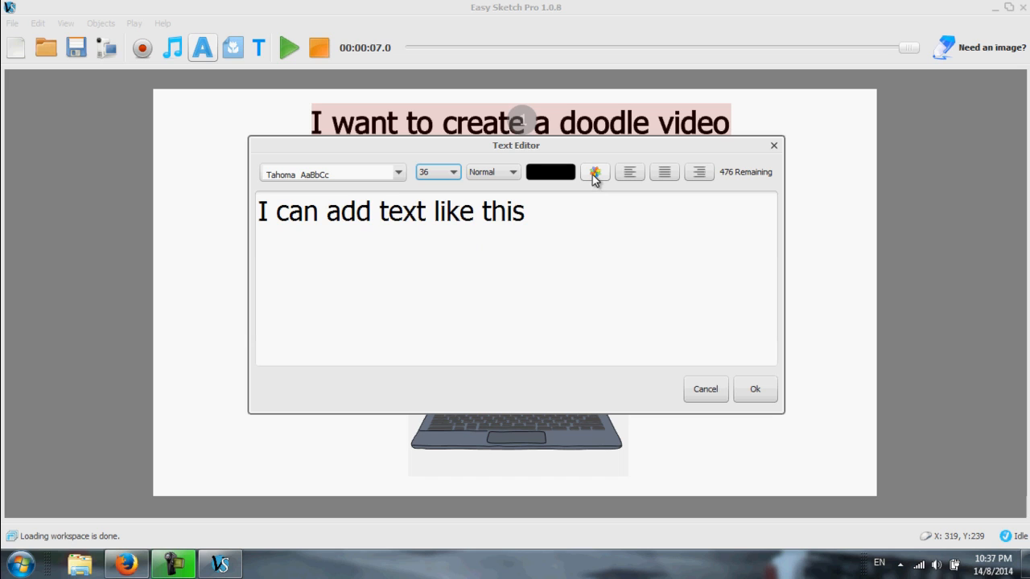
pyautogui.click(595, 172)
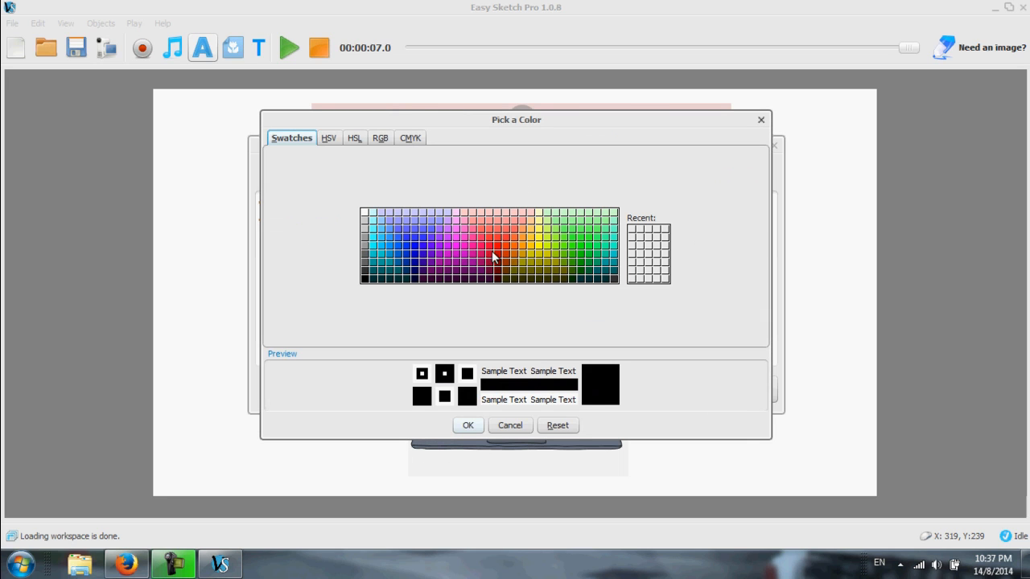
pyautogui.click(415, 255)
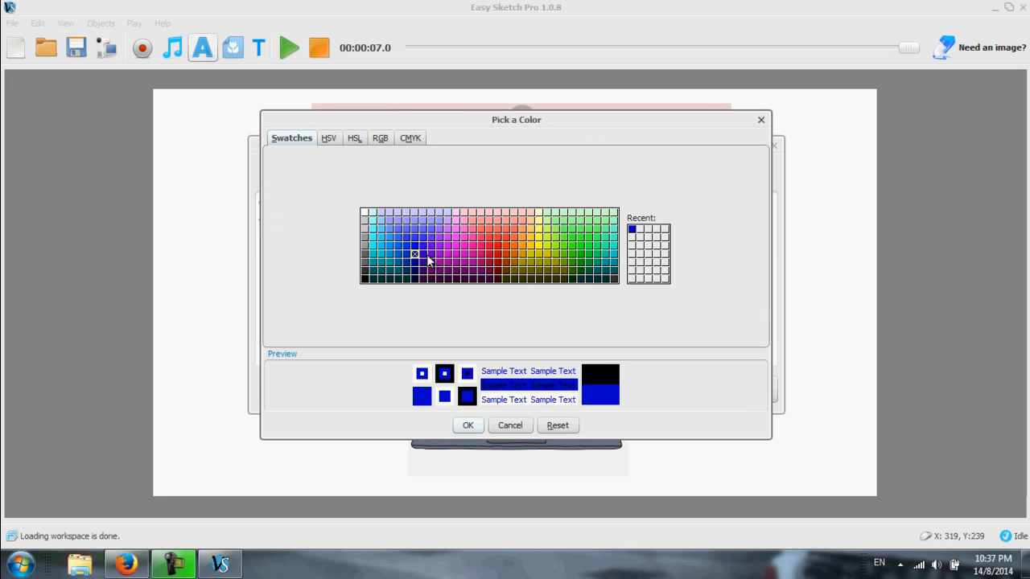
pyautogui.click(468, 425)
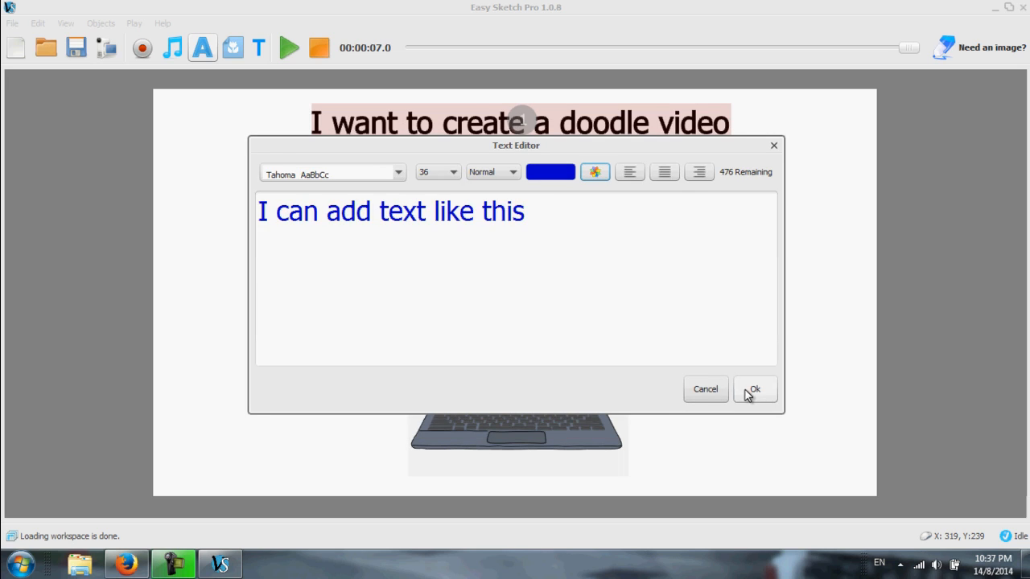
pyautogui.click(753, 388)
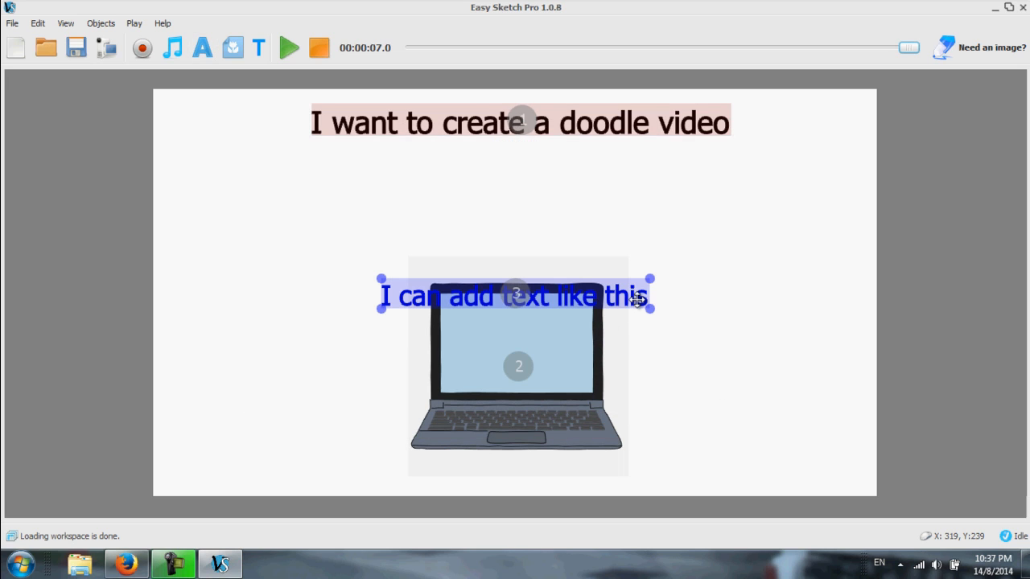
# Move the blue caption left of the laptop and tilt it diagonally upward
pyautogui.moveTo(515, 294); pyautogui.dragTo(515, 161)
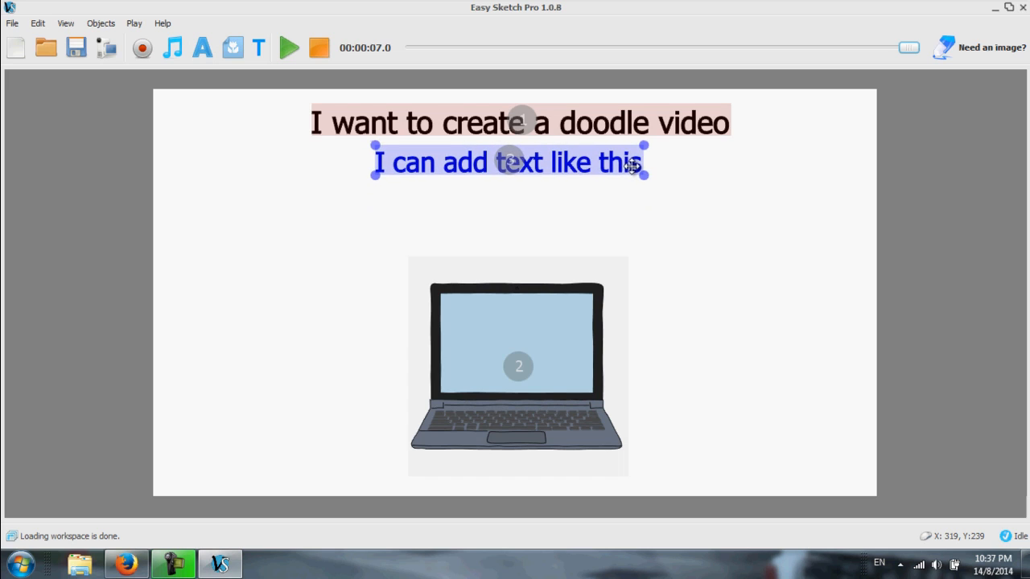
pyautogui.moveTo(509, 162); pyautogui.dragTo(360, 240)
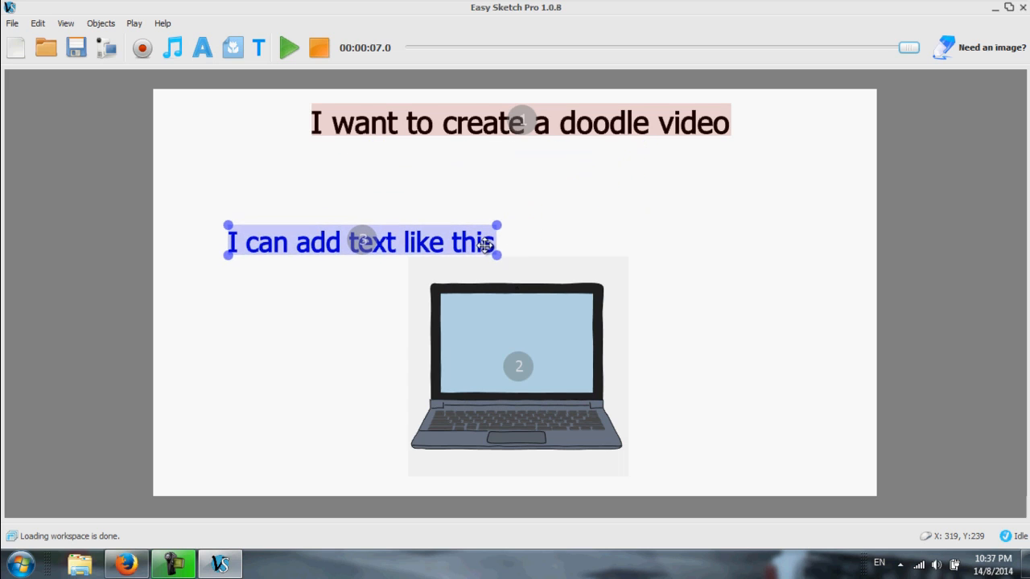
pyautogui.moveTo(483, 242); pyautogui.dragTo(471, 257)
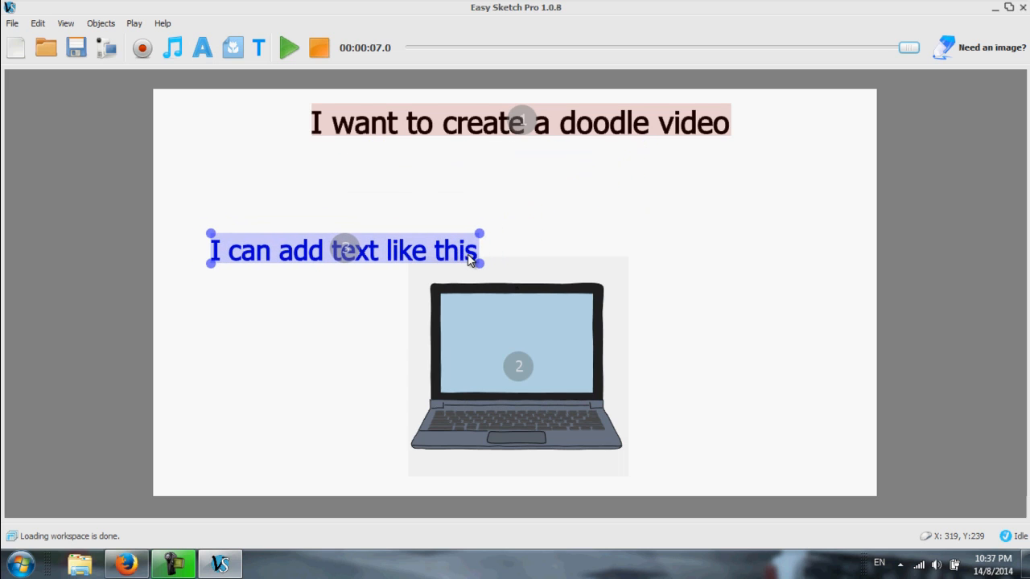
pyautogui.moveTo(481, 225); pyautogui.dragTo(449, 181)
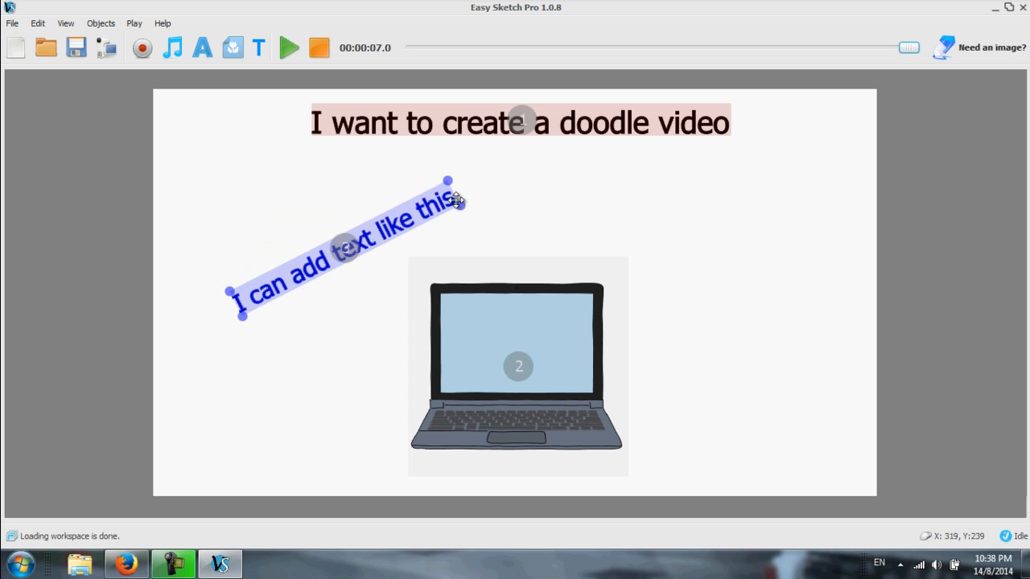
pyautogui.moveTo(459, 199); pyautogui.dragTo(408, 236)
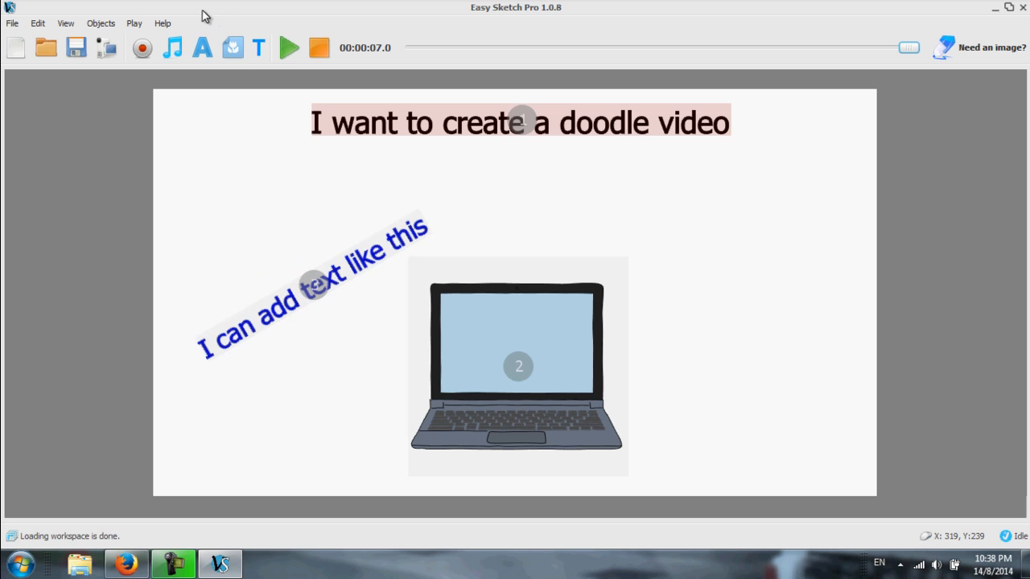
pyautogui.click(233, 47)
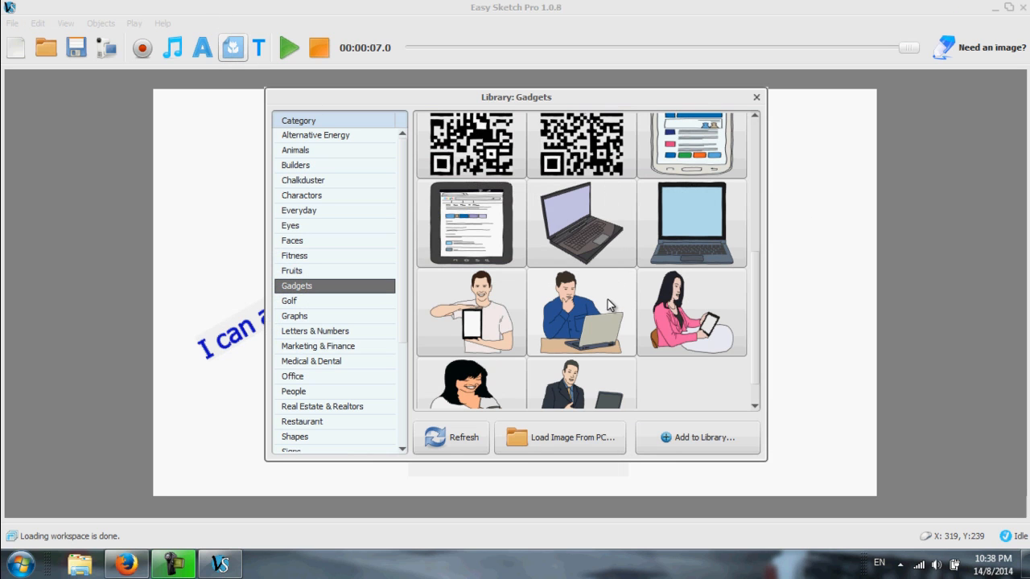
pyautogui.click(756, 97)
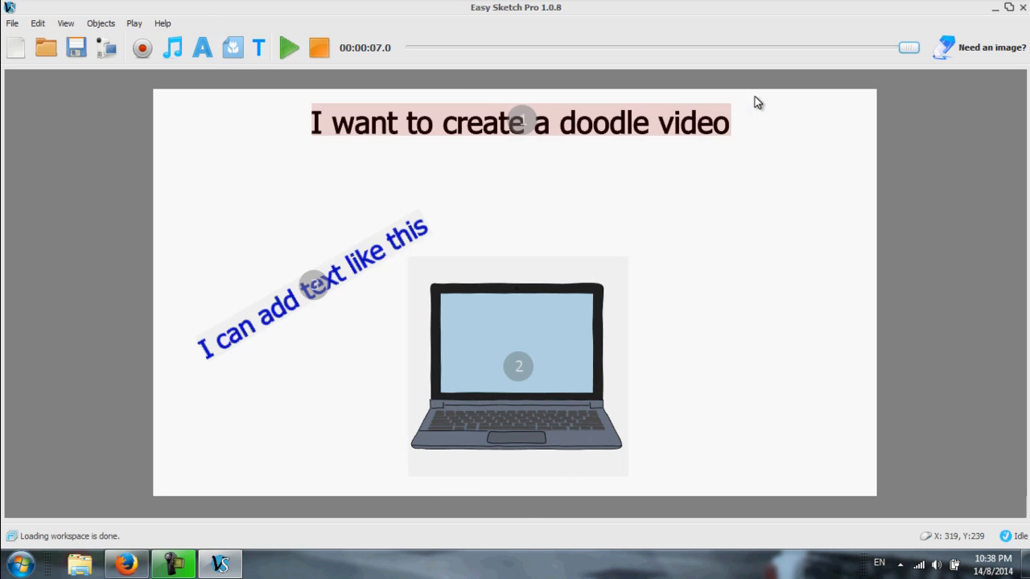
# Type 'I can also add an image like this', replacing 'use' with 'add', and place it
pyautogui.click(202, 47)
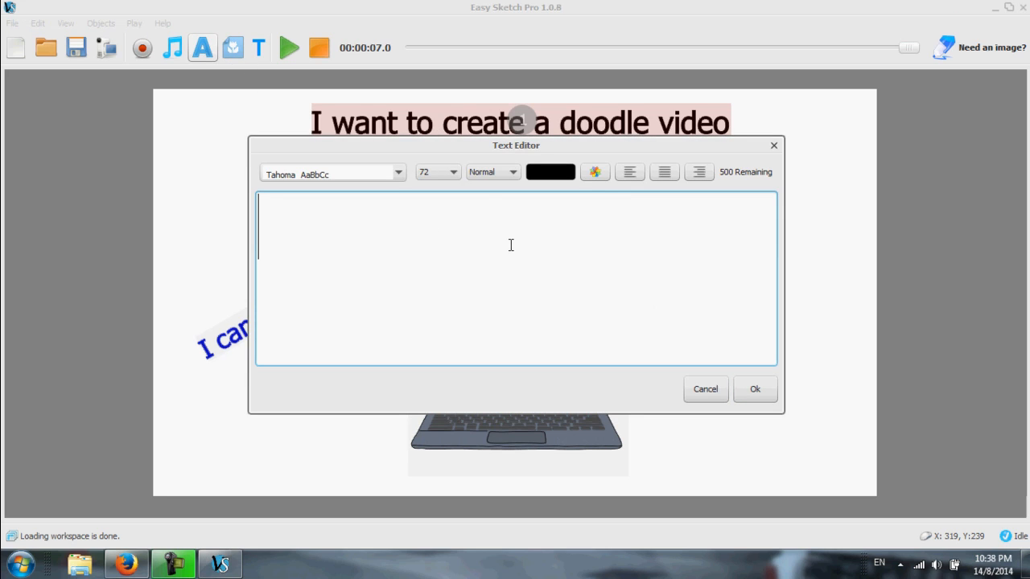
pyautogui.write('I can al')
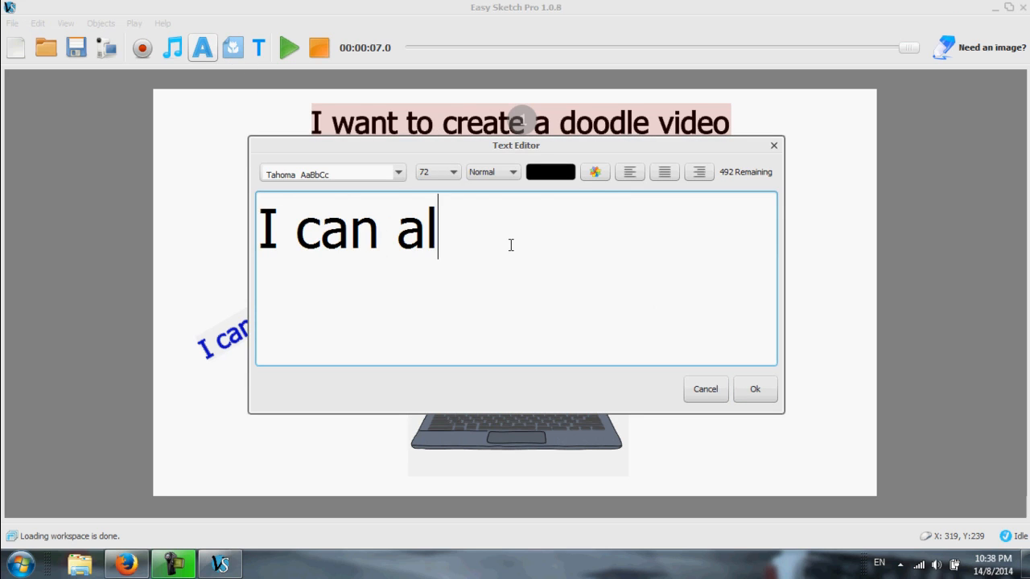
pyautogui.write('so use')
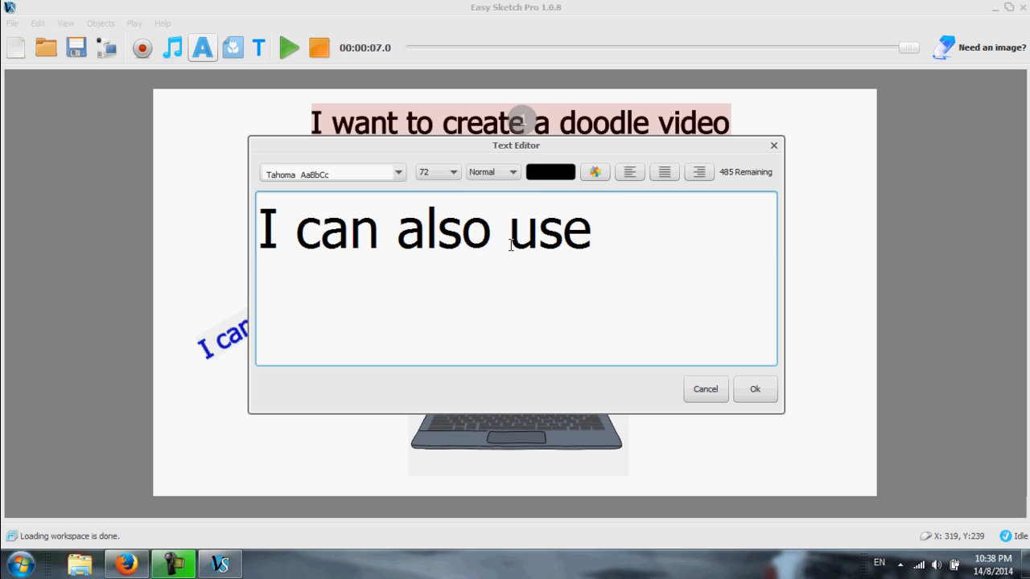
pyautogui.write('image')
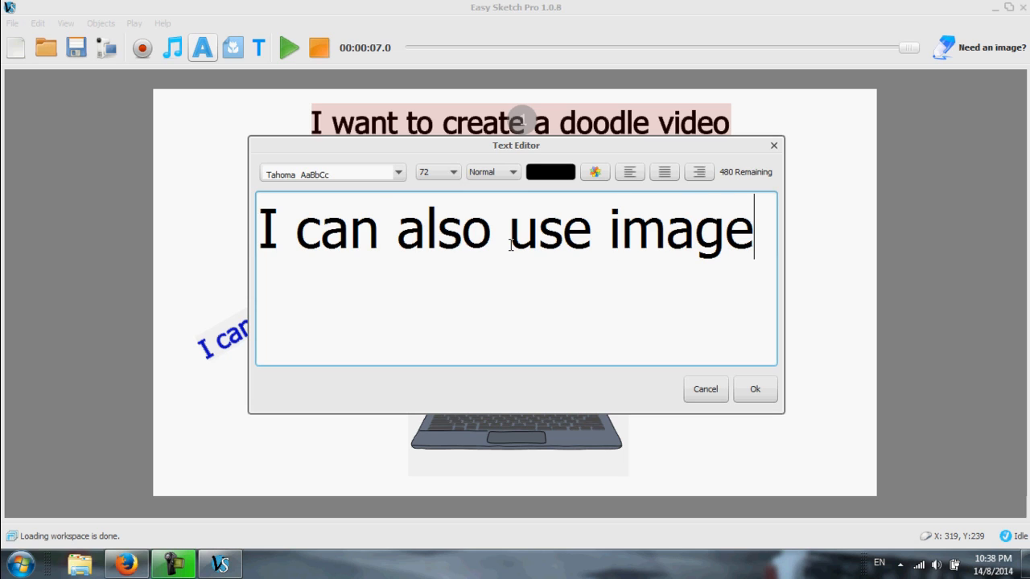
pyautogui.doubleClick(535, 229)
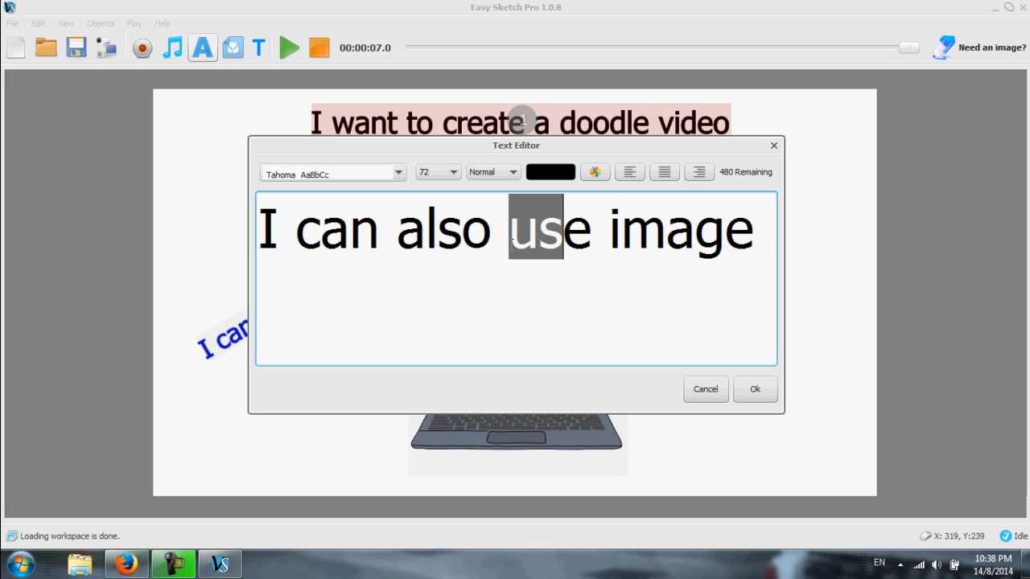
pyautogui.write('add an')
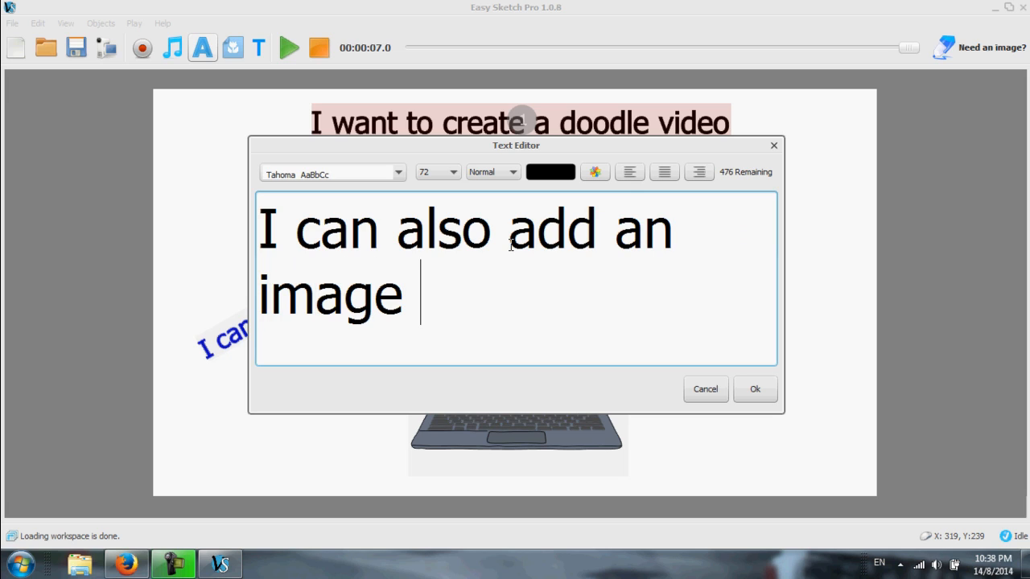
pyautogui.write('like this')
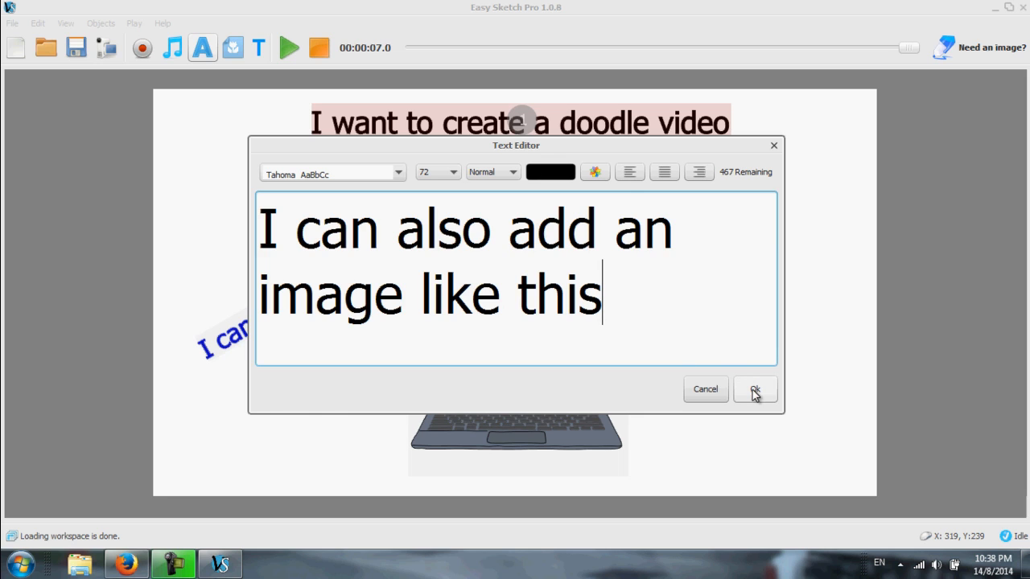
pyautogui.click(754, 389)
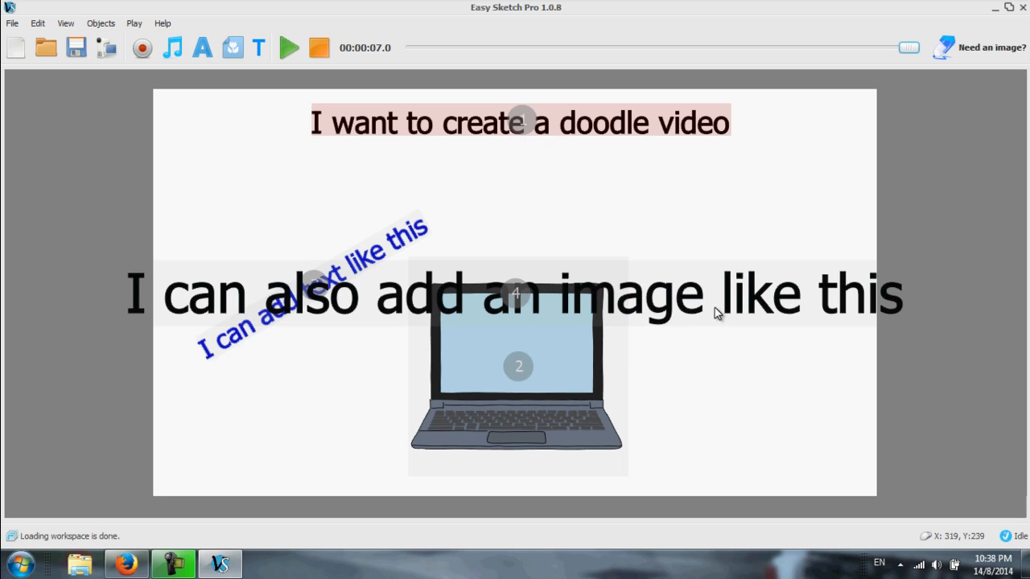
pyautogui.moveTo(731, 307)
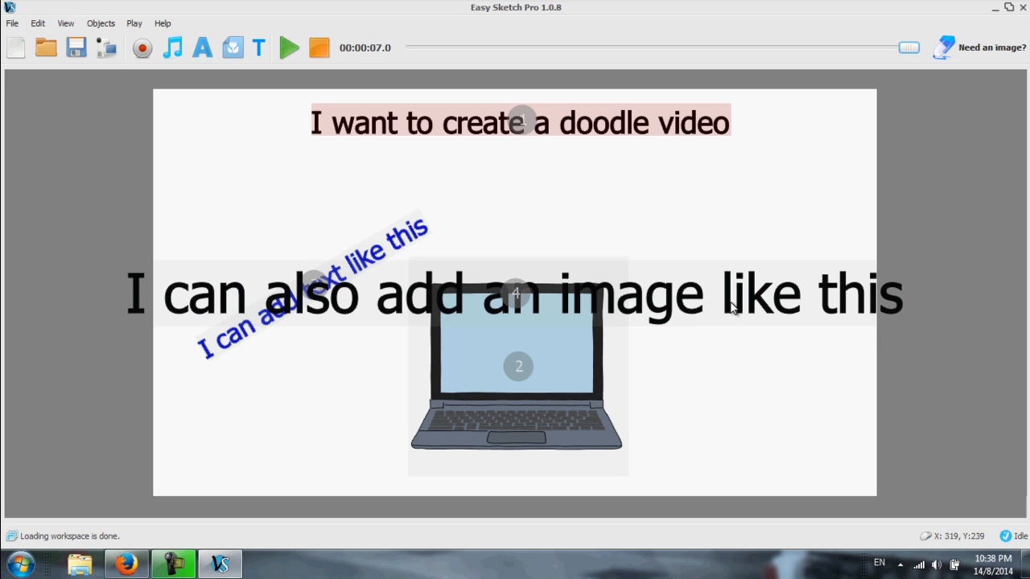
# Make the caption size 32 in dark red and tilt it right of the laptop
pyautogui.click(515, 293)
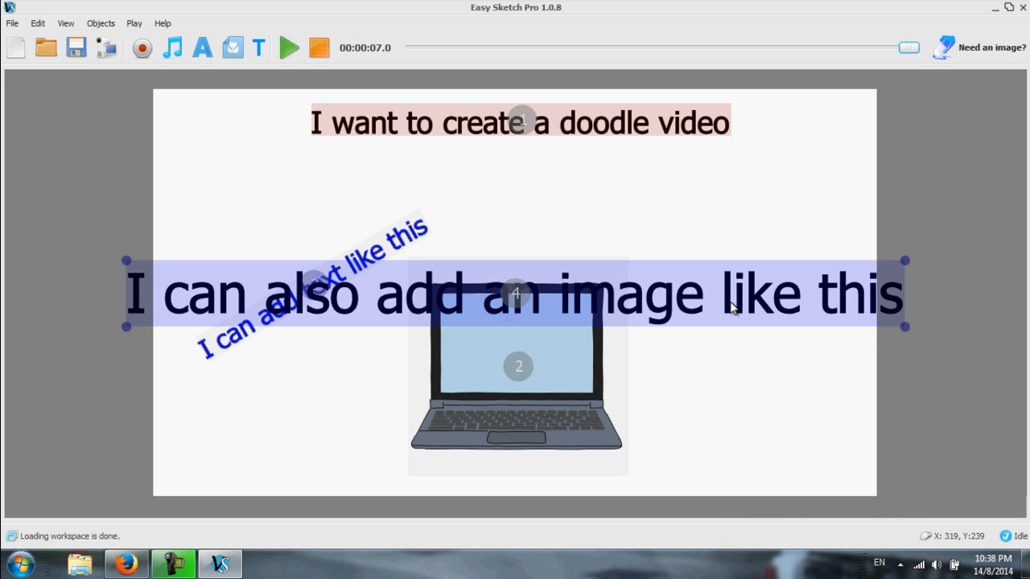
pyautogui.rightClick(732, 310)
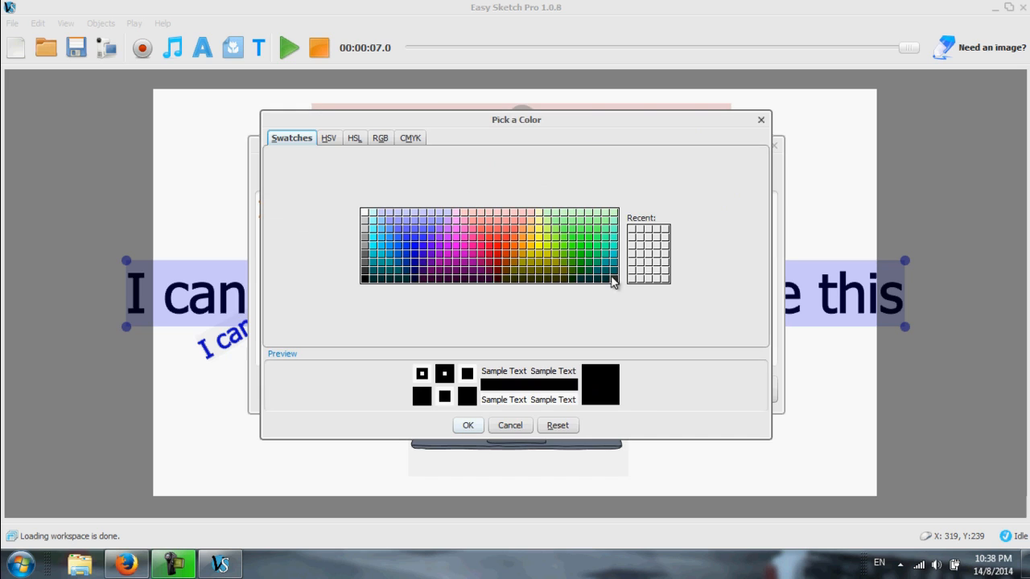
pyautogui.moveTo(495, 273)
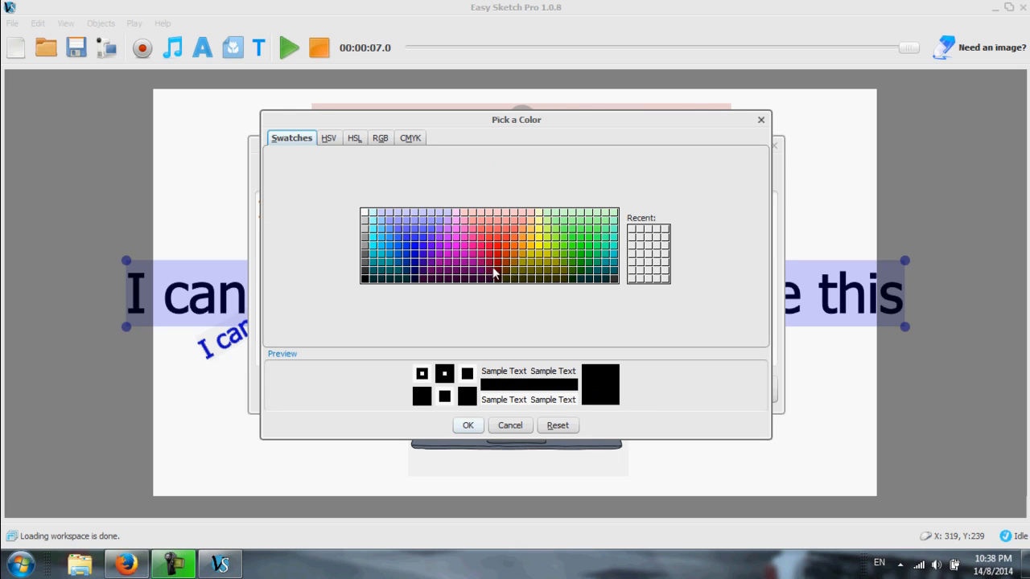
pyautogui.moveTo(501, 267)
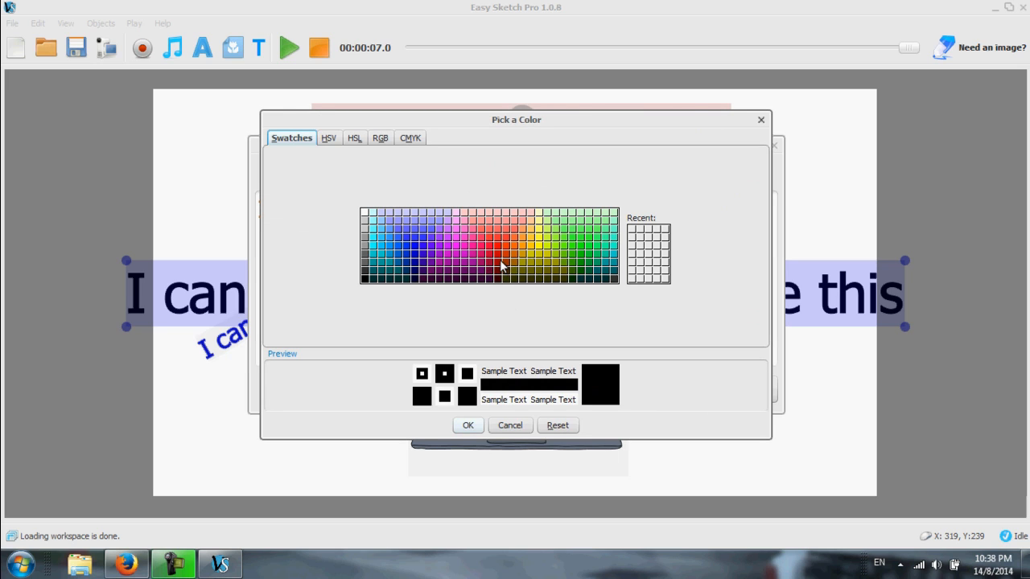
pyautogui.click(467, 425)
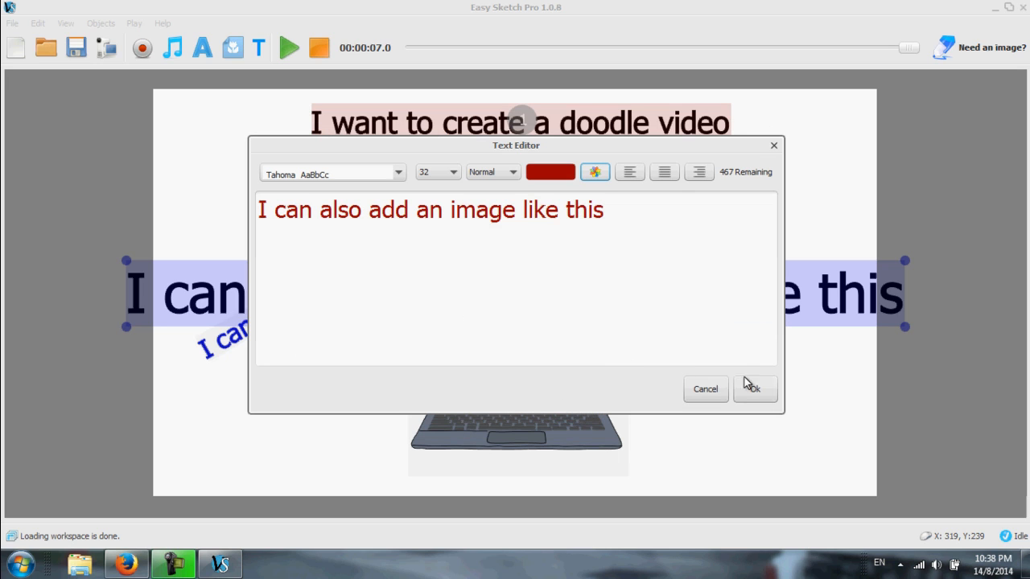
pyautogui.click(751, 388)
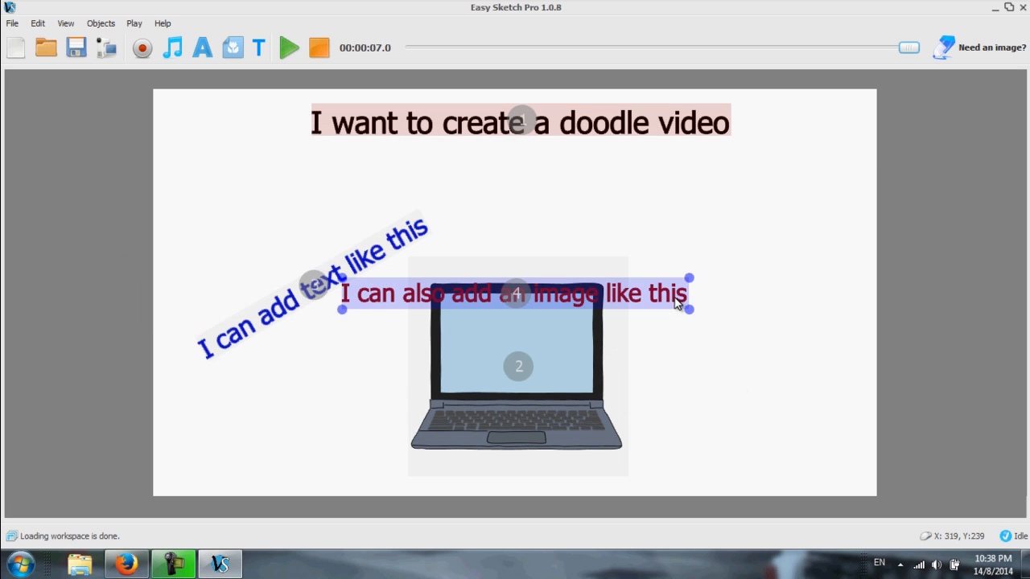
pyautogui.moveTo(515, 294); pyautogui.dragTo(684, 225)
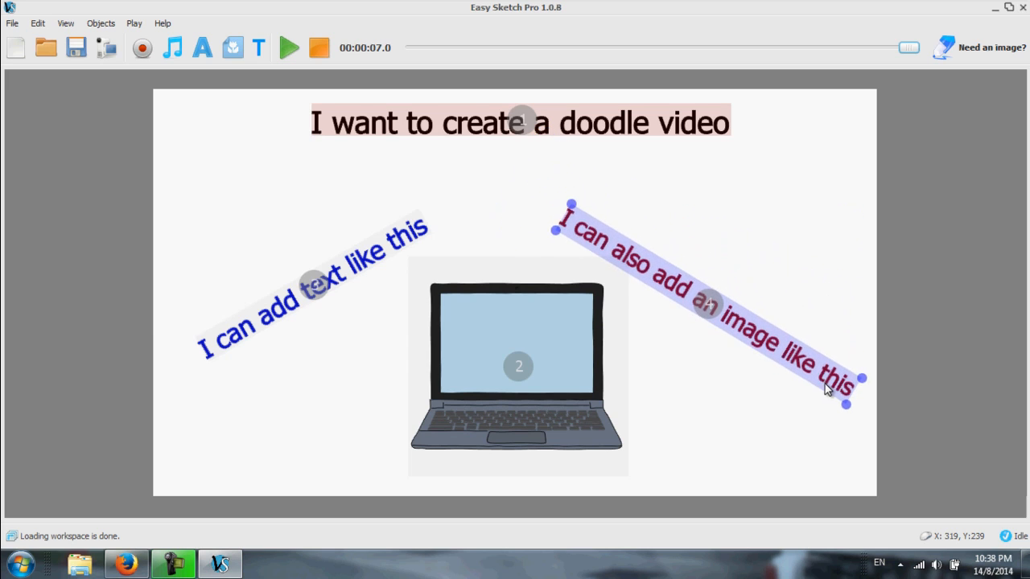
pyautogui.click(232, 47)
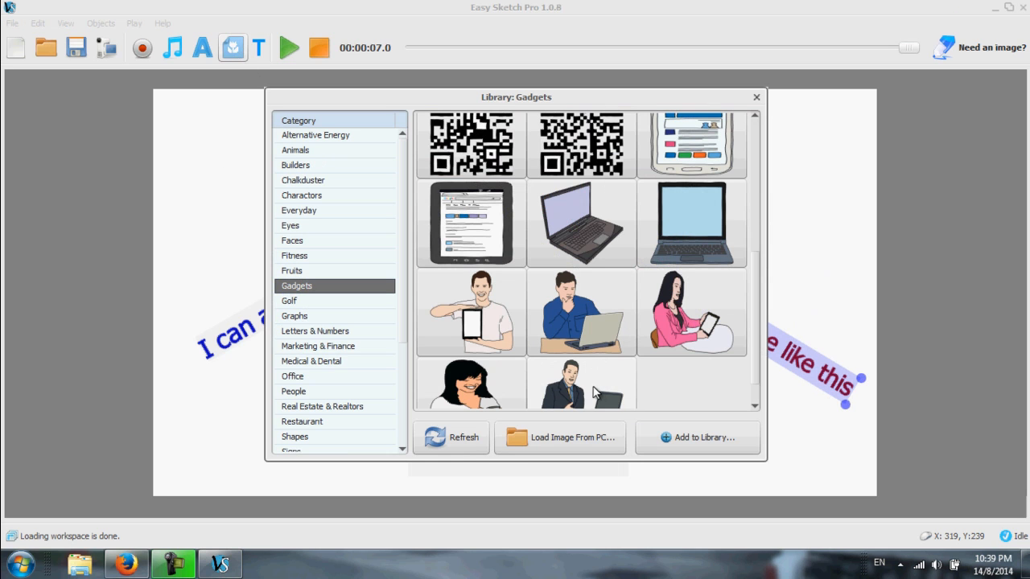
# Insert the suited man holding a laptop image onto the laptop screen
pyautogui.click(755, 96)
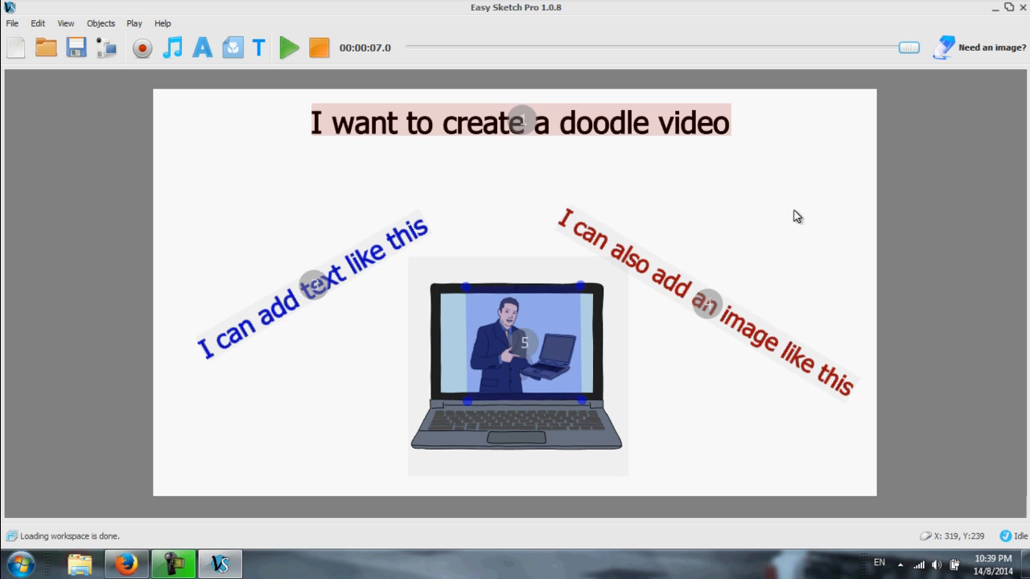
pyautogui.click(202, 47)
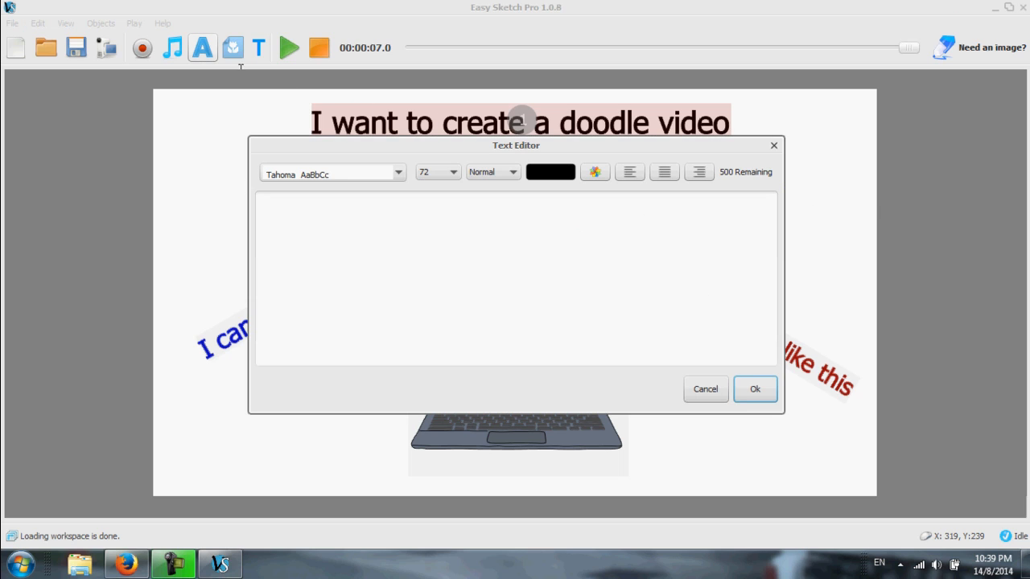
# Finish the 'I can also add background music' caption and reduce its font size
pyautogui.write('I can also add backgro')
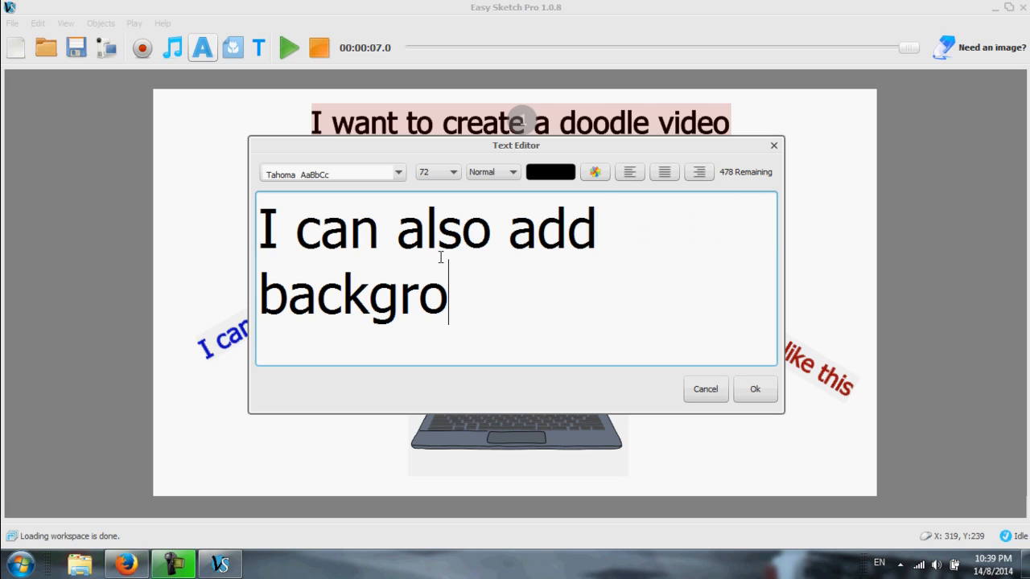
pyautogui.write('und music')
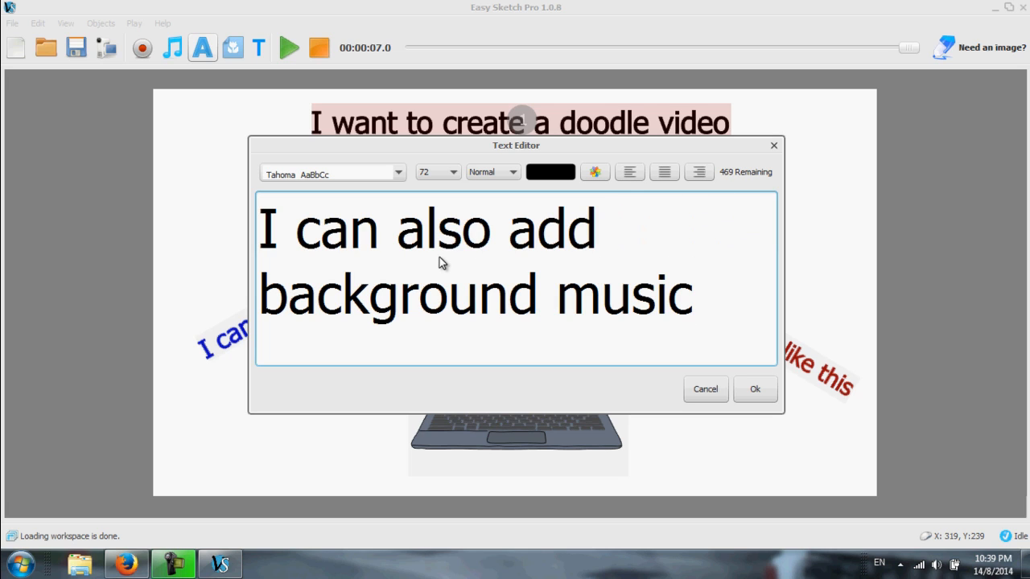
pyautogui.click(458, 172)
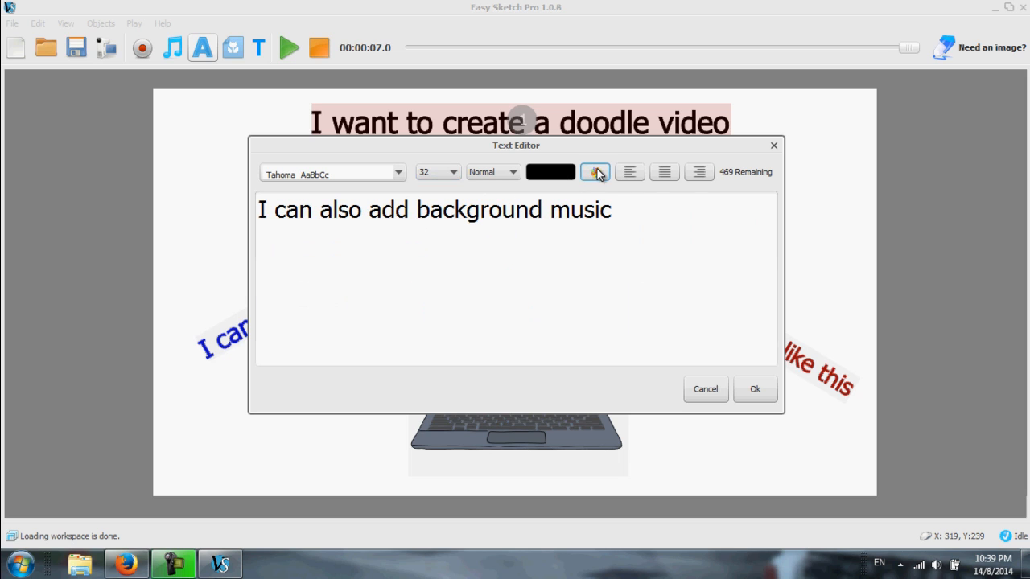
# Recolour the caption dark teal and bring up the background audio options
pyautogui.click(594, 171)
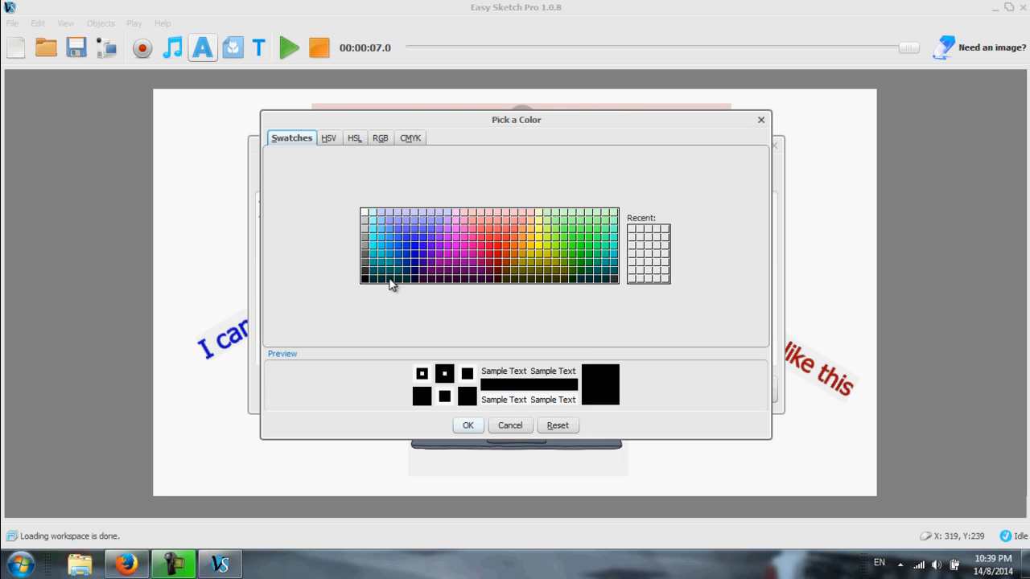
pyautogui.moveTo(536, 288)
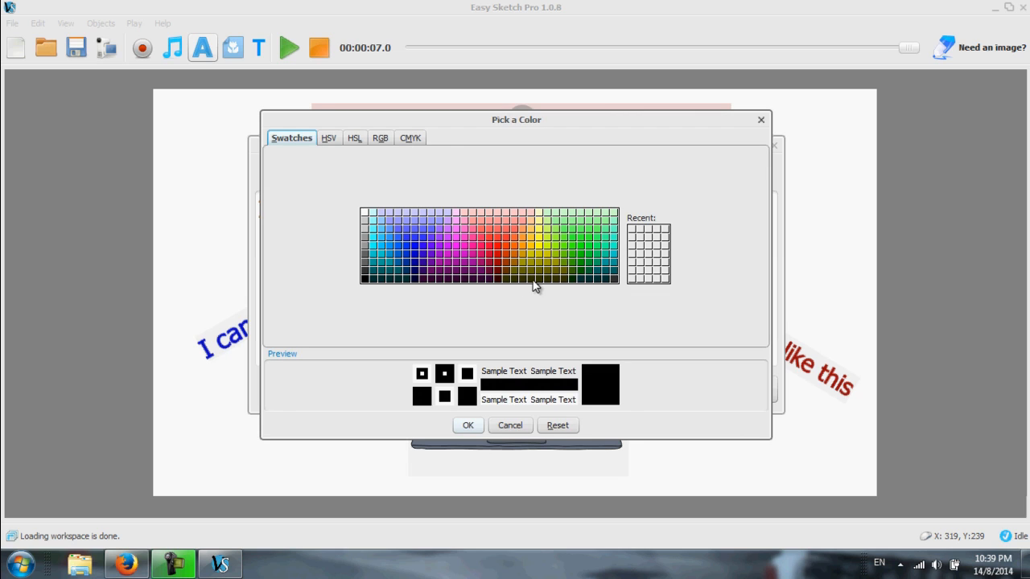
pyautogui.moveTo(599, 281)
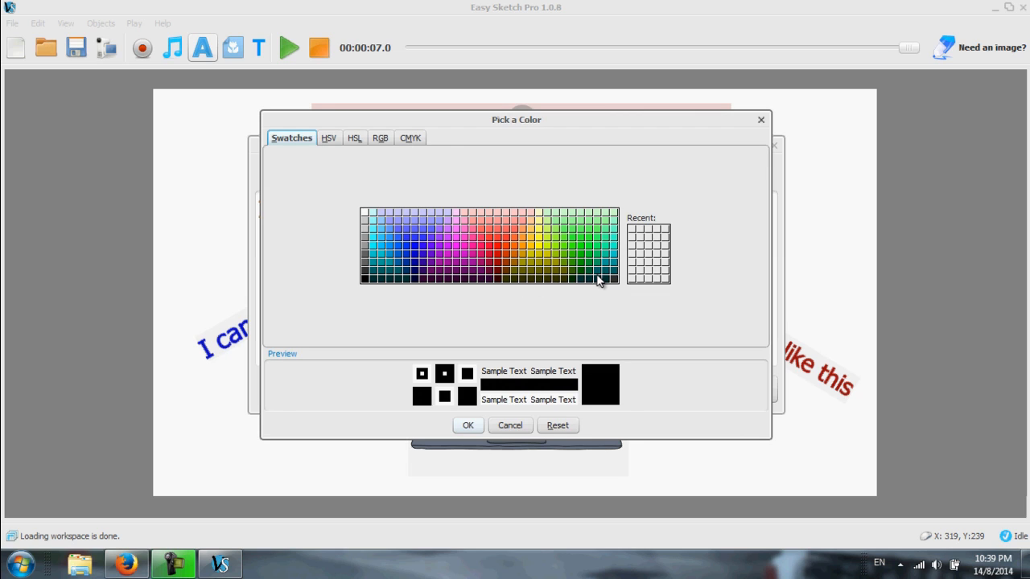
pyautogui.click(588, 280)
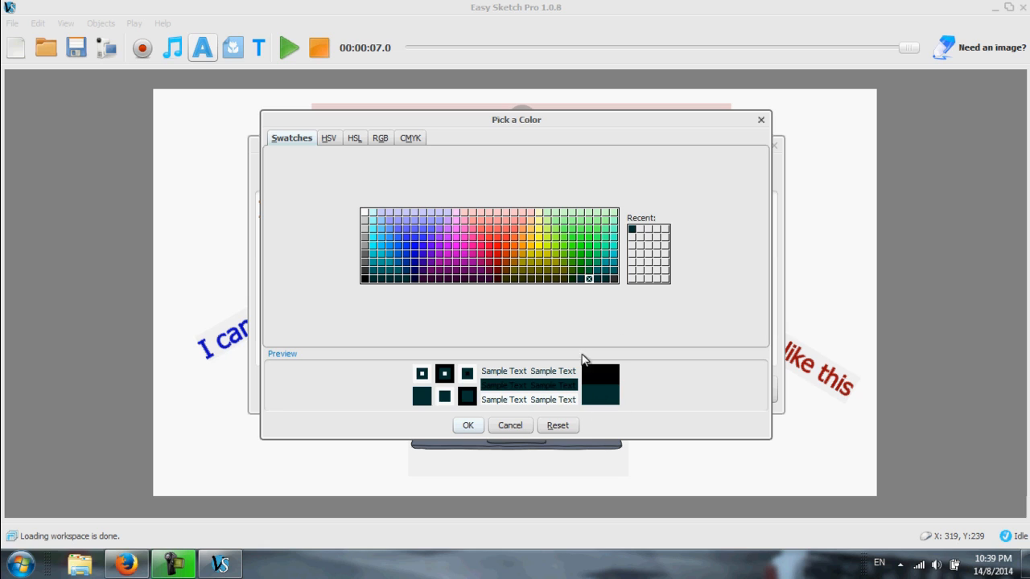
pyautogui.click(598, 262)
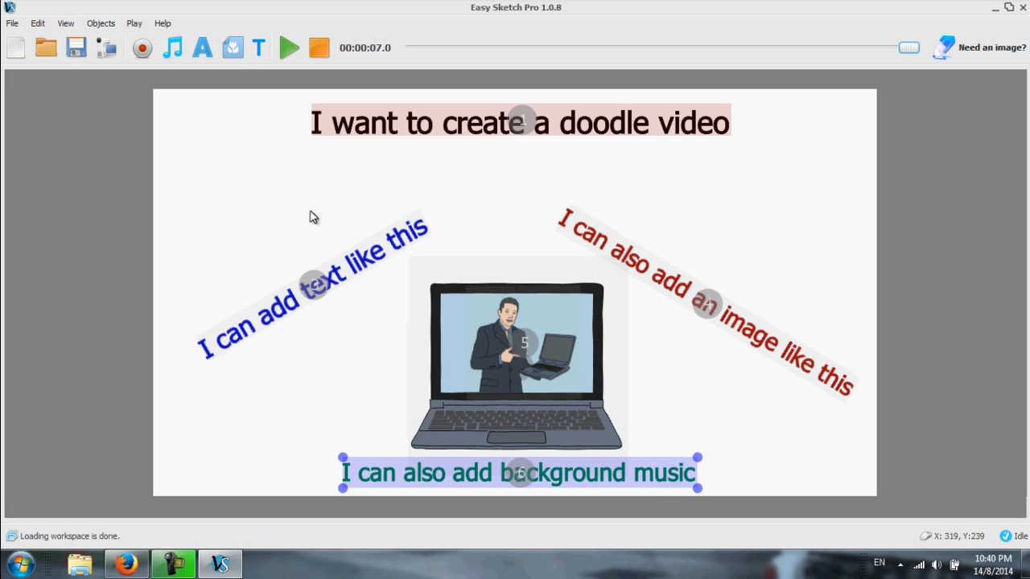
pyautogui.click(172, 47)
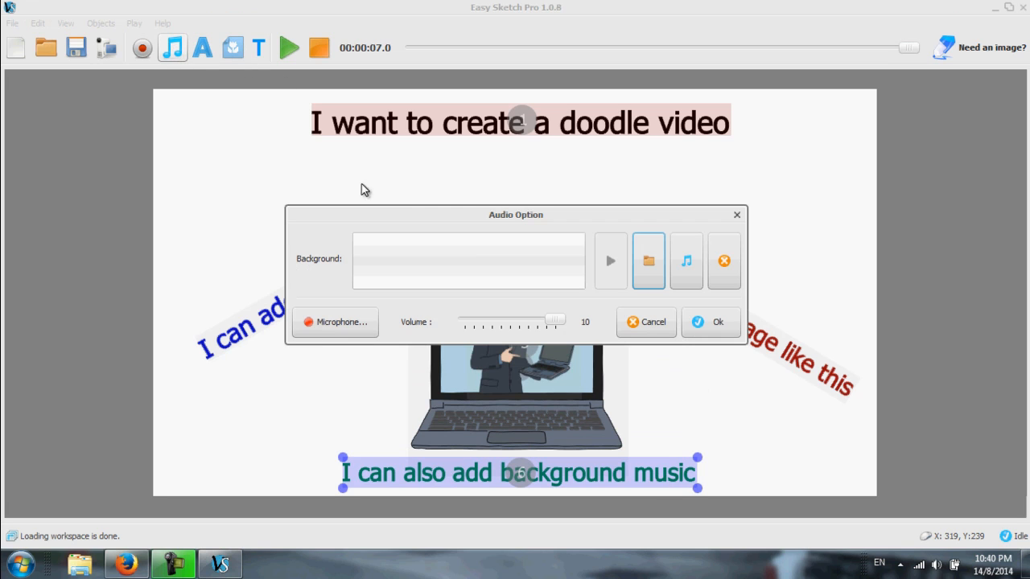
# Pick Down The Sidewalk.mp3 from the music library, preview it, and confirm it as background music
pyautogui.click(647, 260)
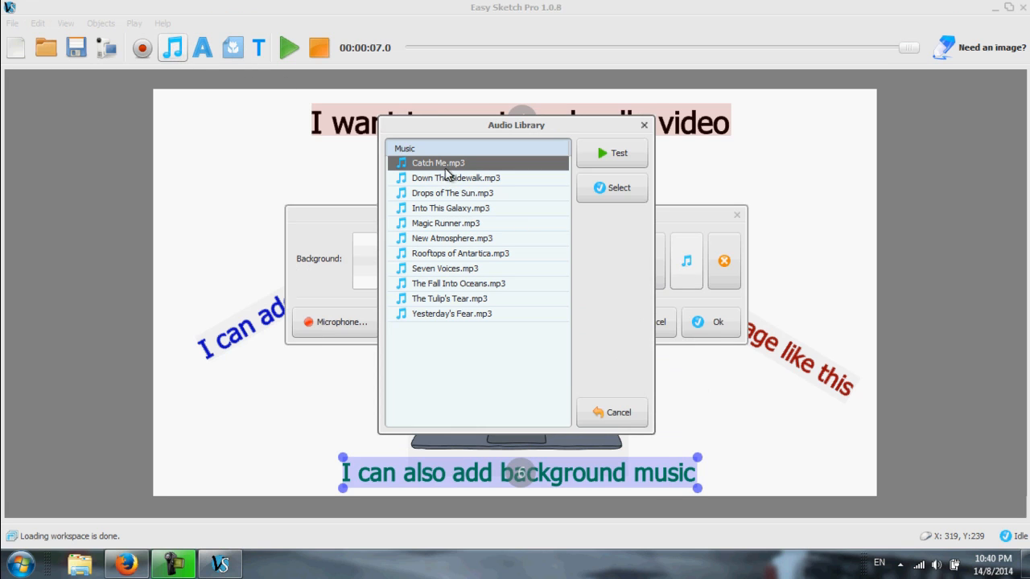
pyautogui.click(457, 178)
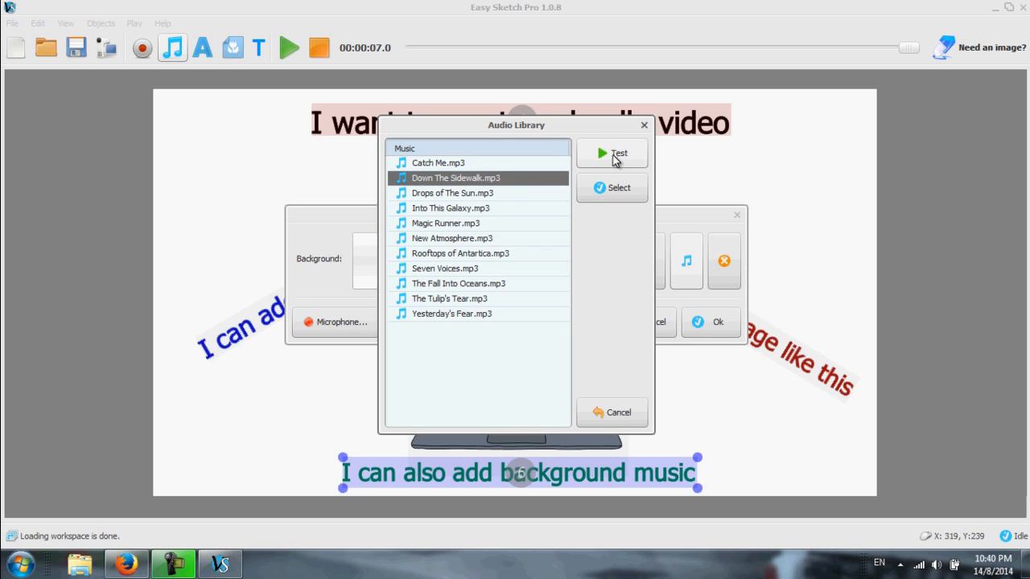
pyautogui.click(611, 153)
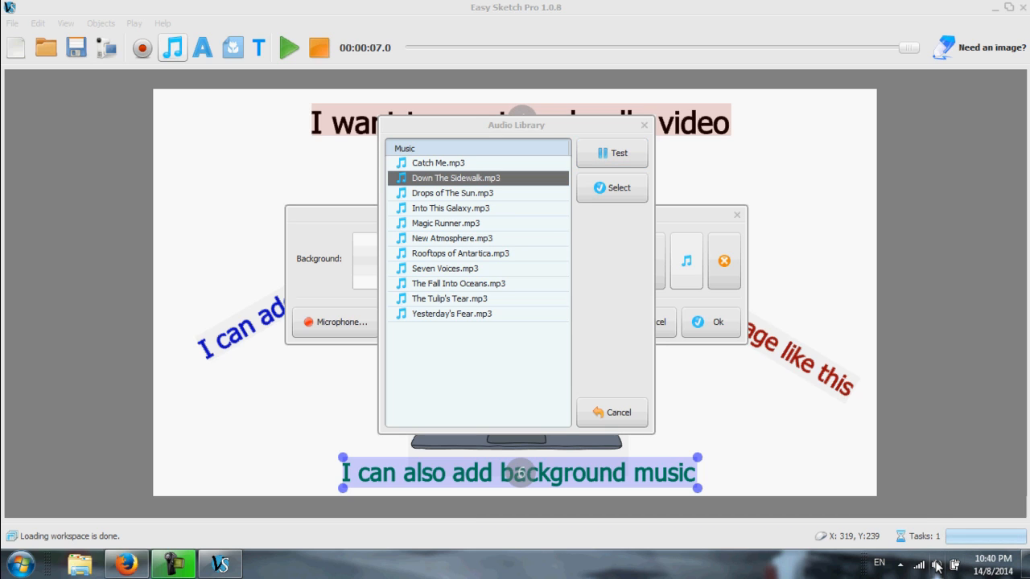
pyautogui.click(936, 565)
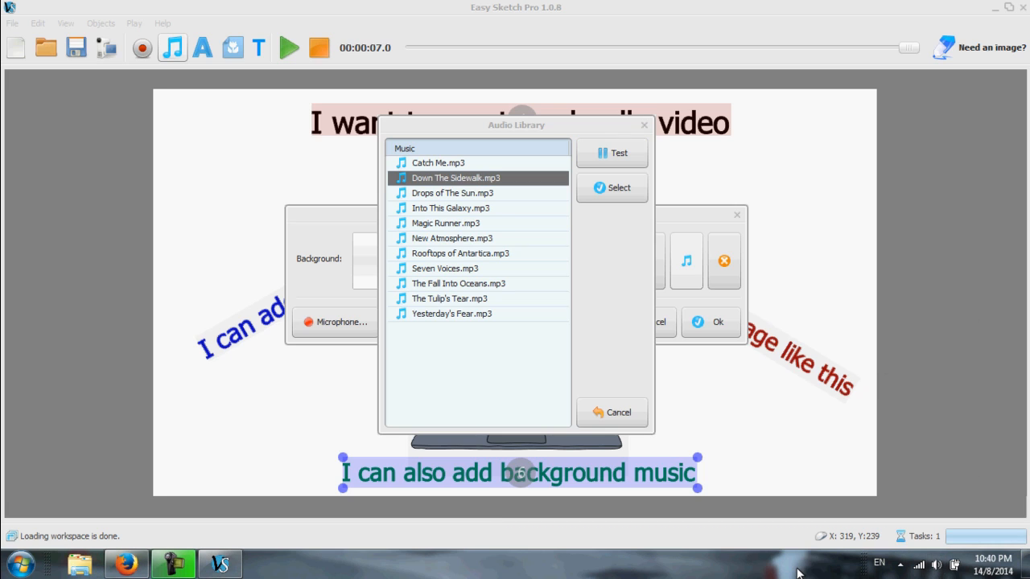
pyautogui.moveTo(511, 383)
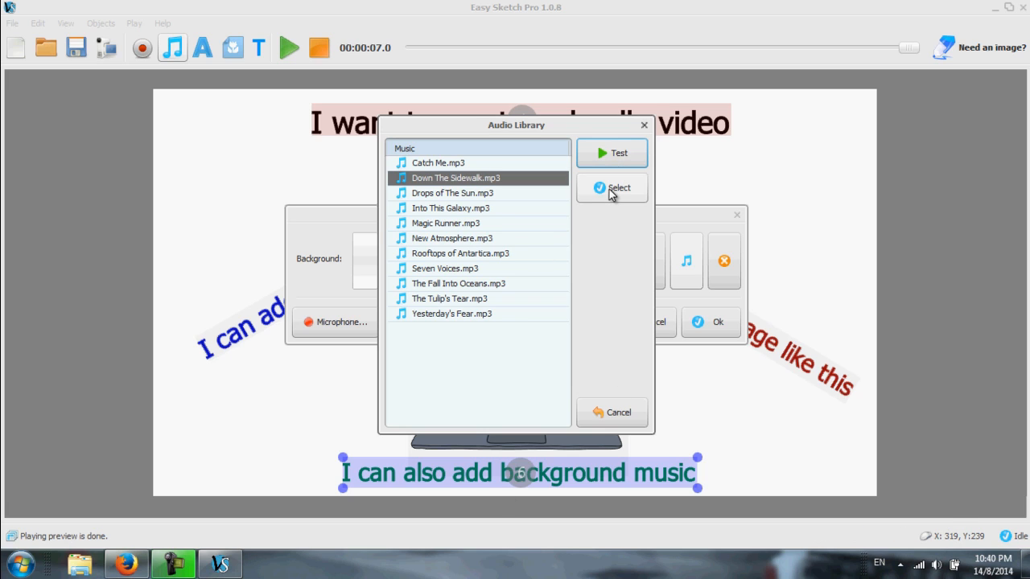
pyautogui.click(612, 188)
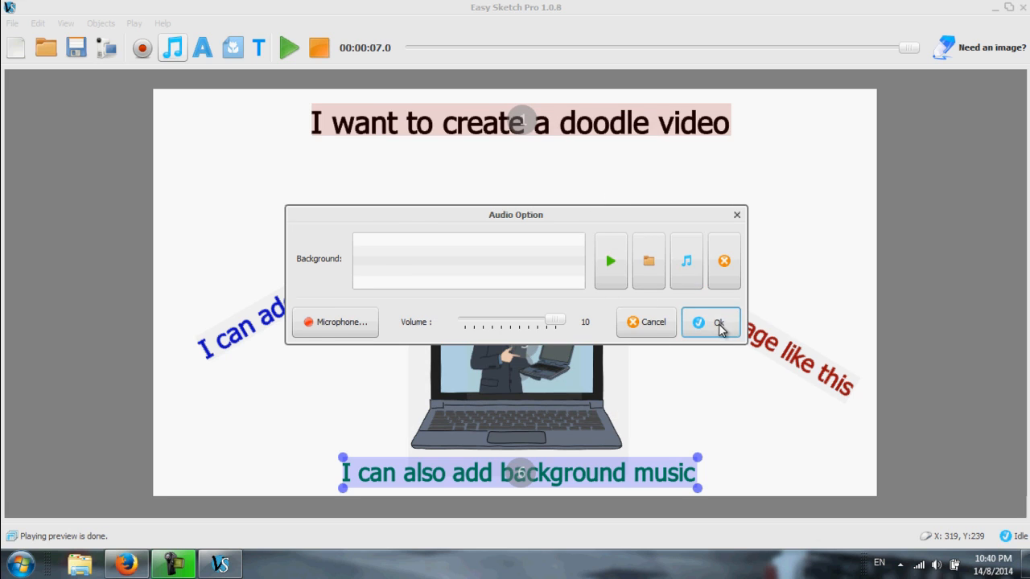
pyautogui.click(711, 322)
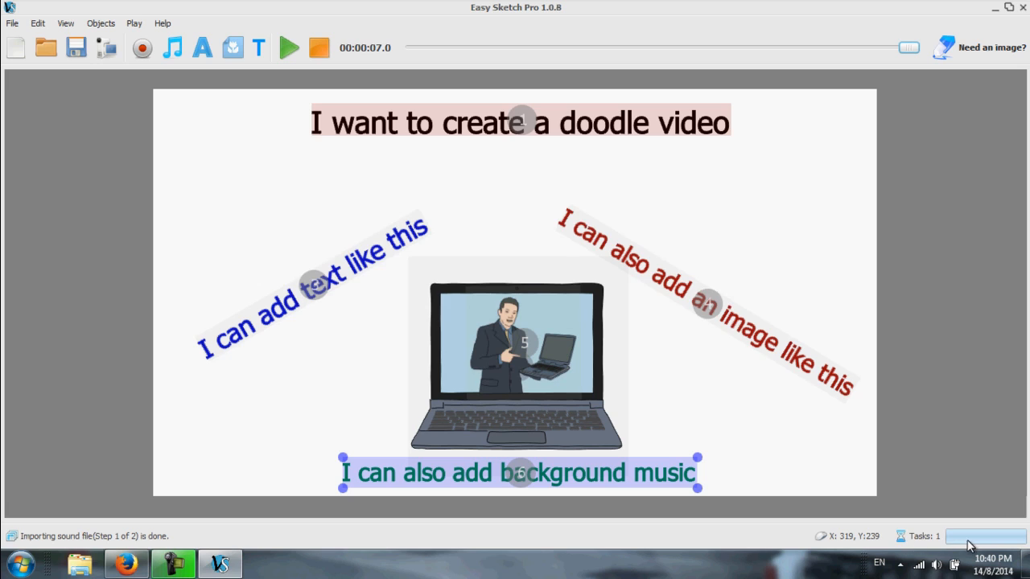
pyautogui.moveTo(992, 547)
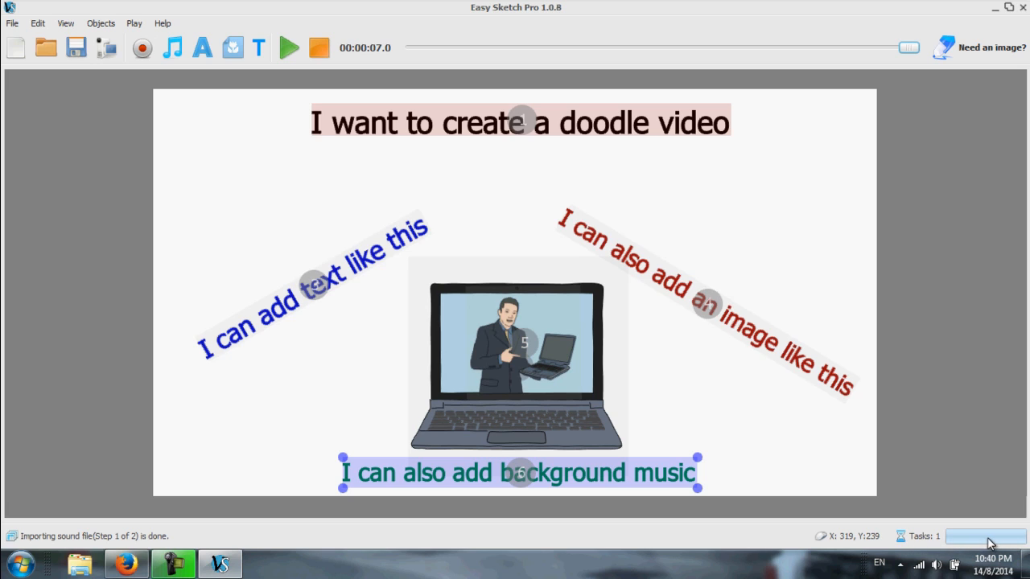
pyautogui.moveTo(667, 462)
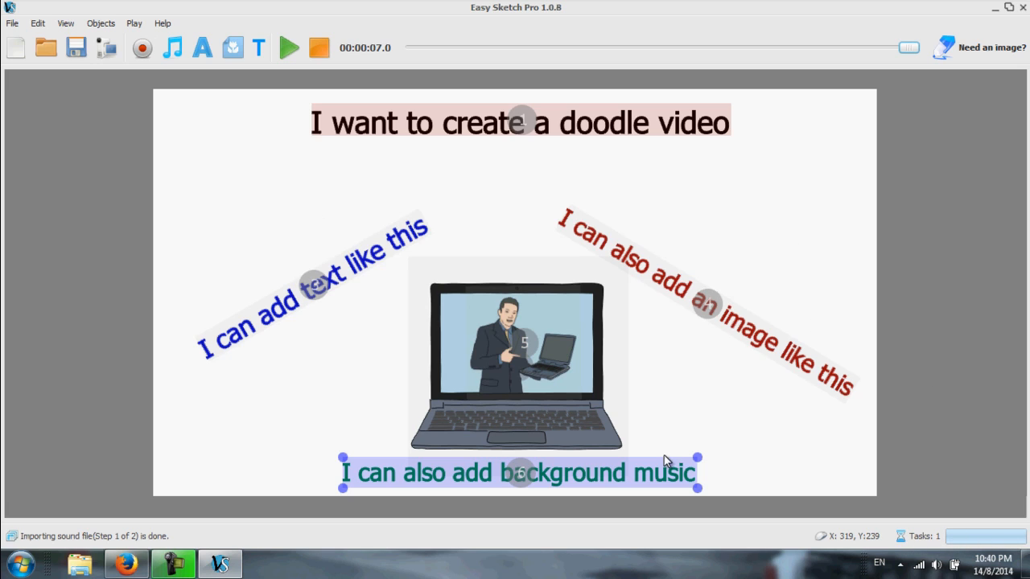
pyautogui.moveTo(333, 376)
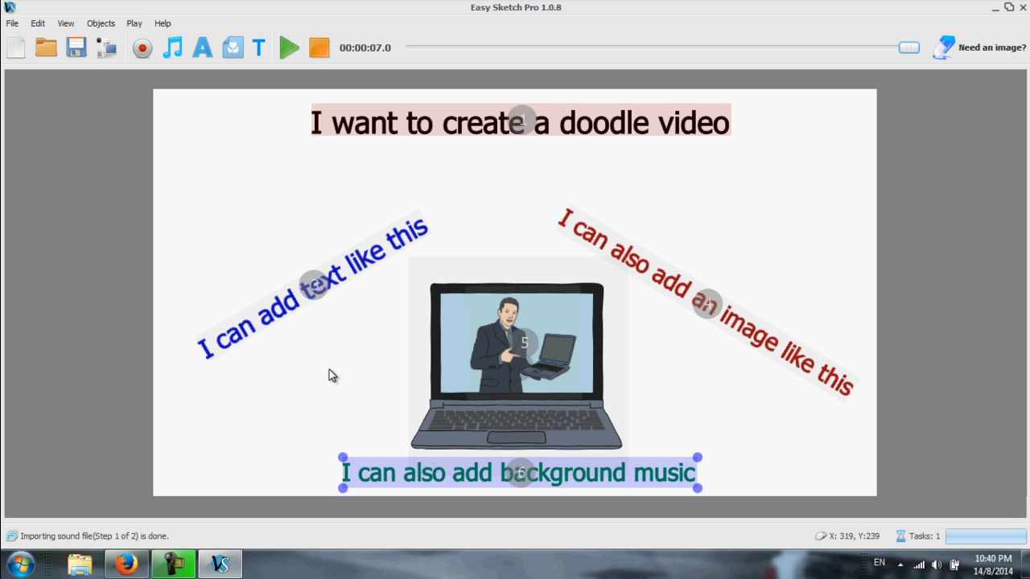
pyautogui.moveTo(658, 322)
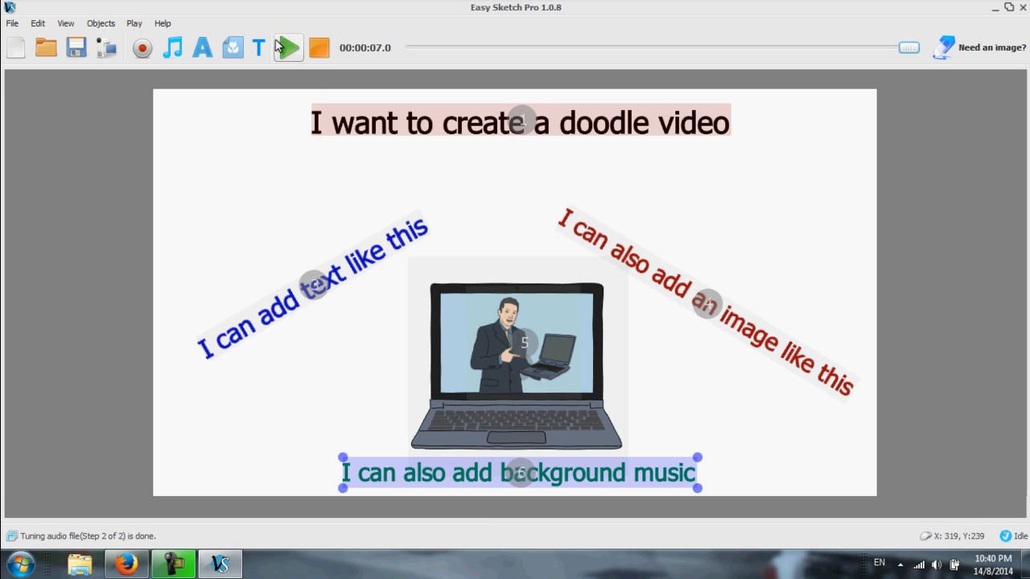
# Play the full scene preview with music, then stop it at 21 seconds
pyautogui.click(287, 47)
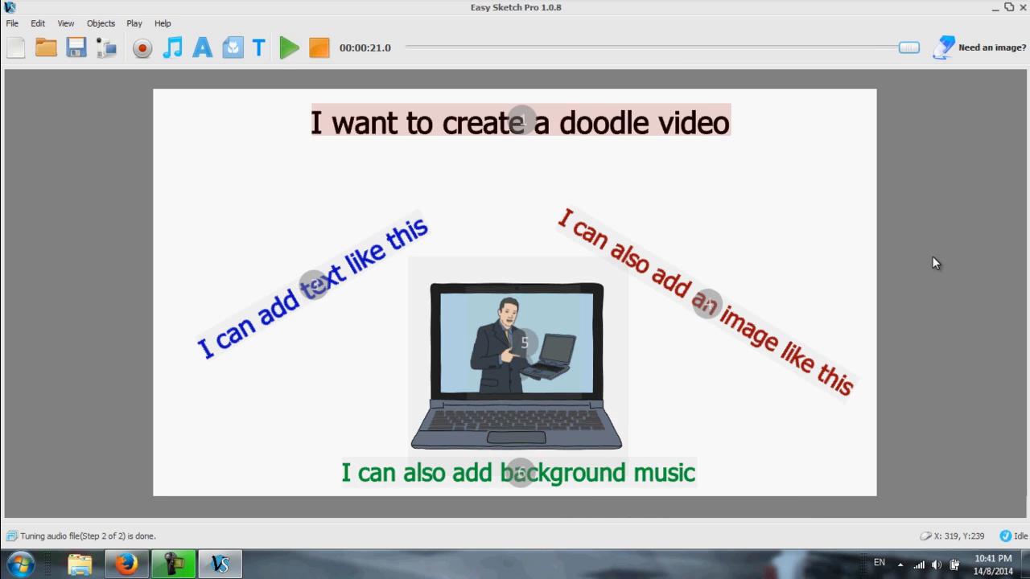
pyautogui.moveTo(313, 69)
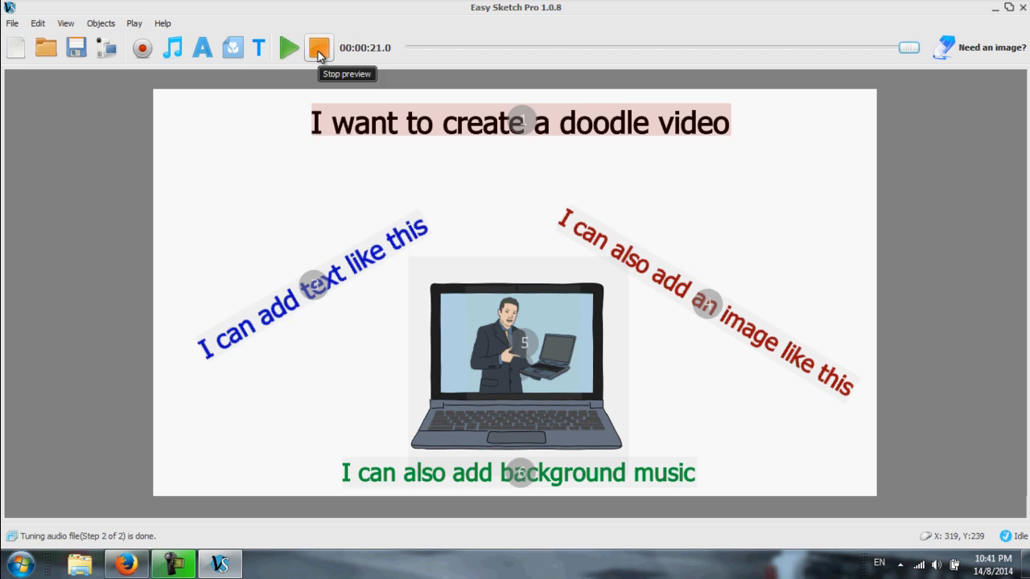
pyautogui.click(12, 23)
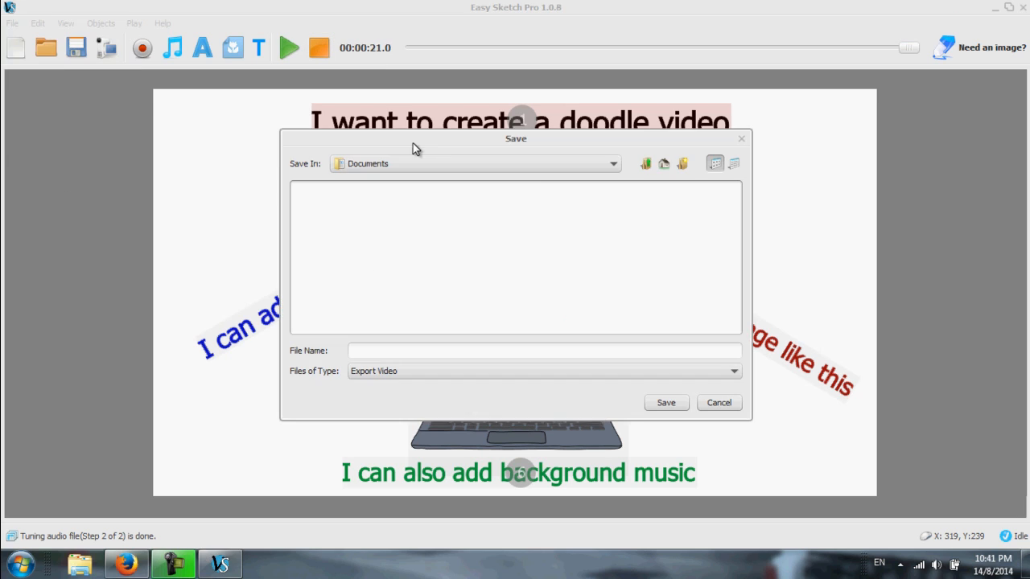
# Save the exported video to the Desktop as 'Easy Sketch Pro Demo' and start rendering
pyautogui.click(613, 163)
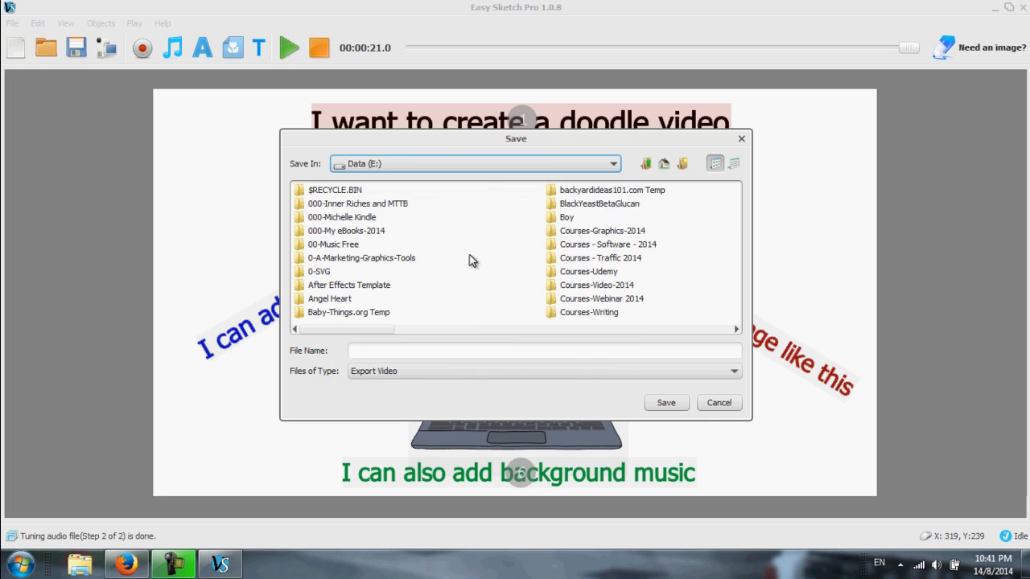
pyautogui.moveTo(589, 203)
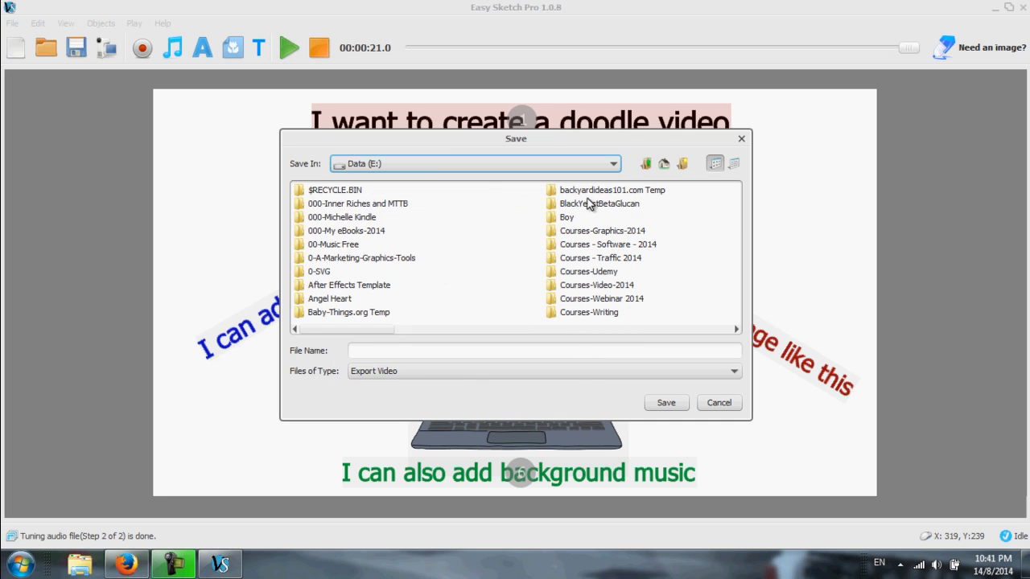
pyautogui.click(613, 164)
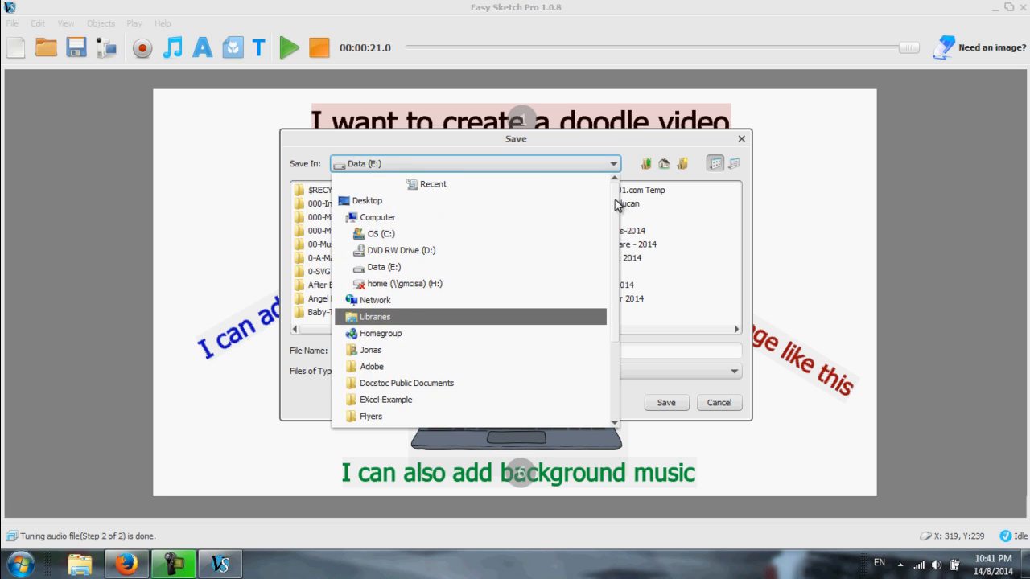
pyautogui.click(367, 200)
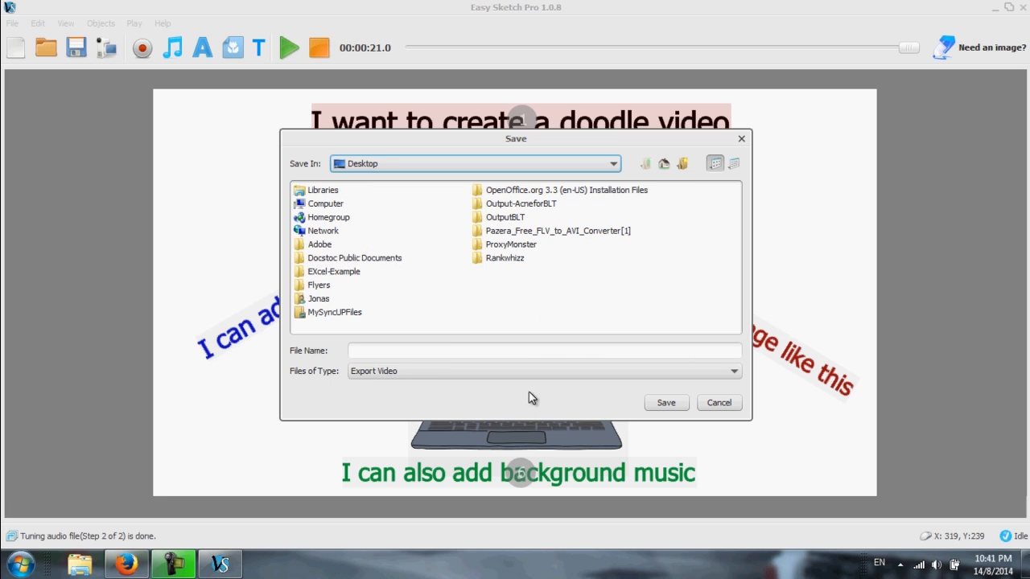
pyautogui.click(544, 350)
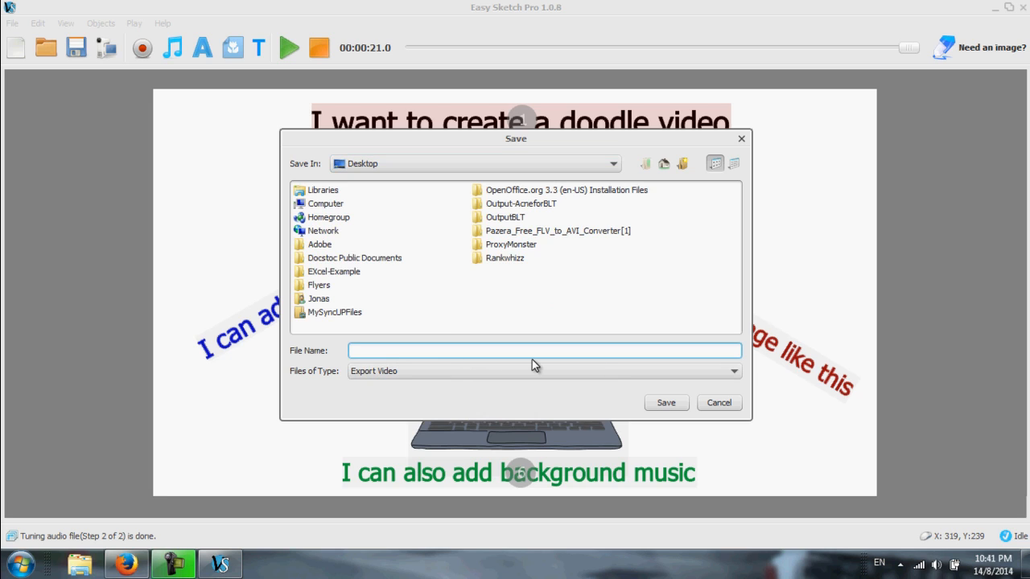
pyautogui.write('E')
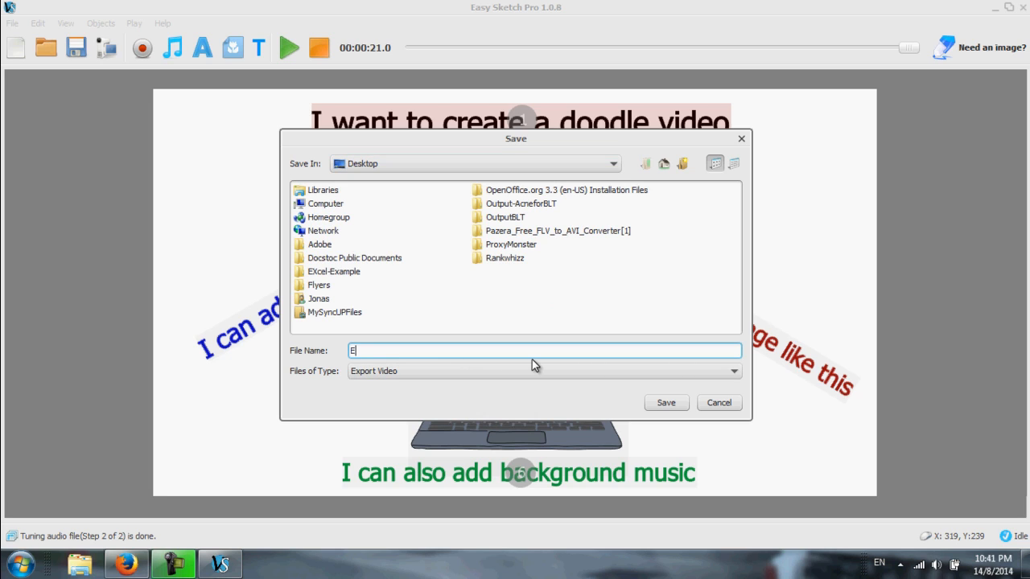
pyautogui.write('Easy Sketch Pro')
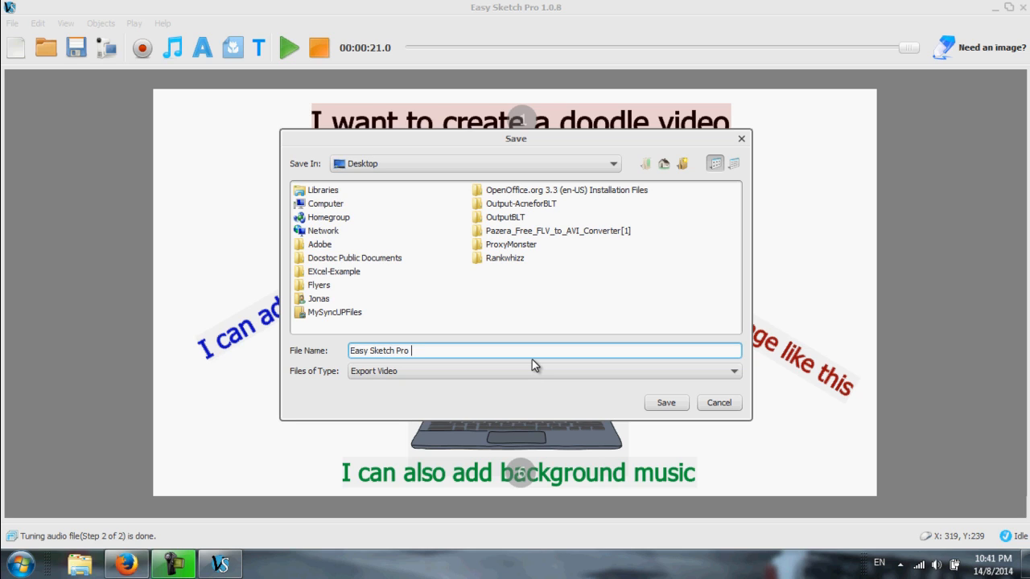
pyautogui.write('Demo')
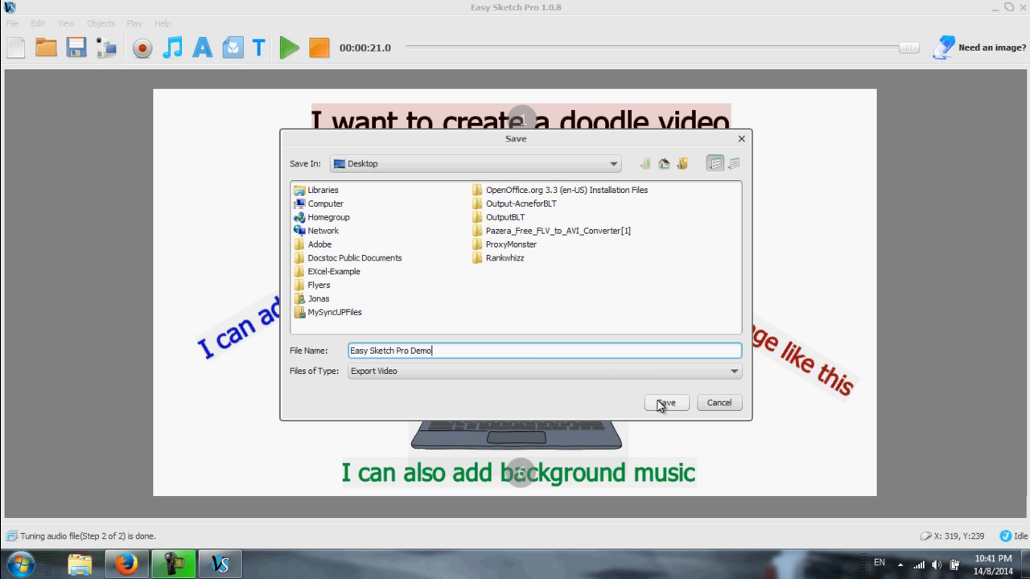
pyautogui.click(665, 402)
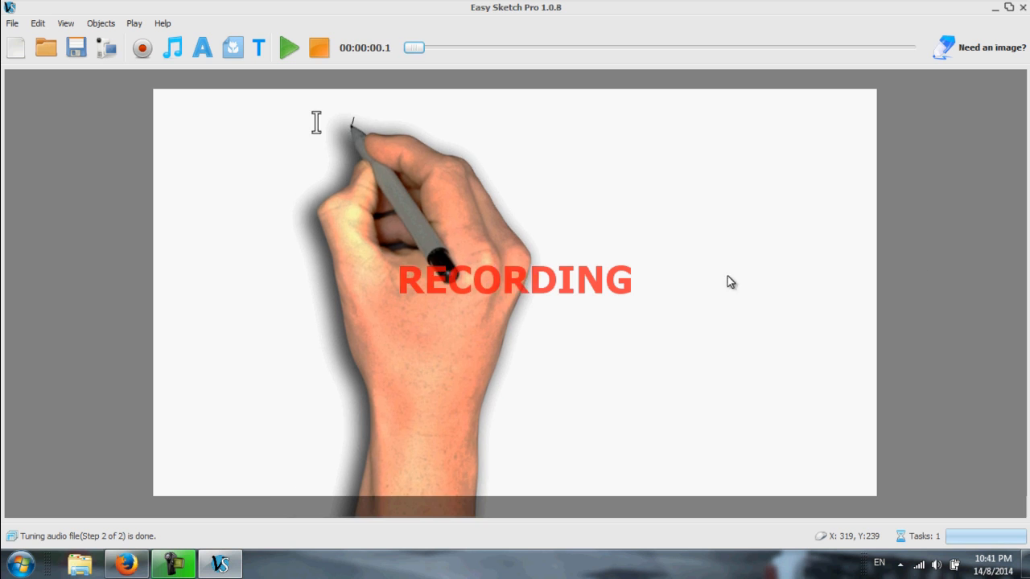